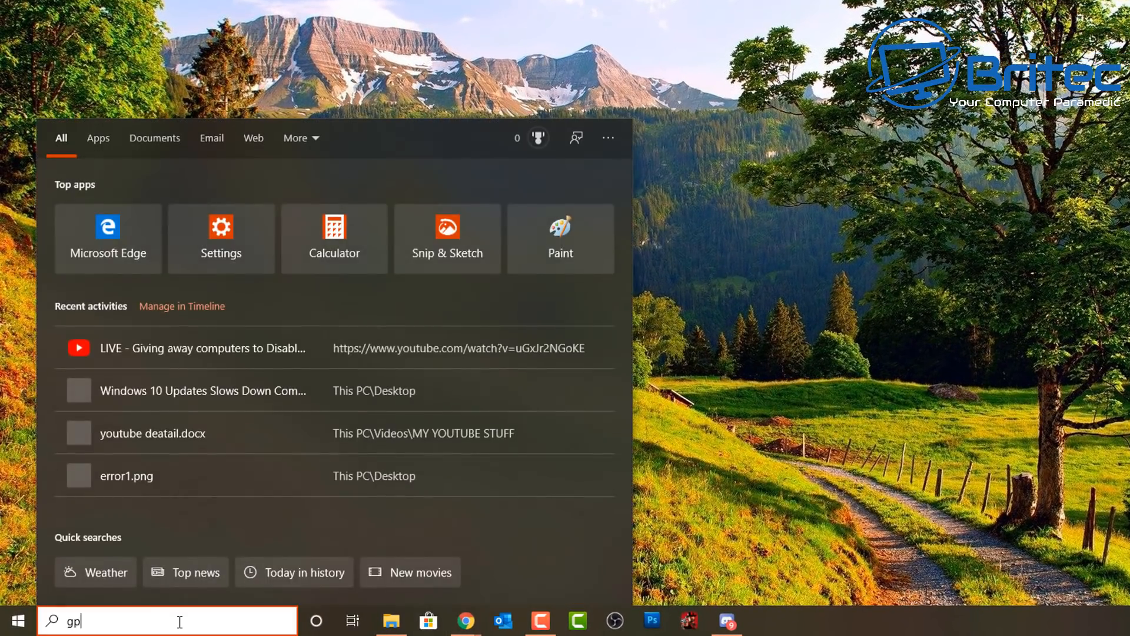
# Step: Search for 'edit' and launch the Edit group policy result
pyautogui.write('edit')
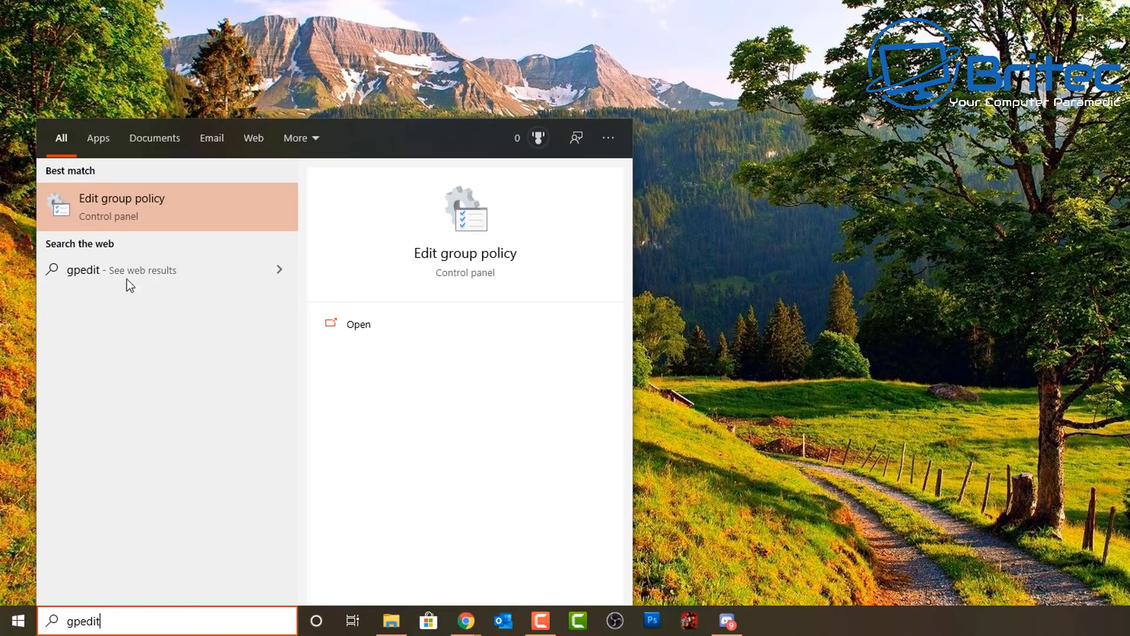
pyautogui.click(358, 324)
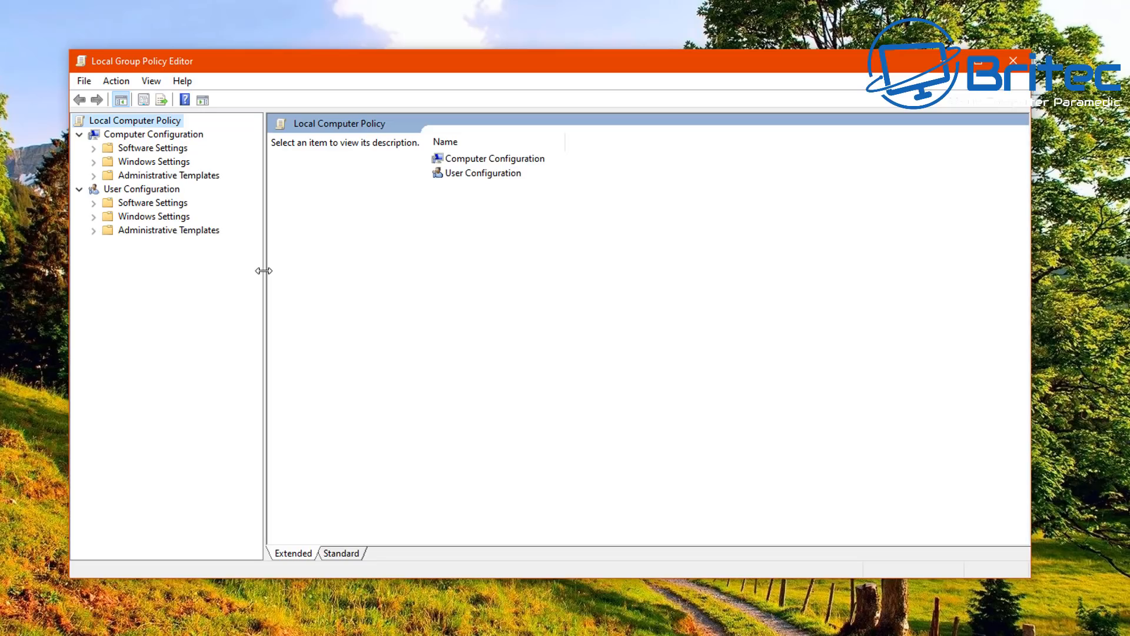
pyautogui.moveTo(285, 296)
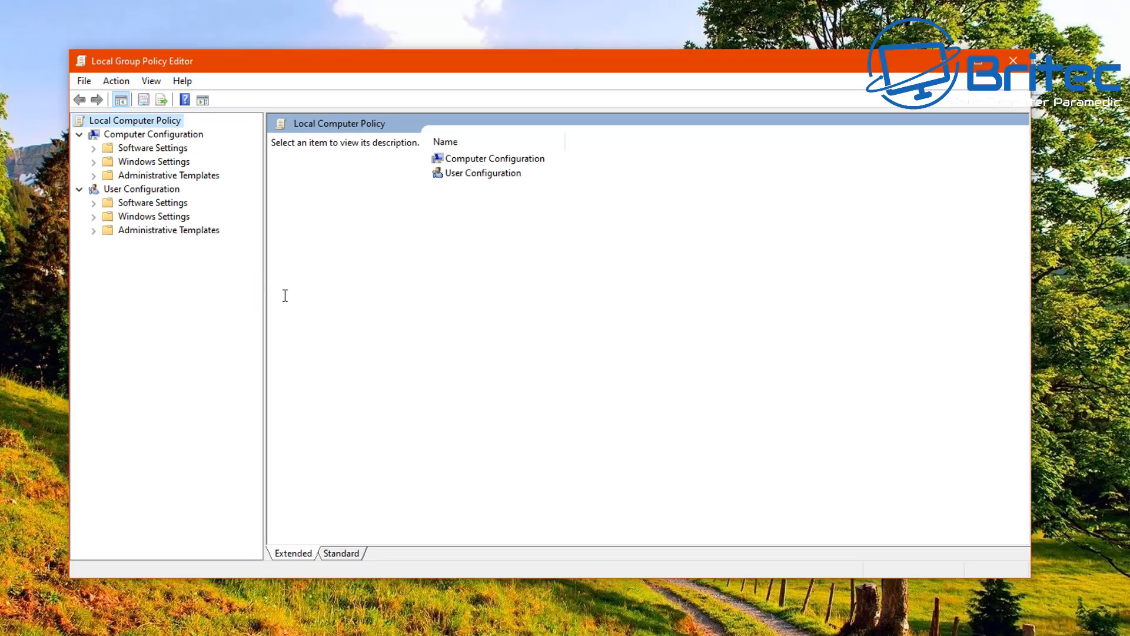
pyautogui.moveTo(202, 284)
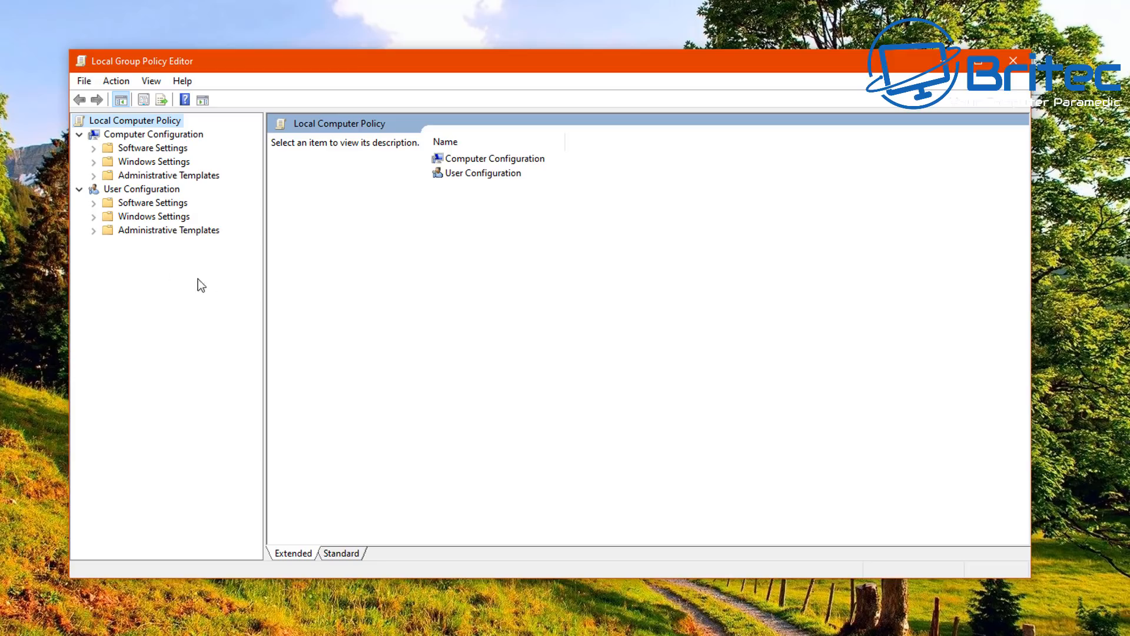
# Step: Navigate Computer Configuration > Administrative Templates > Windows Components to the Windows Update folder
pyautogui.click(152, 134)
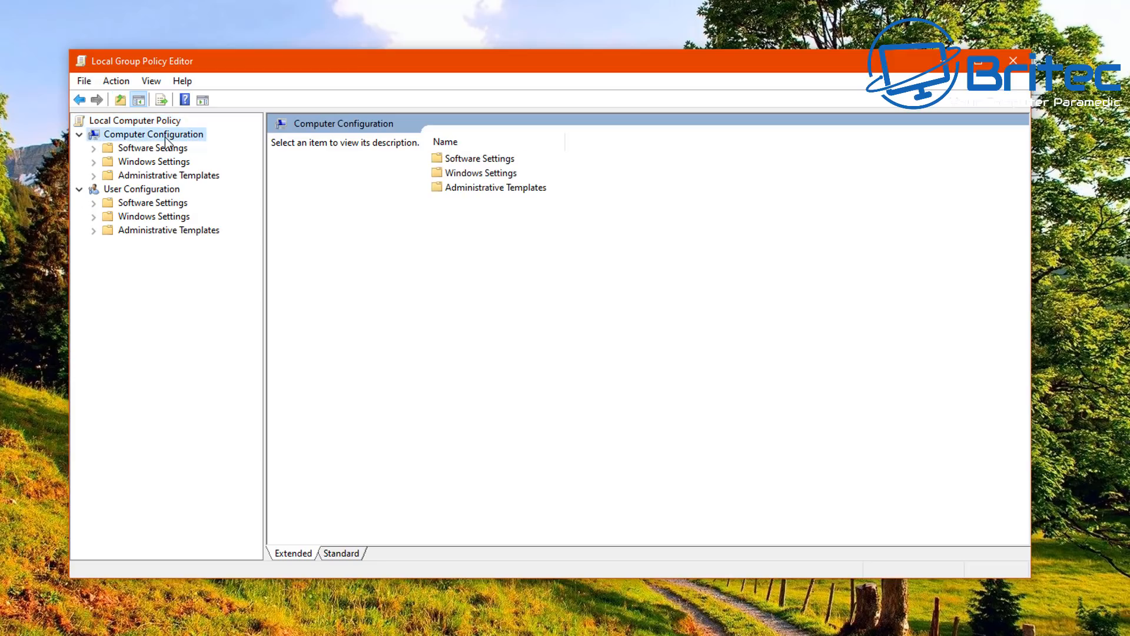
pyautogui.moveTo(57, 146)
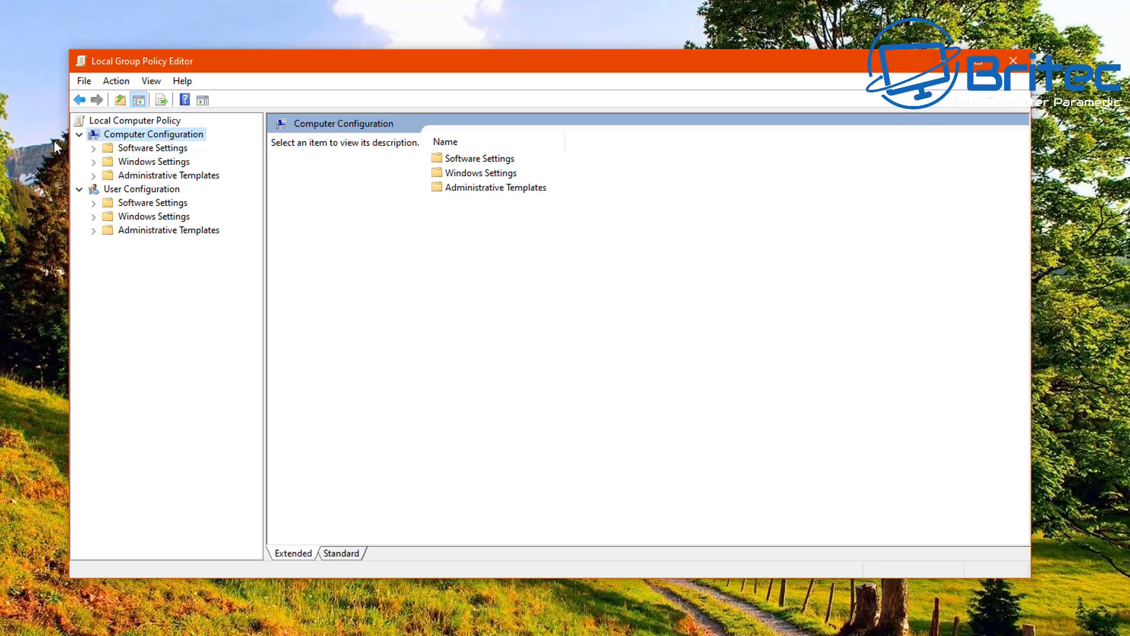
pyautogui.click(168, 176)
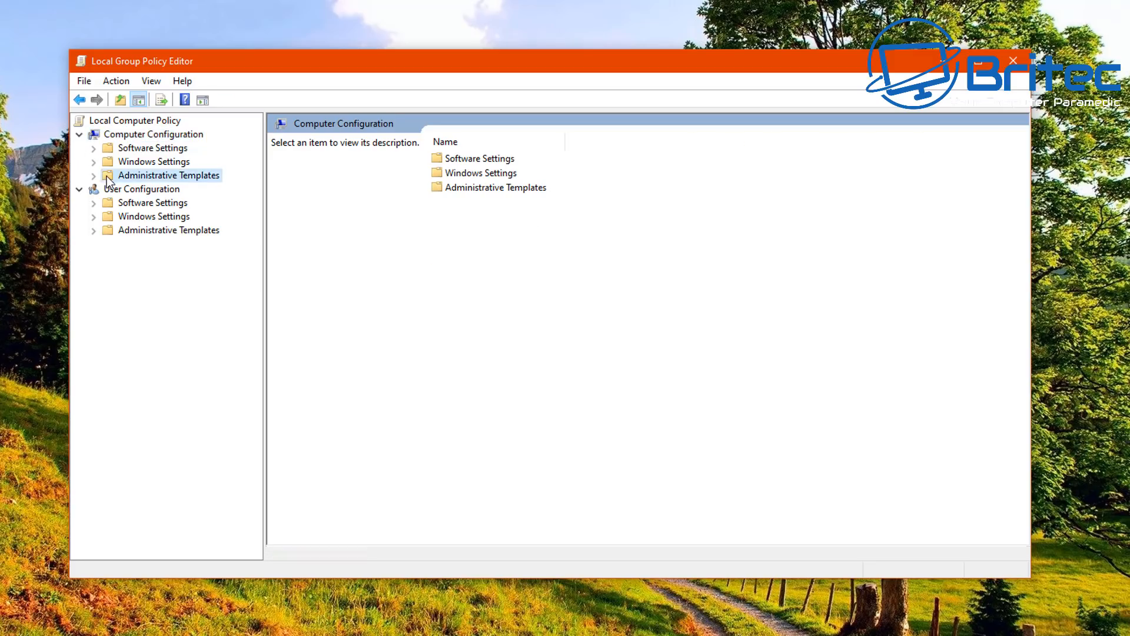
pyautogui.click(94, 175)
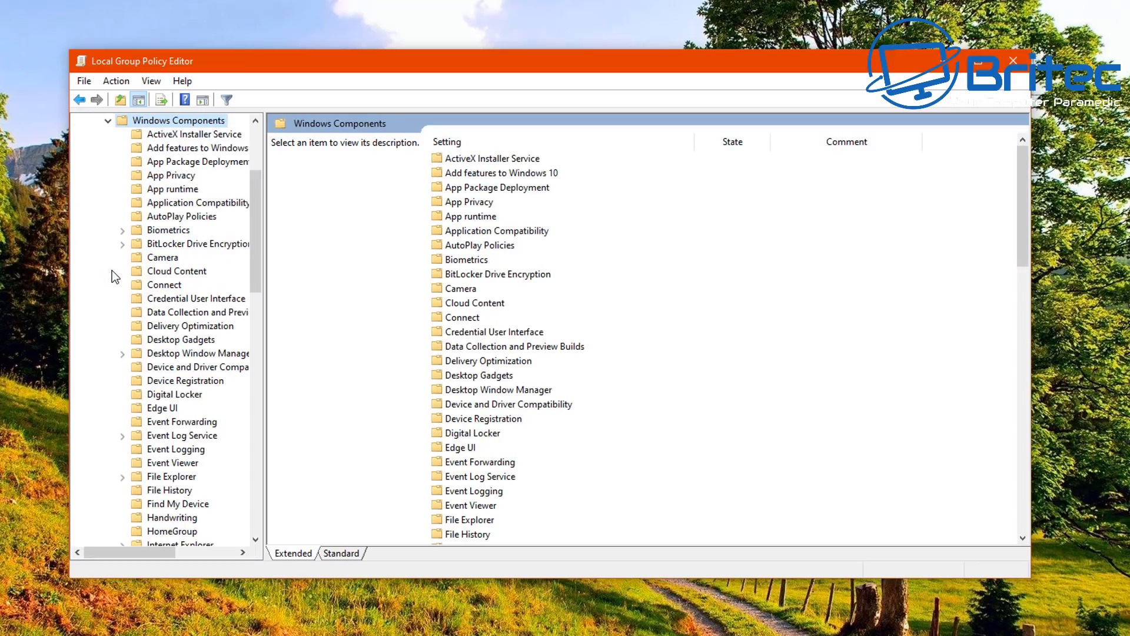
pyautogui.moveTo(239, 325)
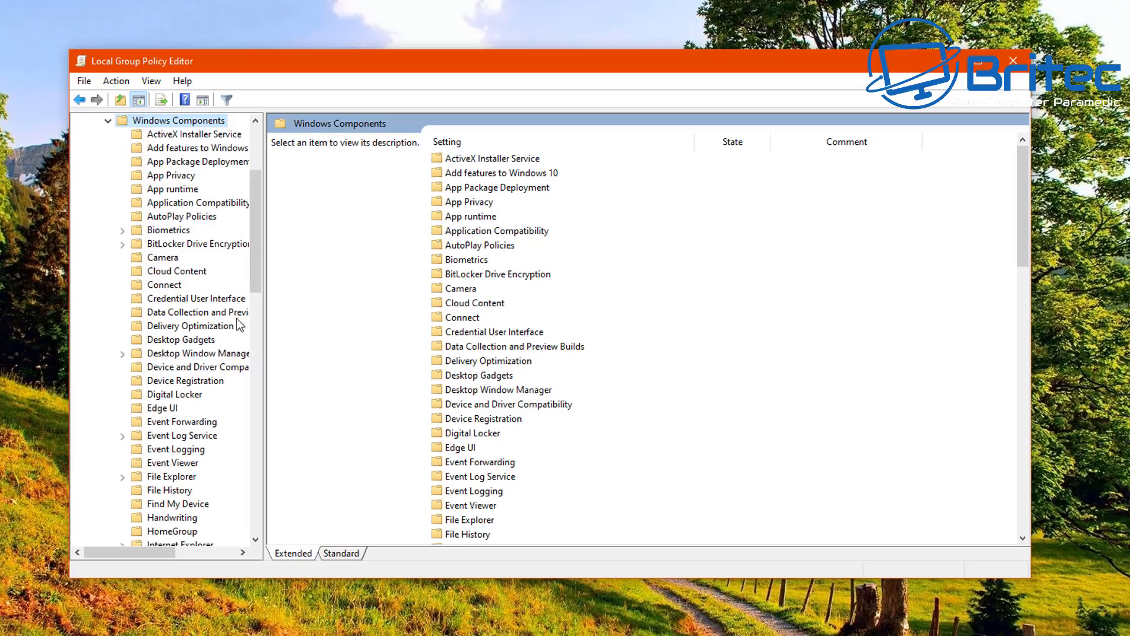
pyautogui.scroll(-3)
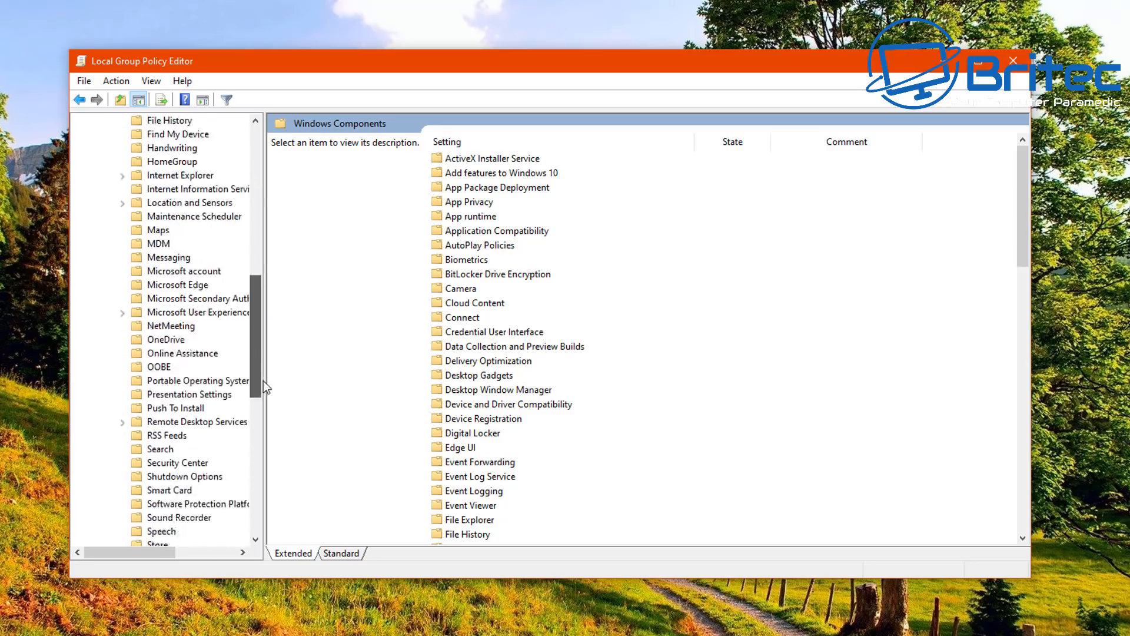
pyautogui.scroll(-3)
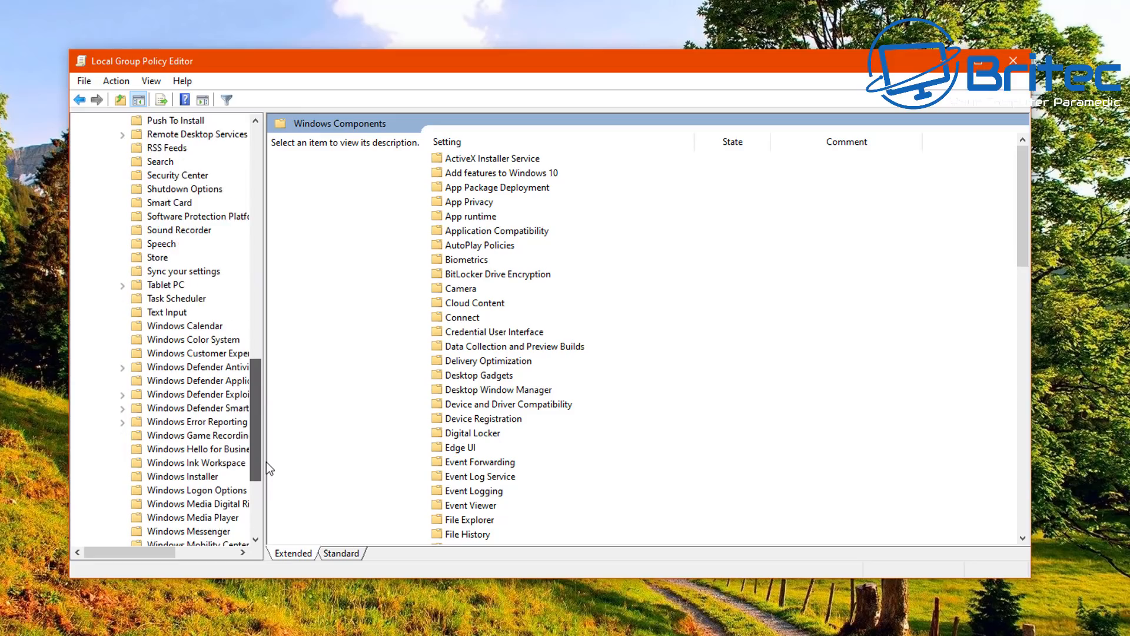
pyautogui.scroll(-3)
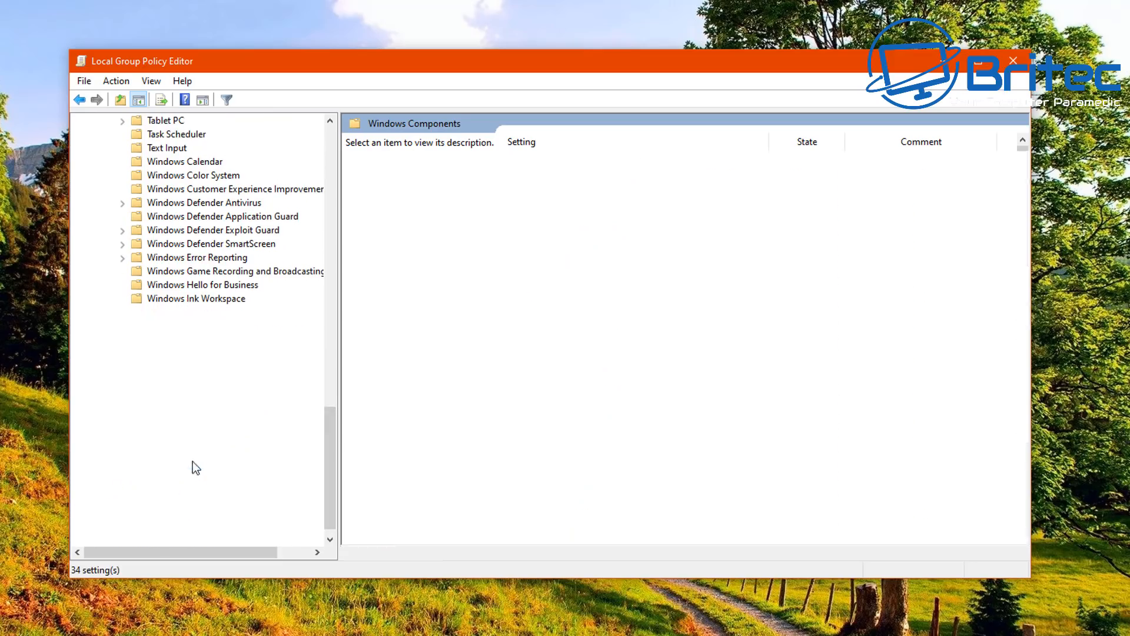
pyautogui.click(185, 462)
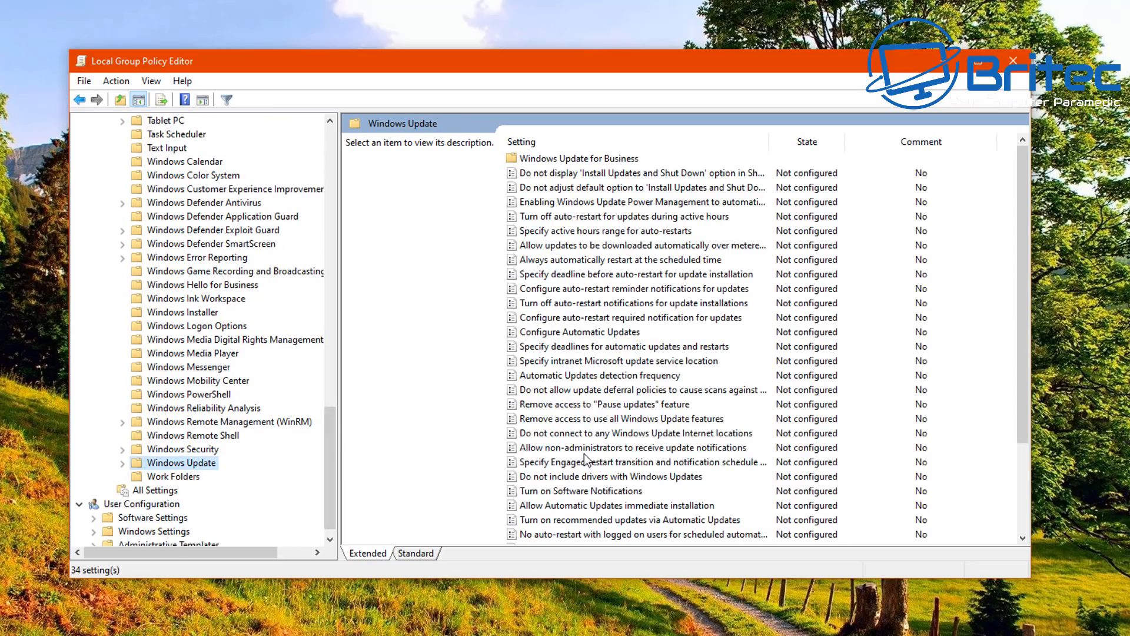
pyautogui.moveTo(500, 337)
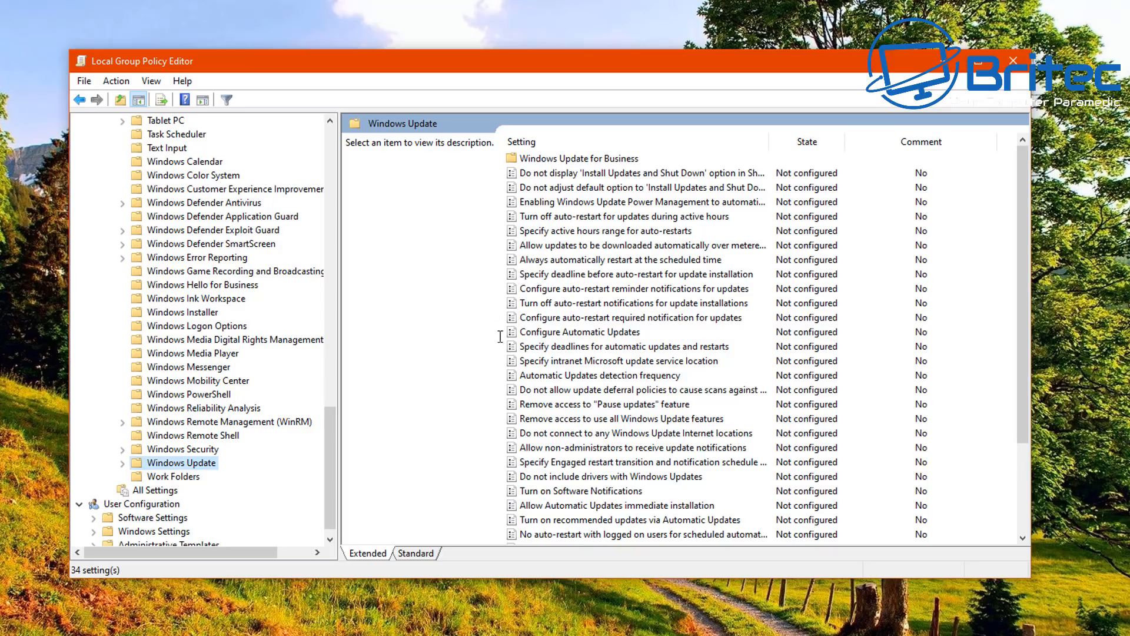
pyautogui.moveTo(554, 273)
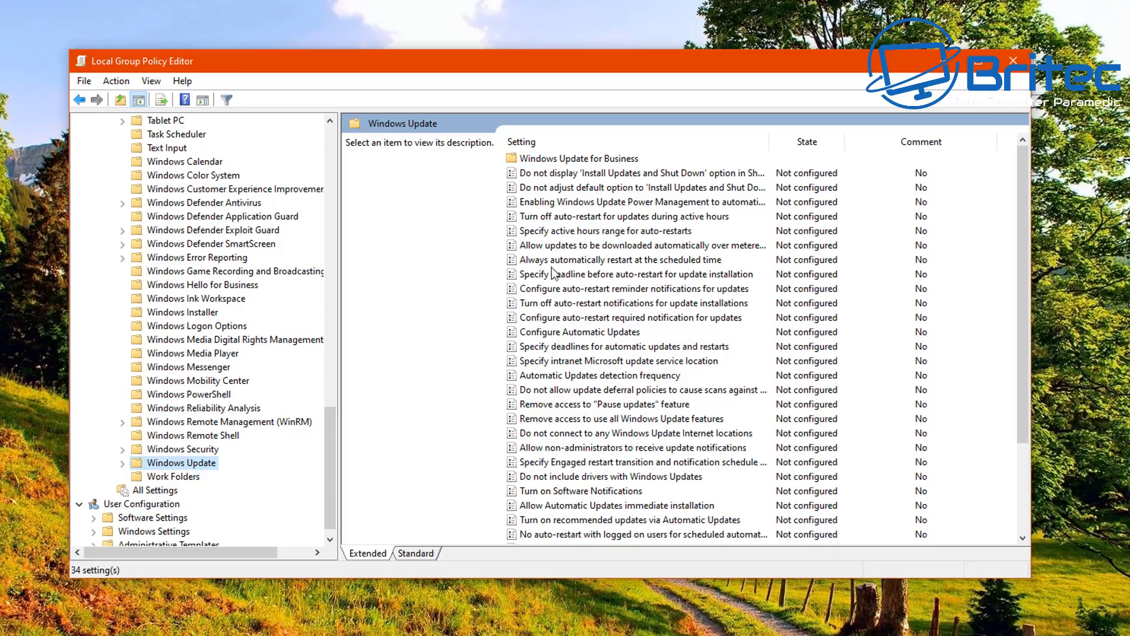
pyautogui.moveTo(564, 335)
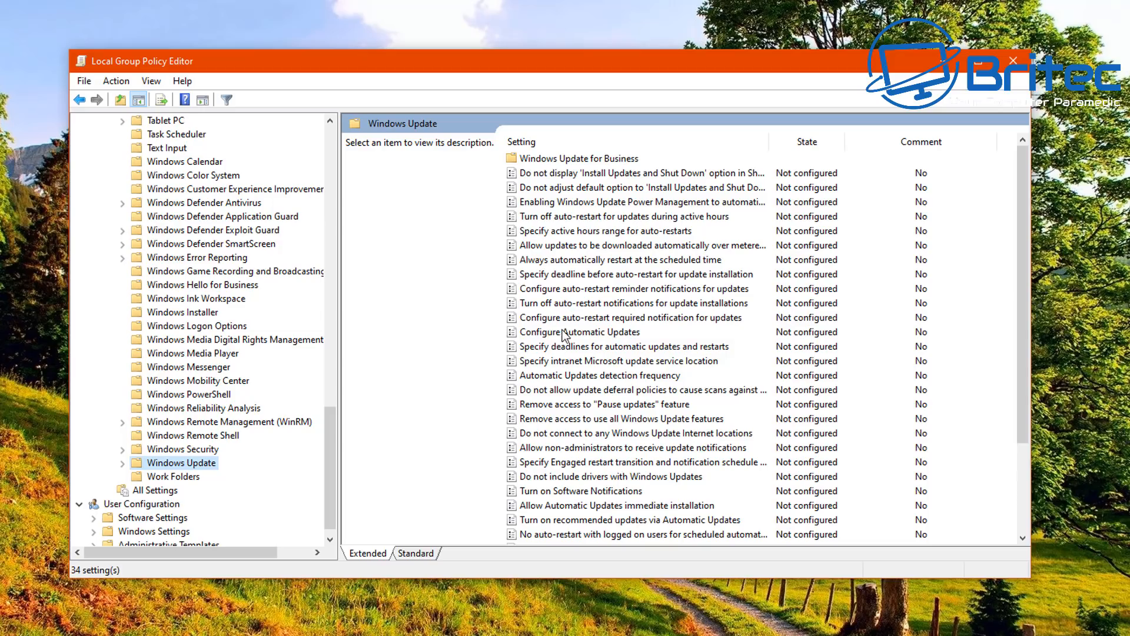
# Step: Select the Configure Automatic Updates setting to show its description
pyautogui.click(579, 332)
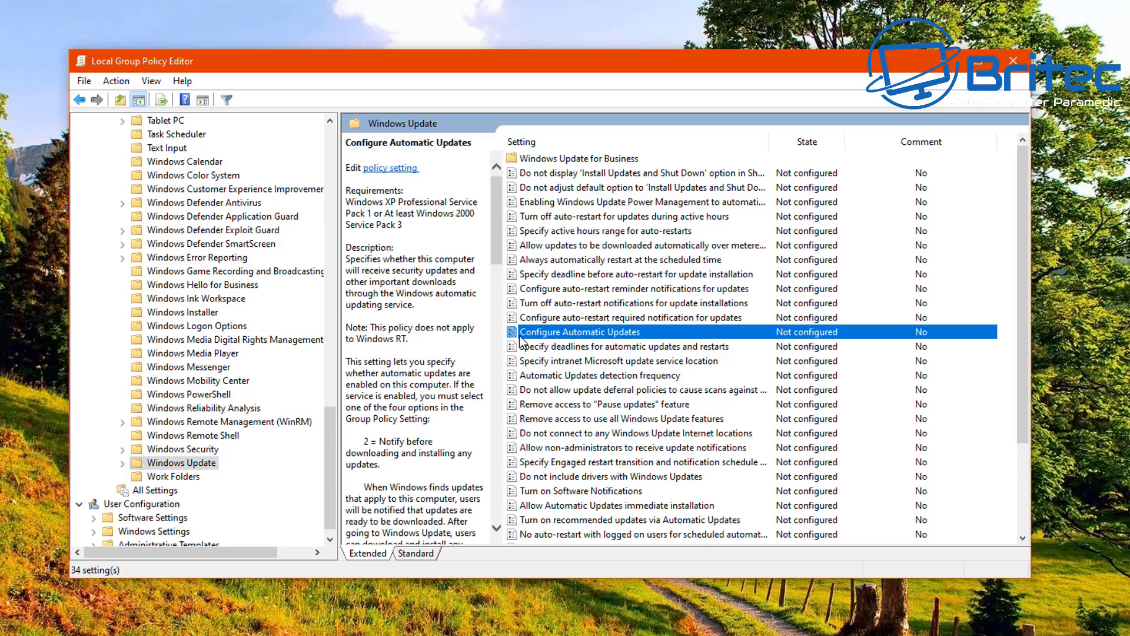
pyautogui.moveTo(505, 353)
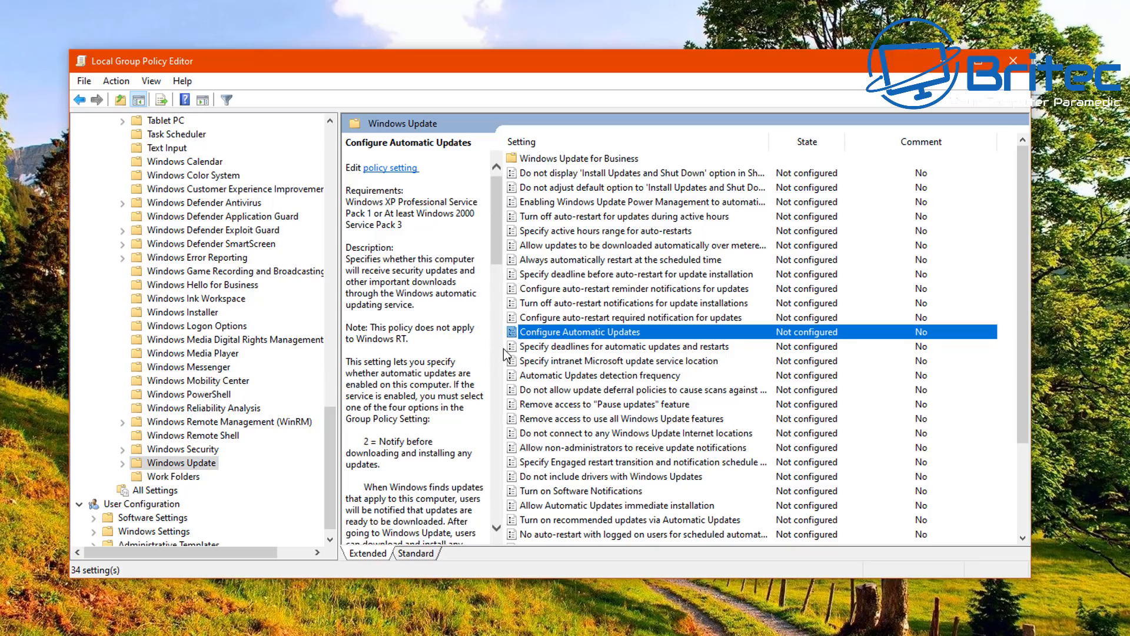
pyautogui.moveTo(405, 512)
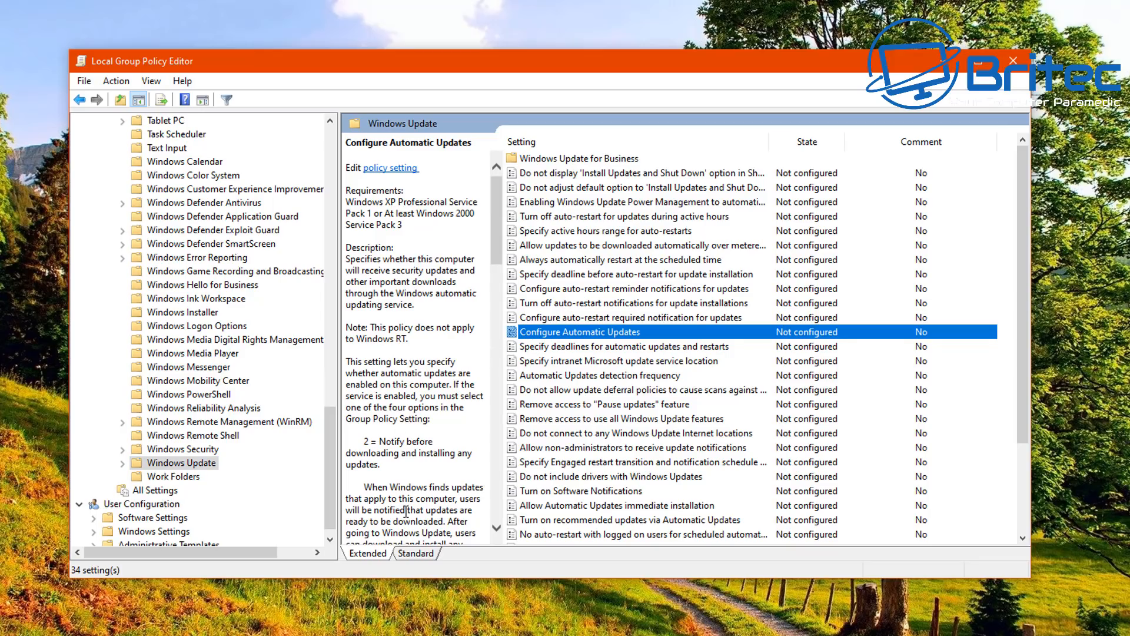
# Step: Edit Configure Automatic Updates and choose Disabled without applying
pyautogui.doubleClick(580, 332)
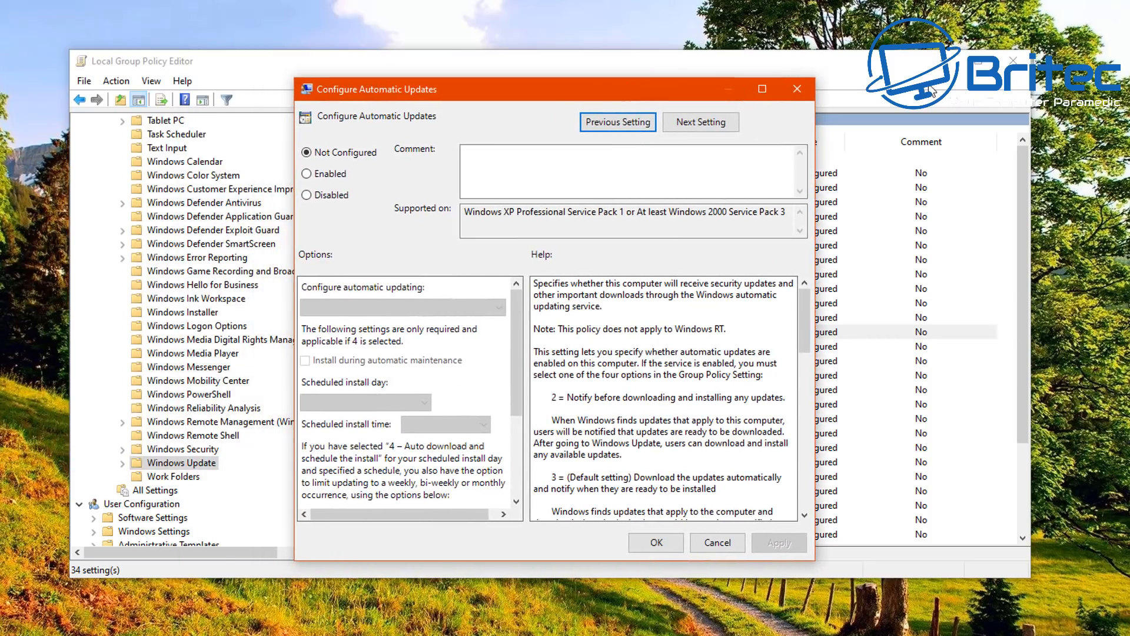
pyautogui.moveTo(740, 171)
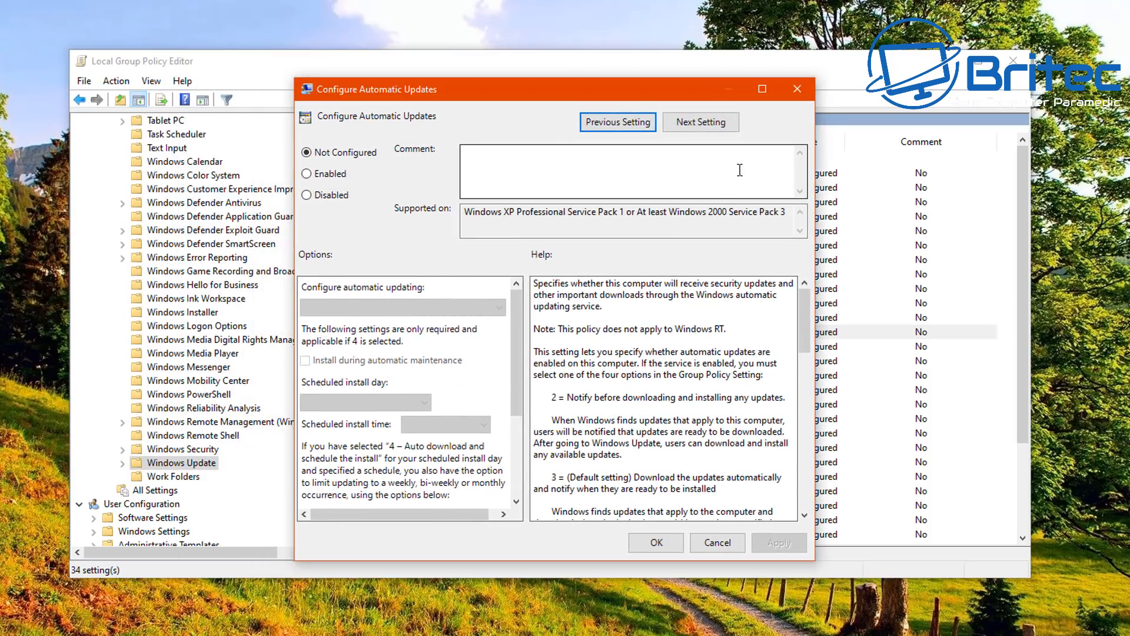
pyautogui.moveTo(333, 234)
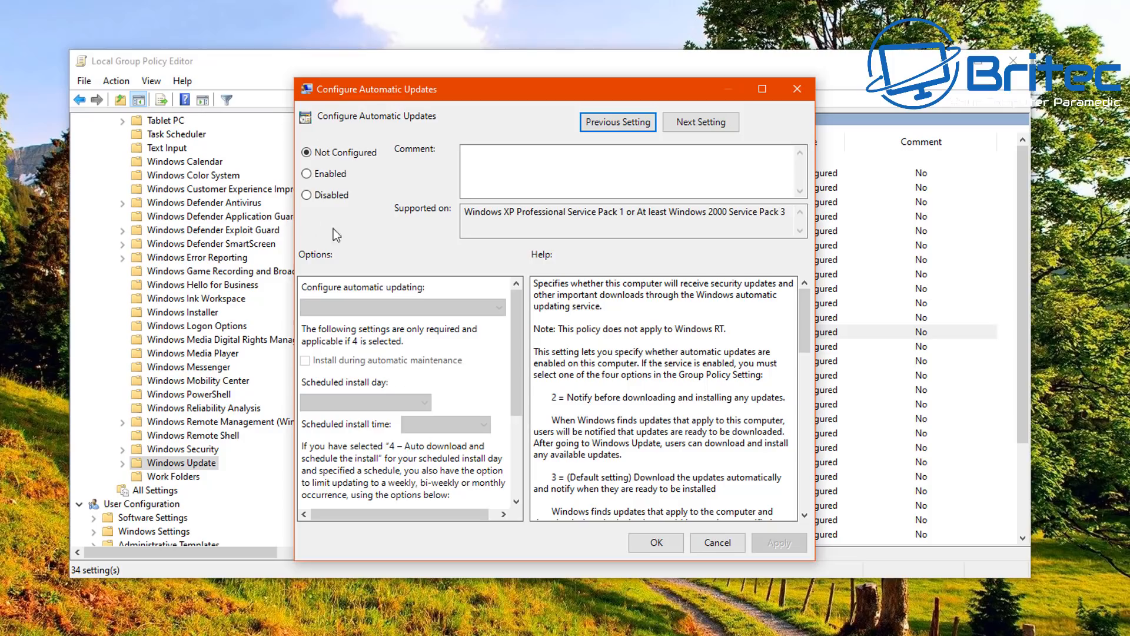
pyautogui.moveTo(387, 188)
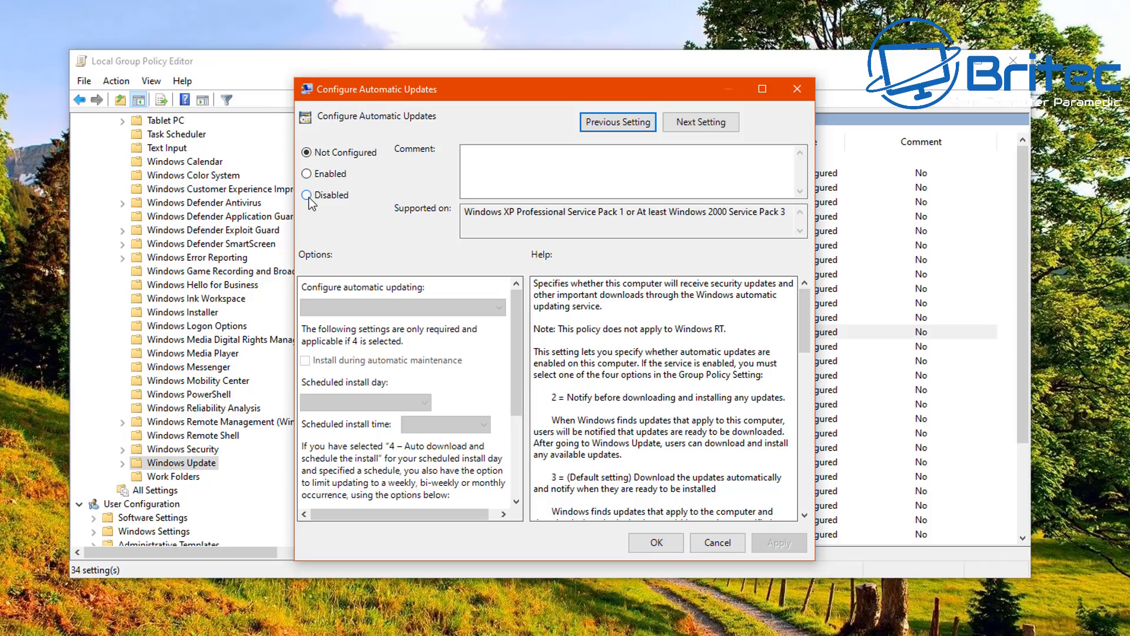
pyautogui.click(306, 194)
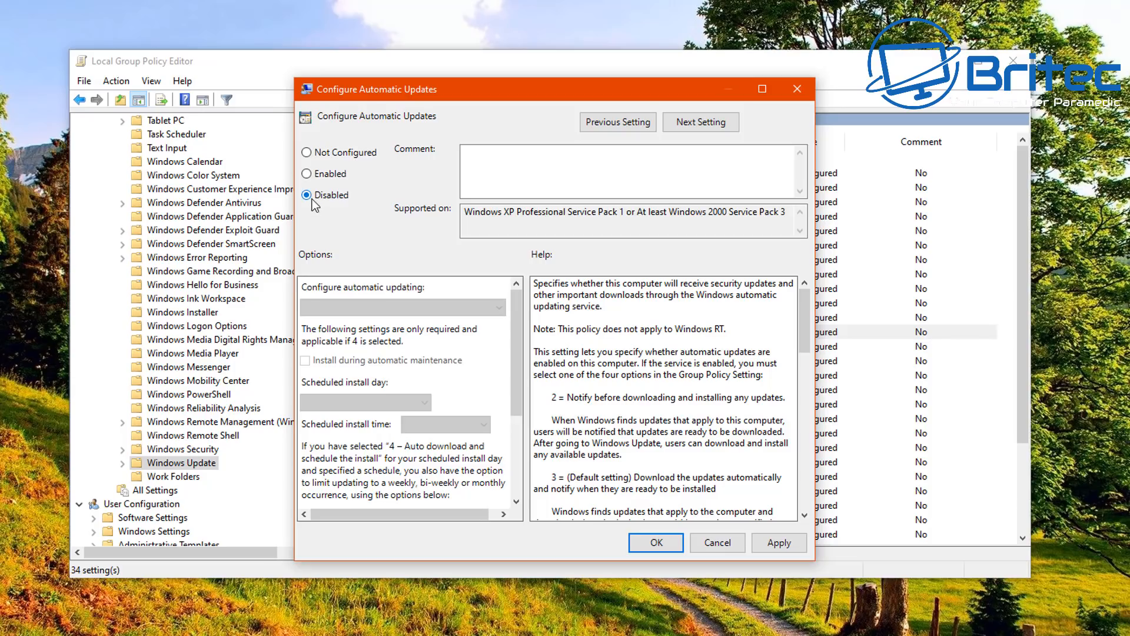
# Step: Enable the policy with install day 0 - Every day and install time 01:00
pyautogui.click(306, 174)
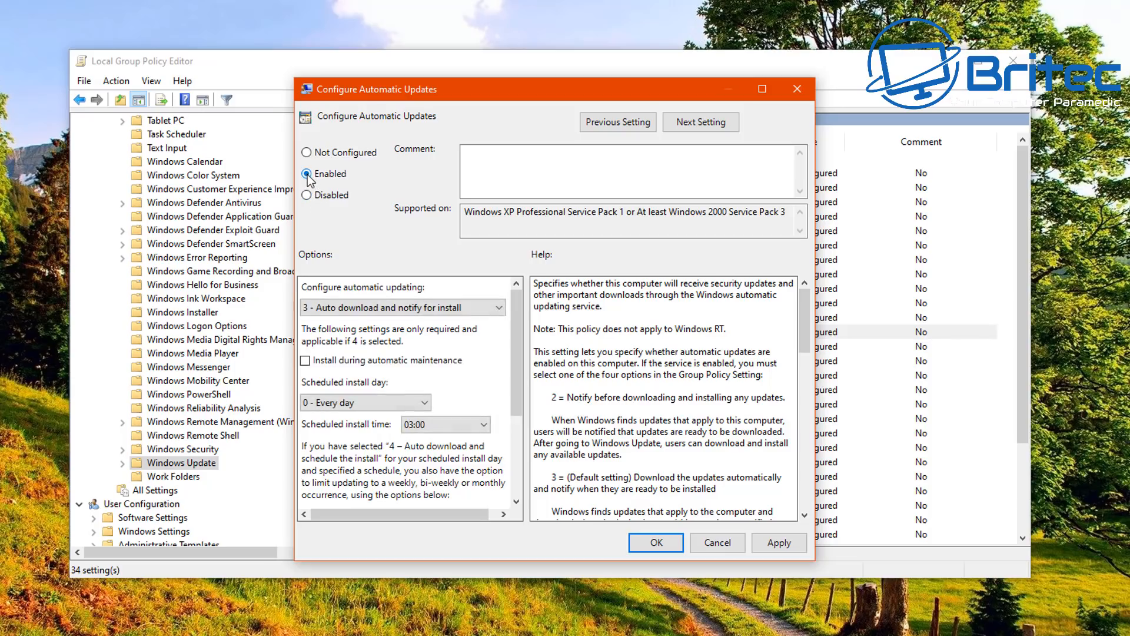
pyautogui.click(503, 308)
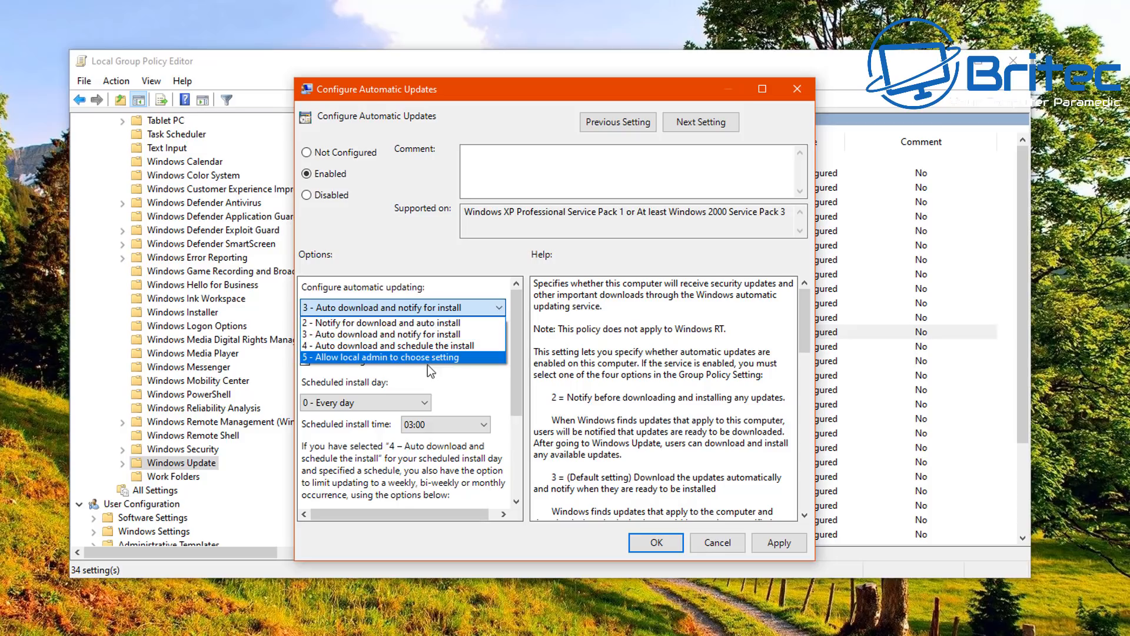
pyautogui.moveTo(425, 364)
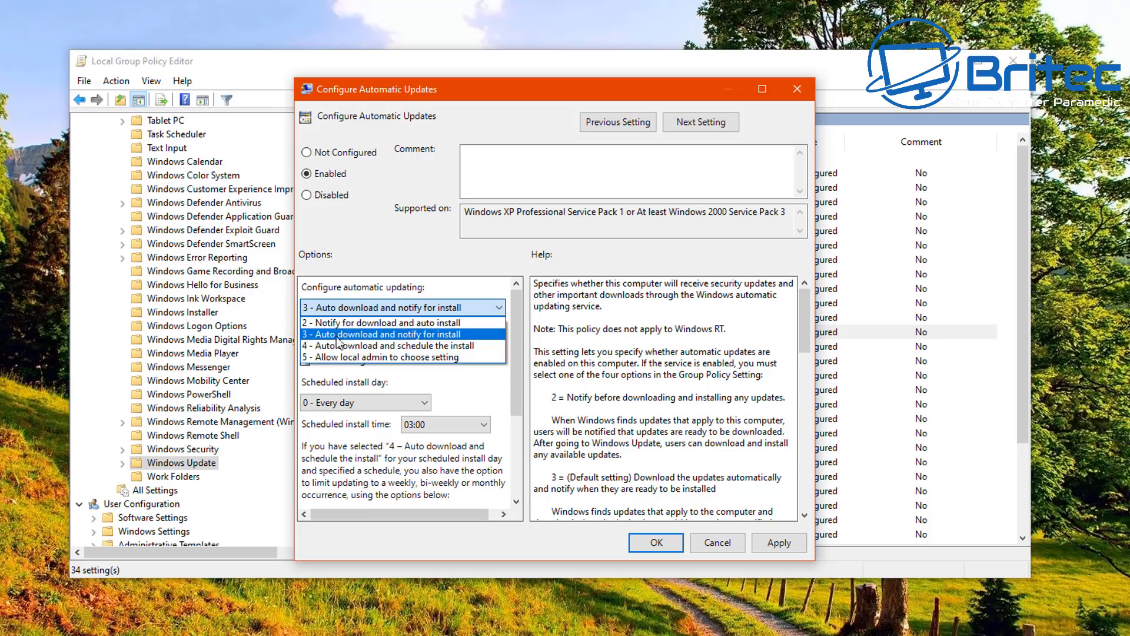
pyautogui.moveTo(369, 345)
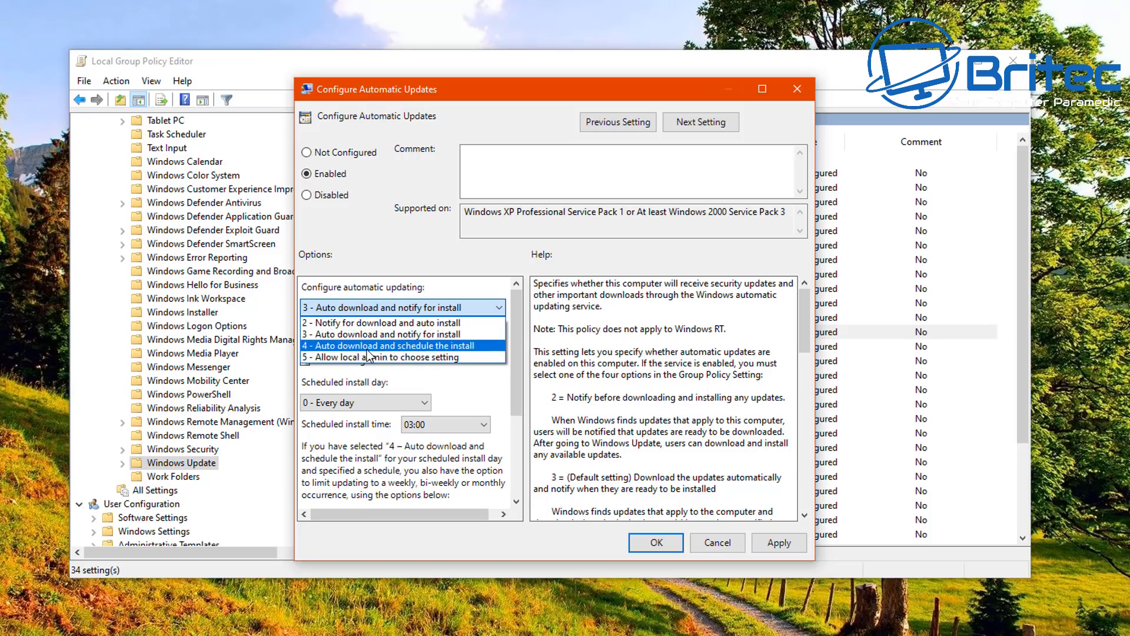
pyautogui.moveTo(383, 358)
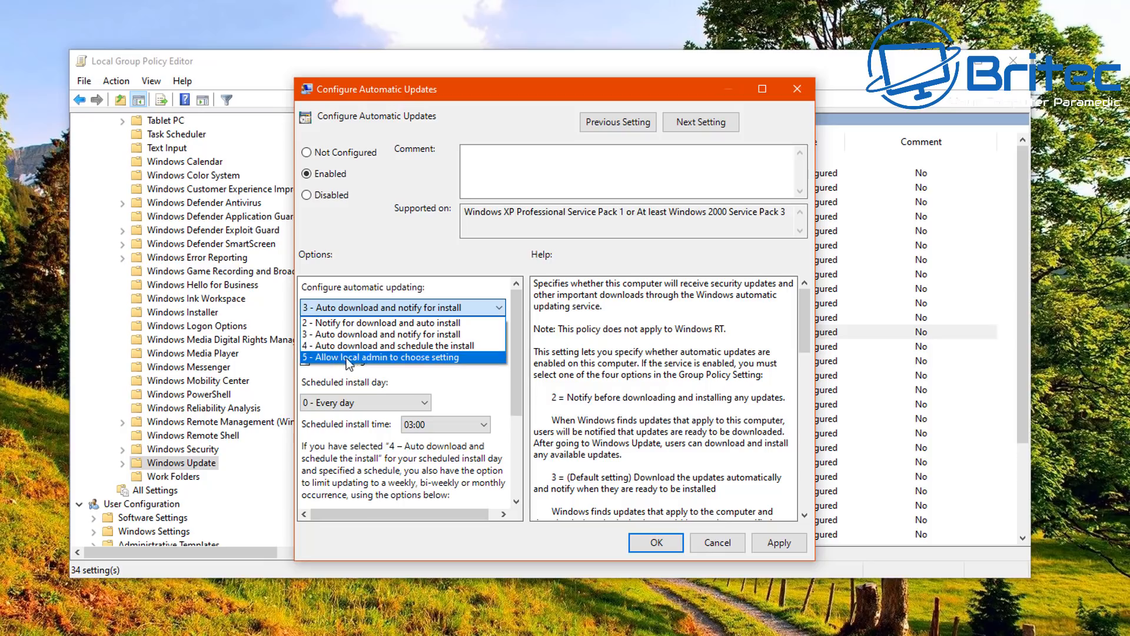
pyautogui.moveTo(404, 397)
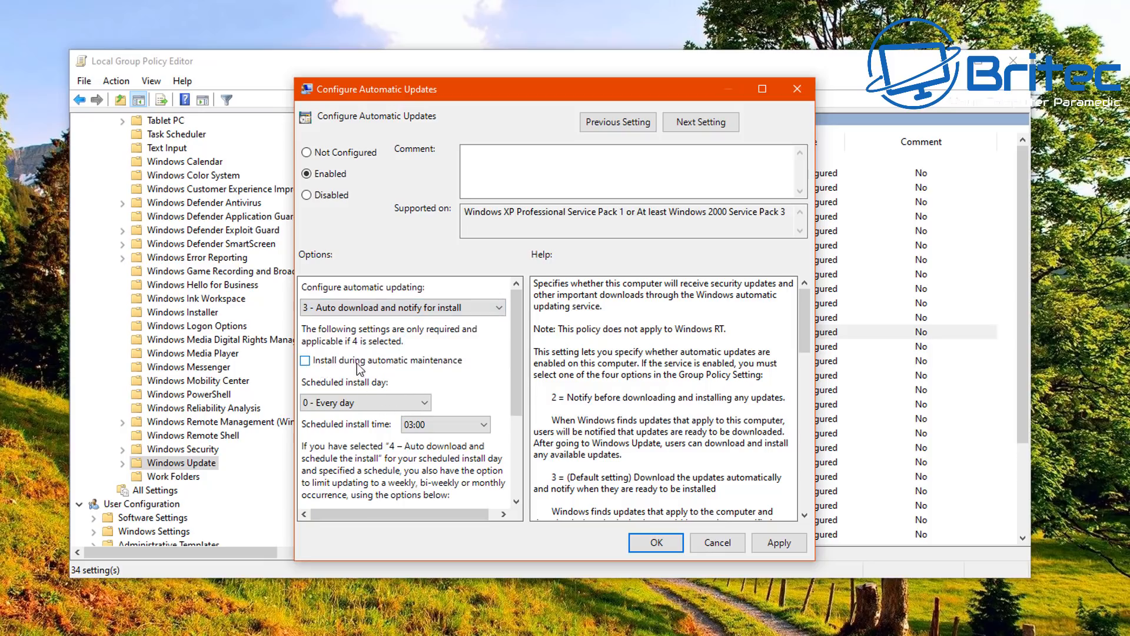
pyautogui.click(424, 403)
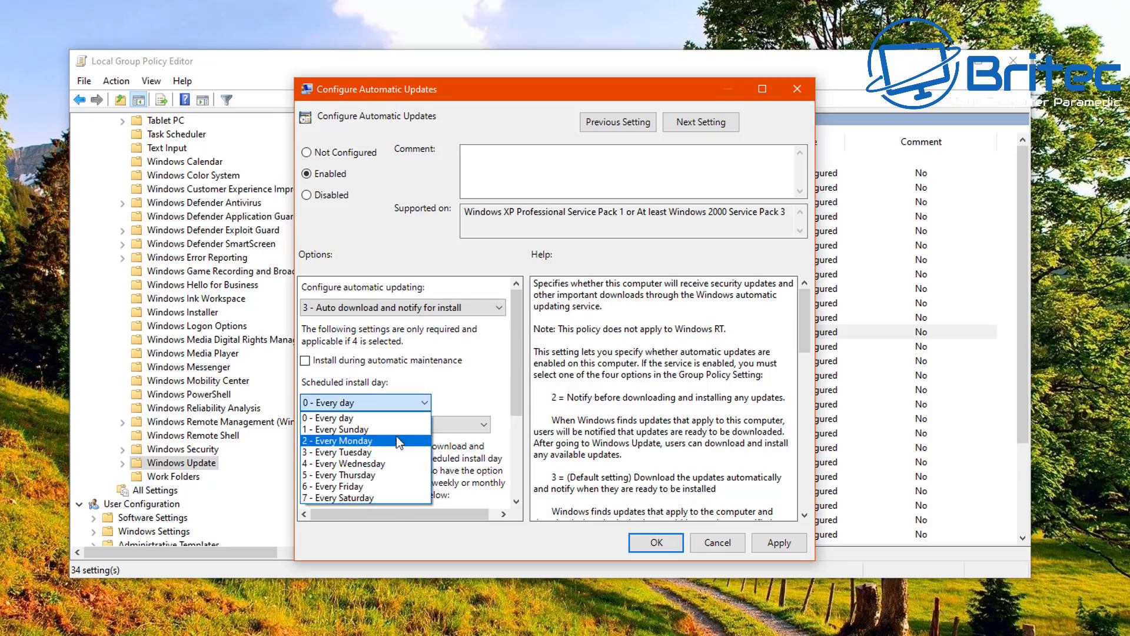
pyautogui.click(329, 418)
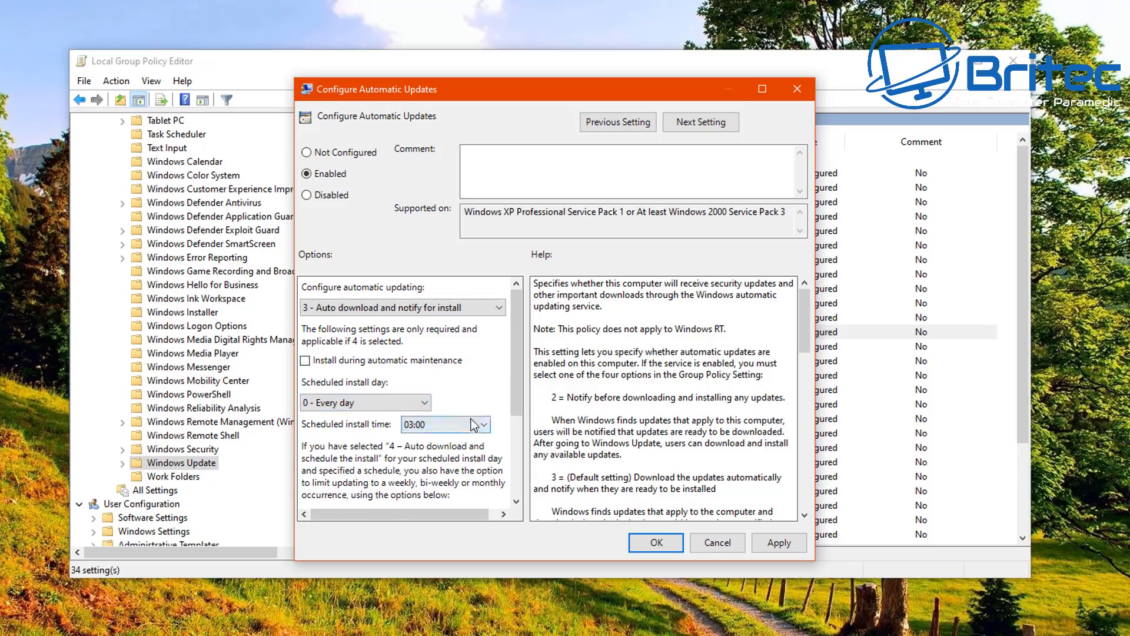
pyautogui.click(476, 424)
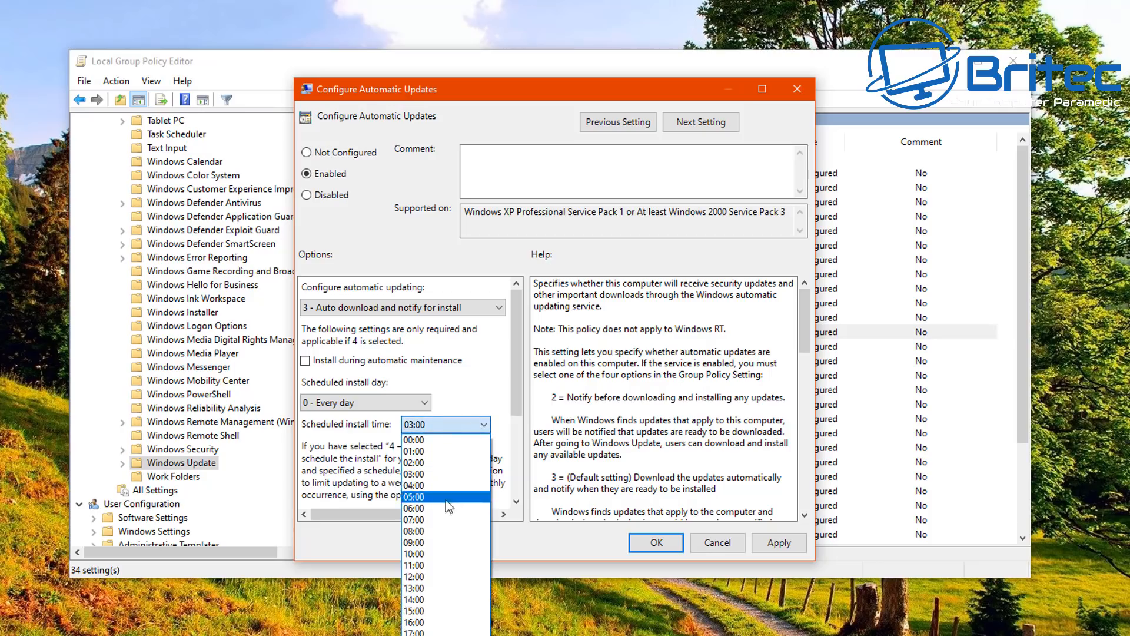
pyautogui.moveTo(447, 496)
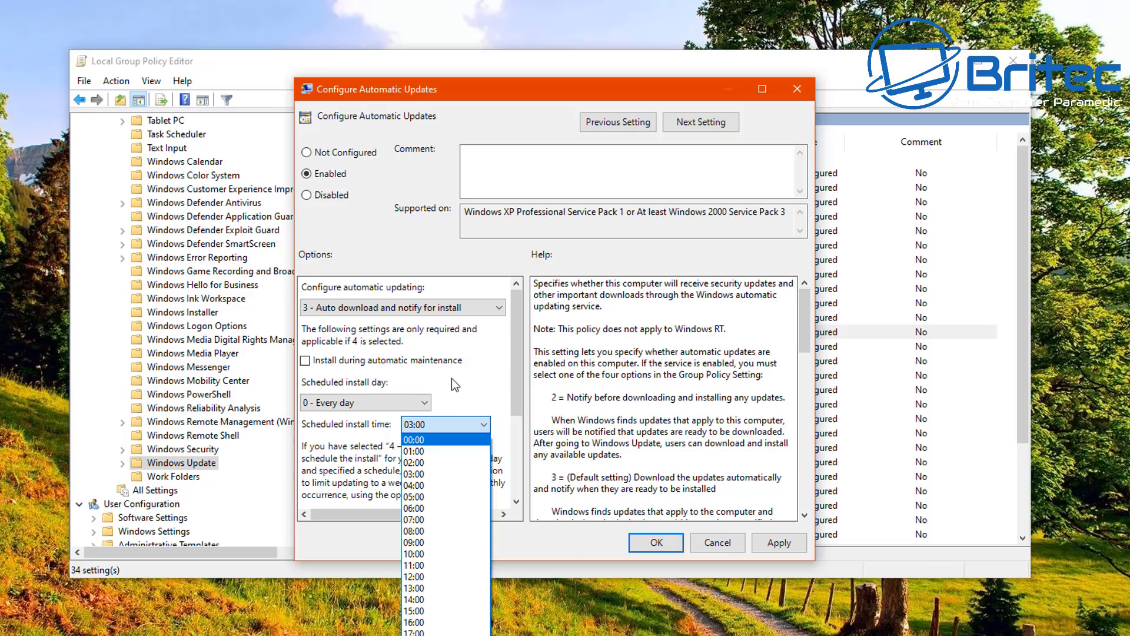
pyautogui.click(414, 451)
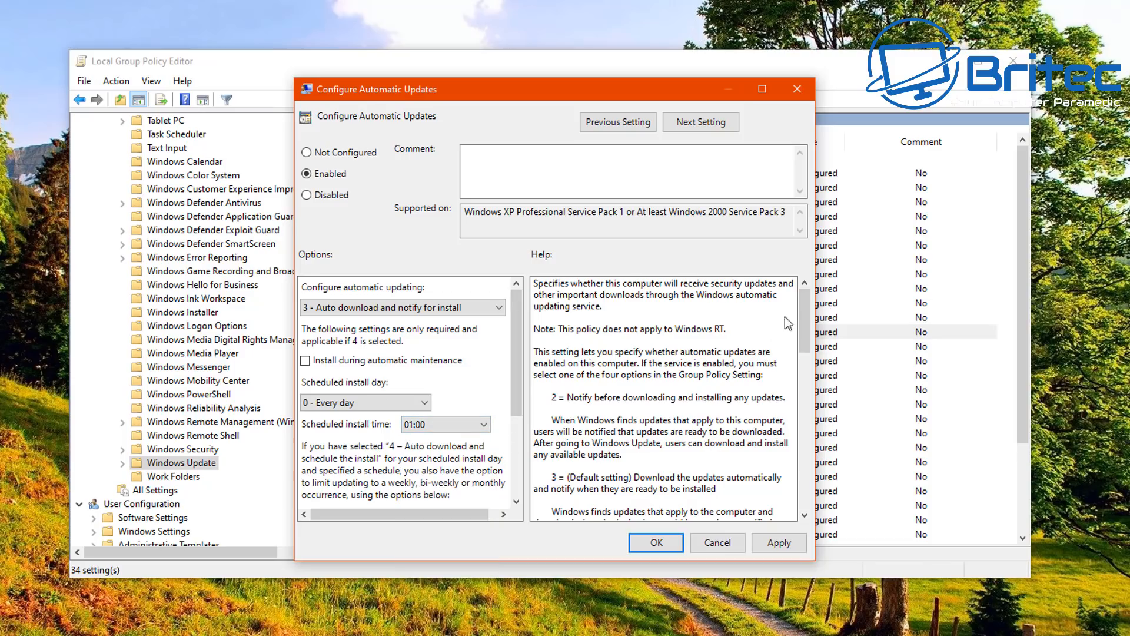
pyautogui.scroll(-3)
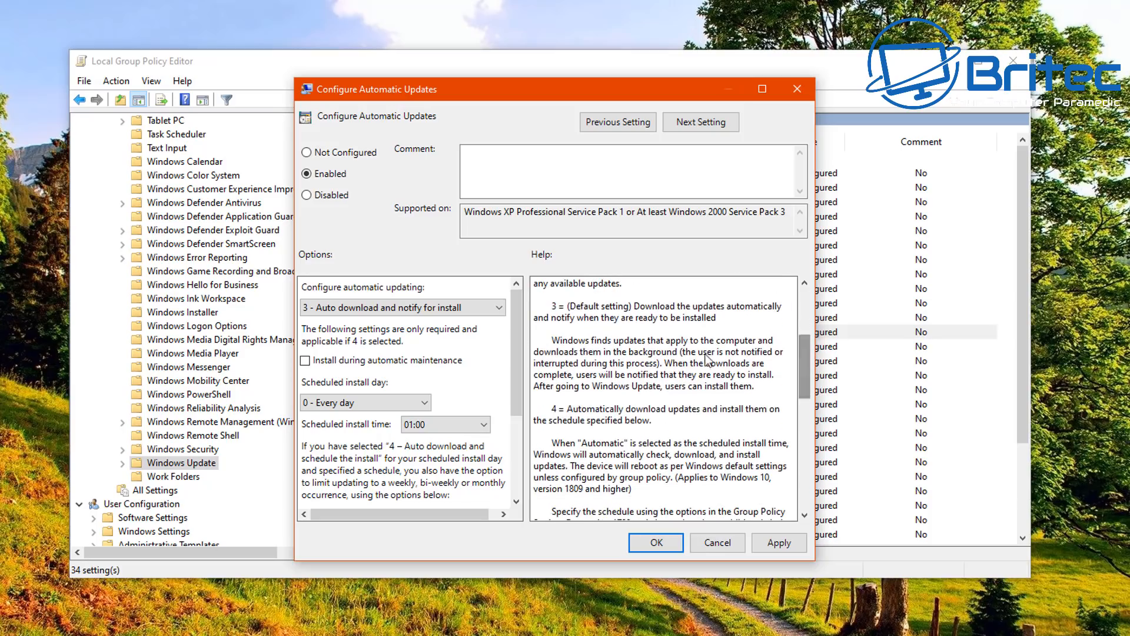
# Step: Set Configure Automatic Updates to Disabled and confirm with OK
pyautogui.click(307, 195)
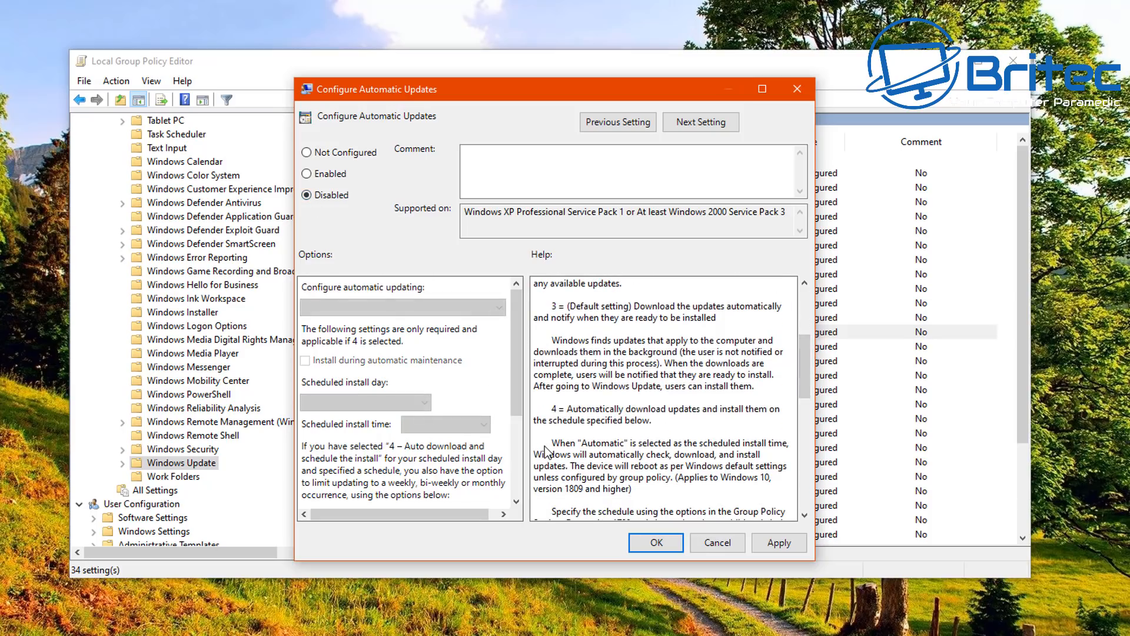
pyautogui.moveTo(678, 516)
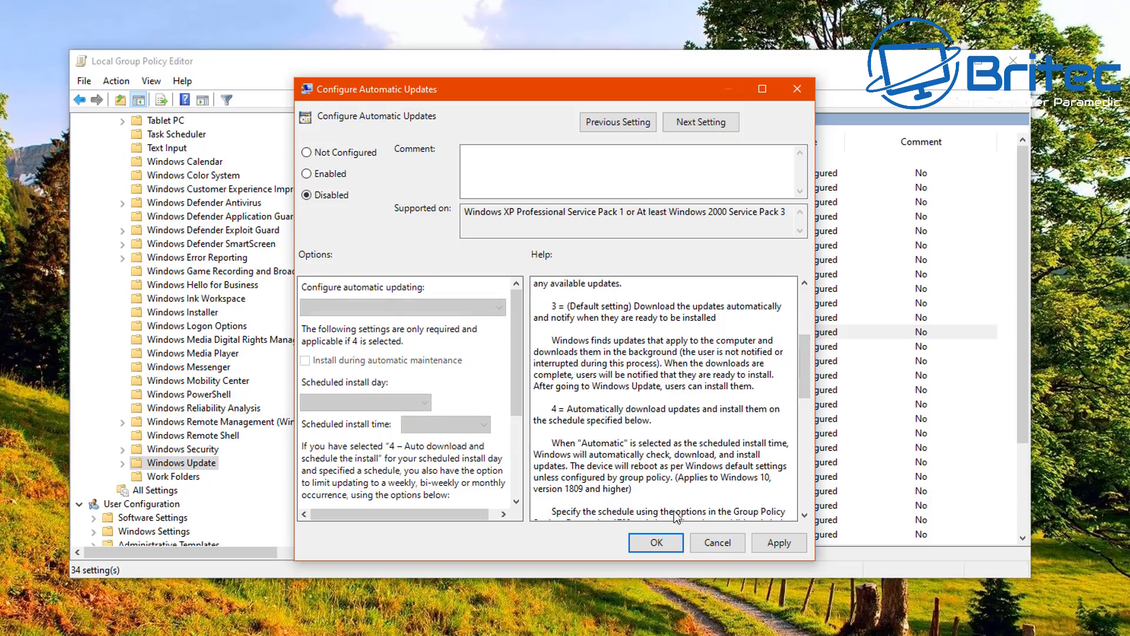
pyautogui.click(655, 542)
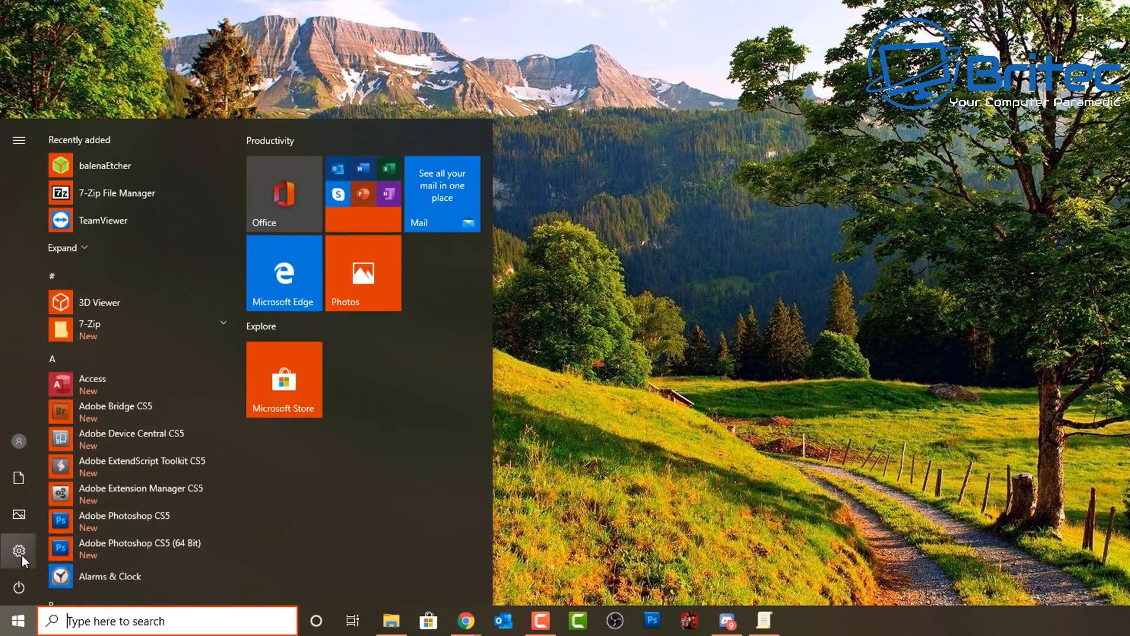
# Step: Go to Settings > Update & Security and review the paused Windows Update status
pyautogui.click(17, 551)
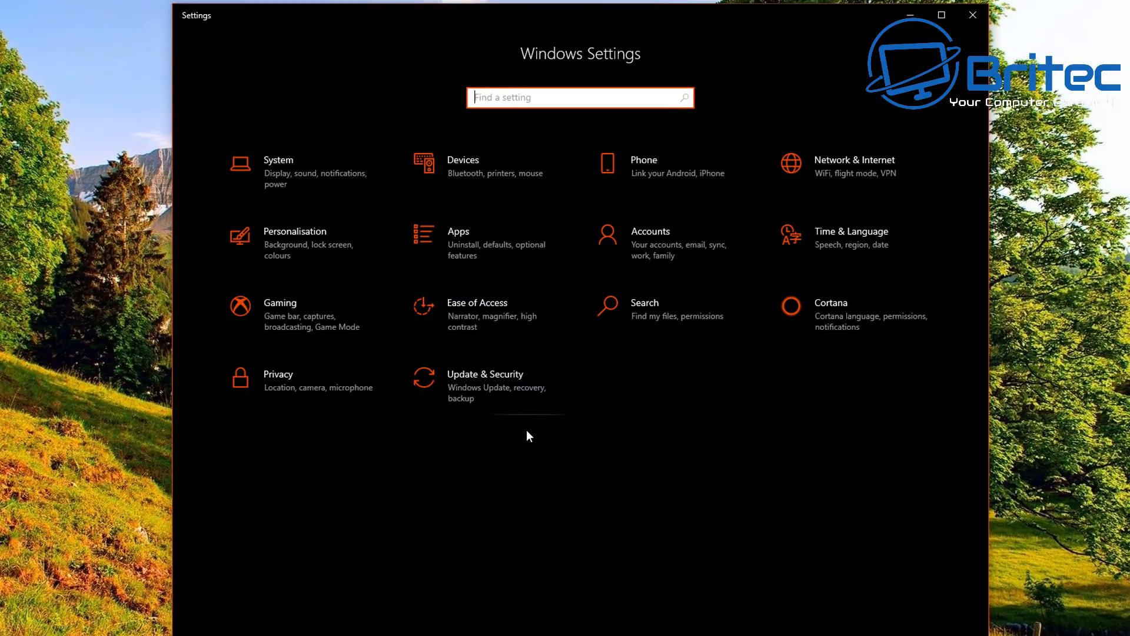
pyautogui.click(485, 380)
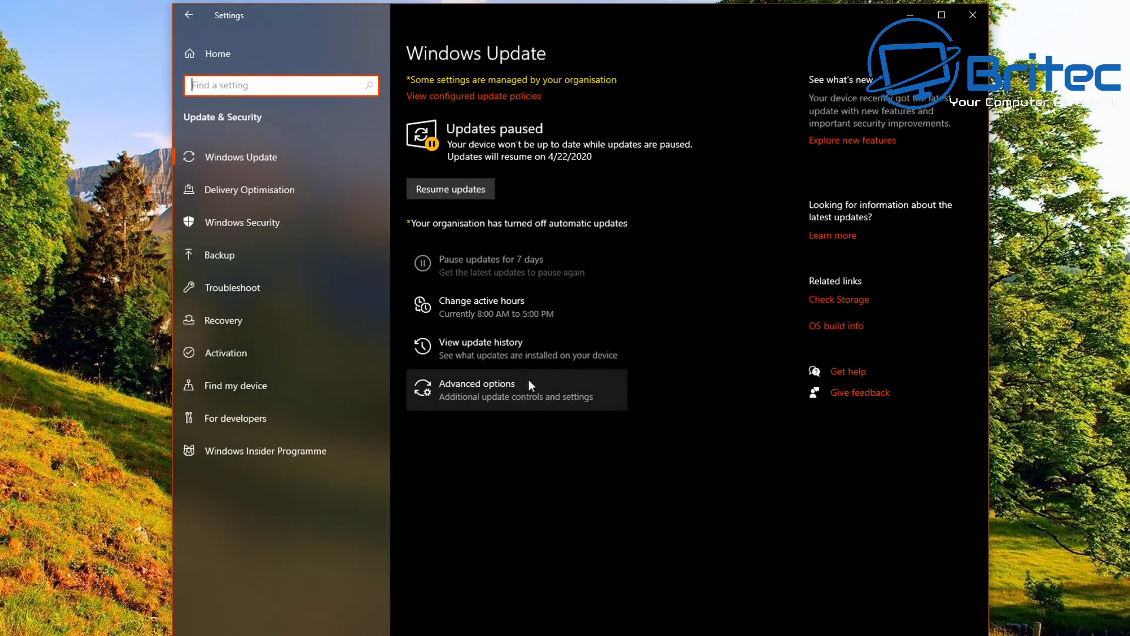
pyautogui.moveTo(453, 91)
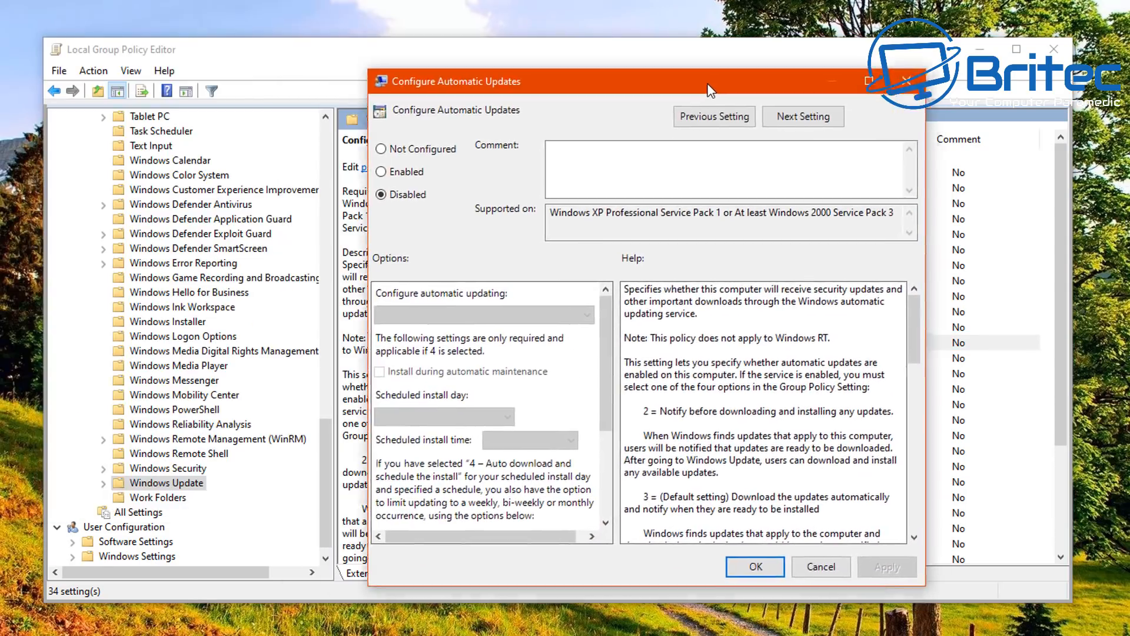
# Step: Reset Configure Automatic Updates to Not Configured and confirm with OK
pyautogui.click(380, 150)
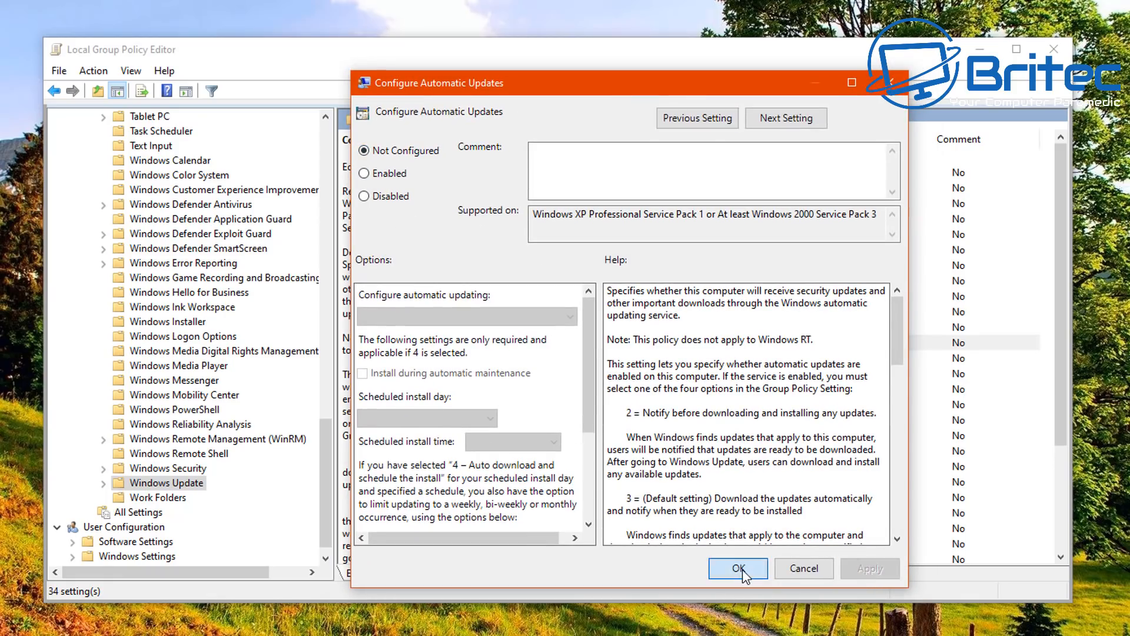
pyautogui.click(736, 568)
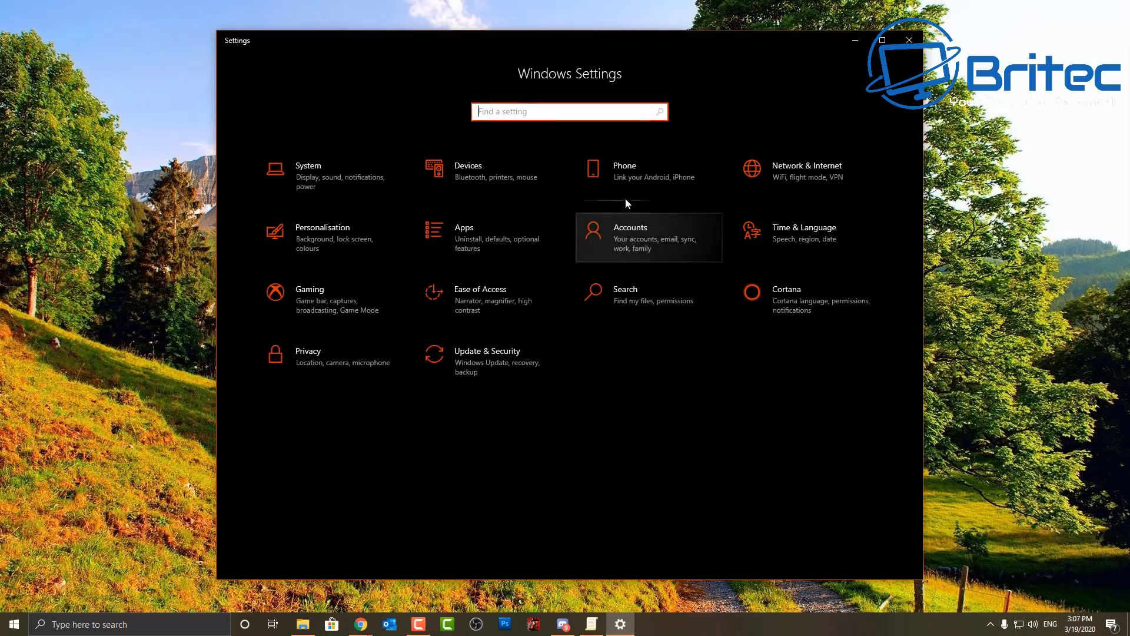
# Step: Review Update & Security once more, then close the Settings window
pyautogui.click(487, 351)
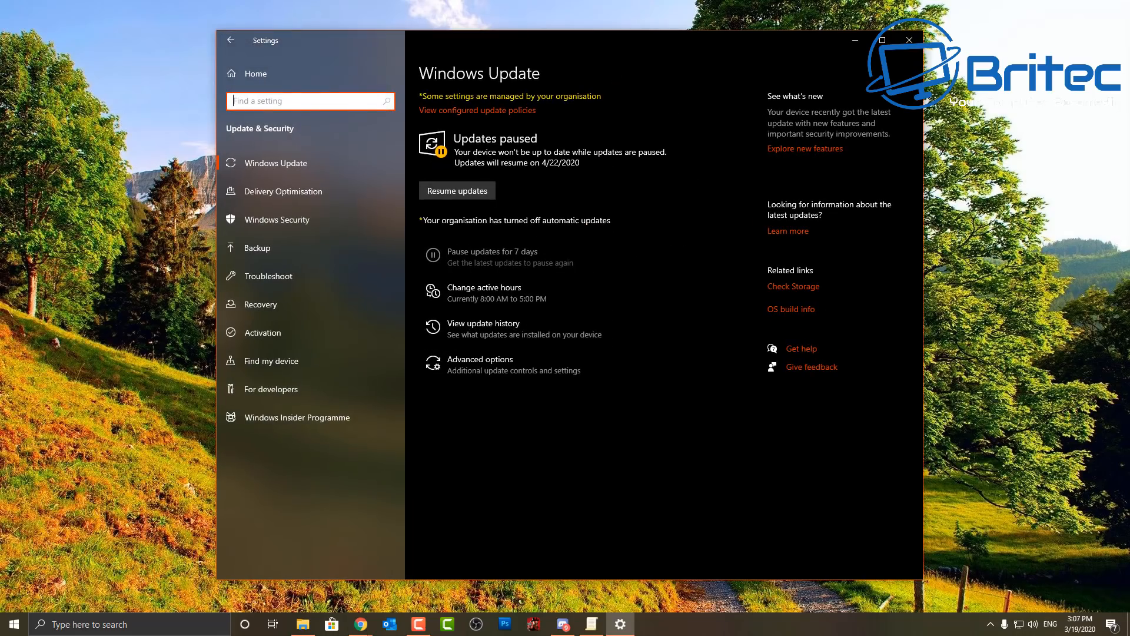
pyautogui.moveTo(566, 367)
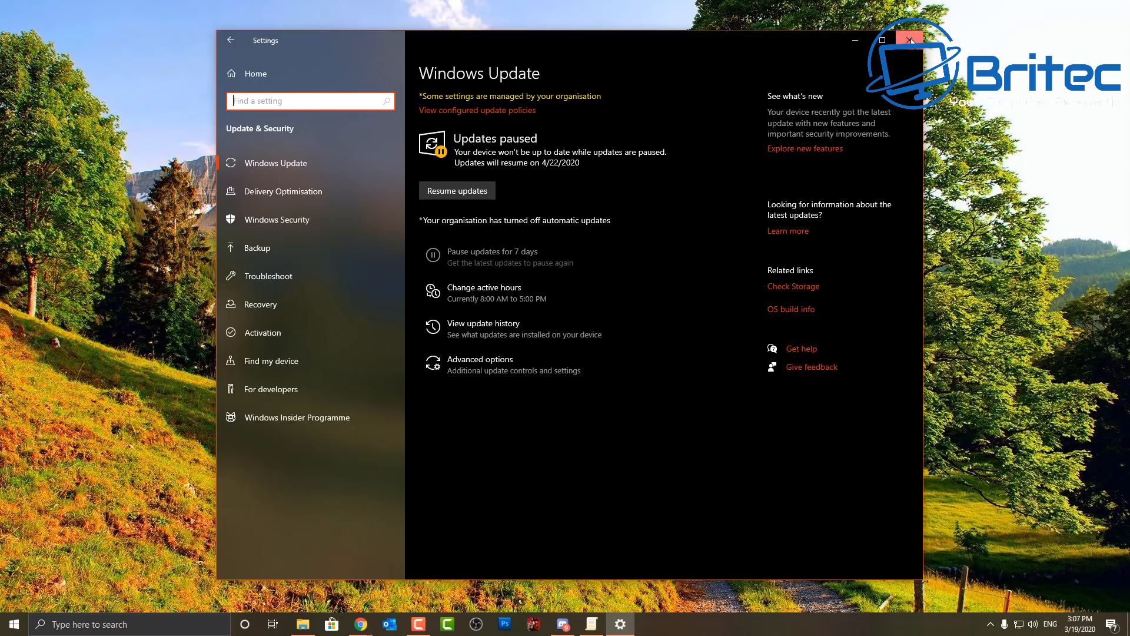
pyautogui.click(909, 40)
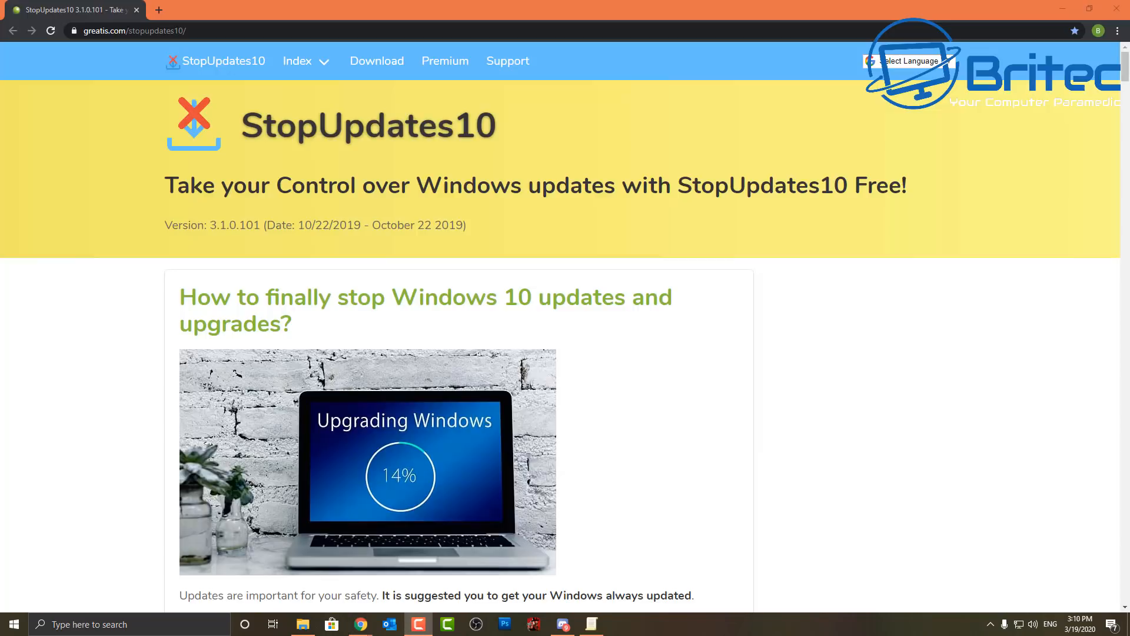
pyautogui.moveTo(422, 207)
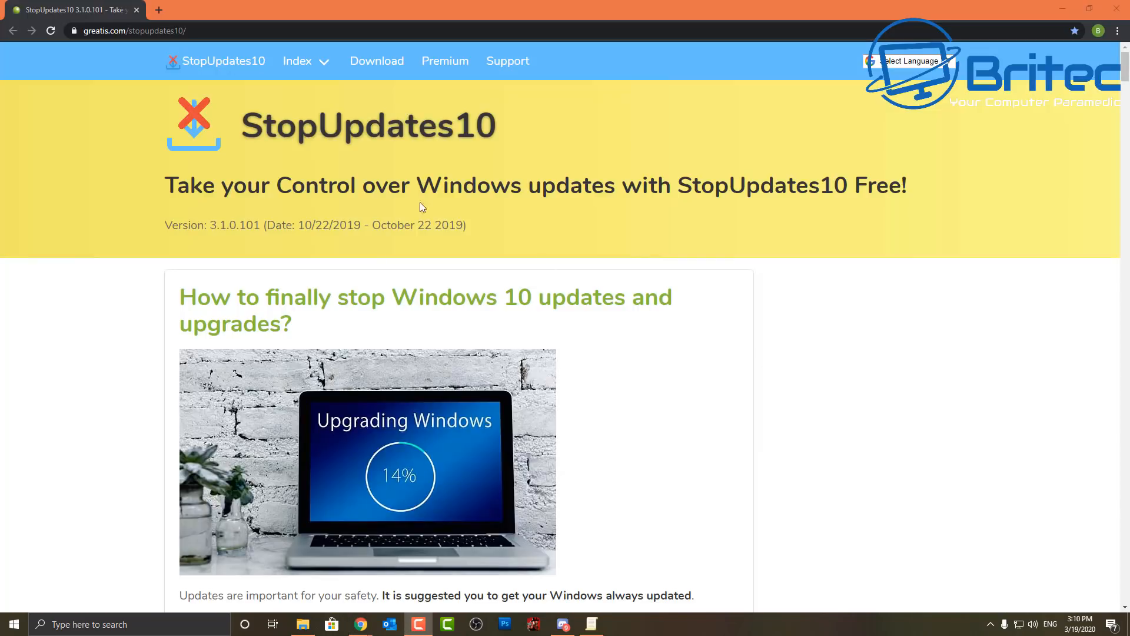
pyautogui.moveTo(815, 395)
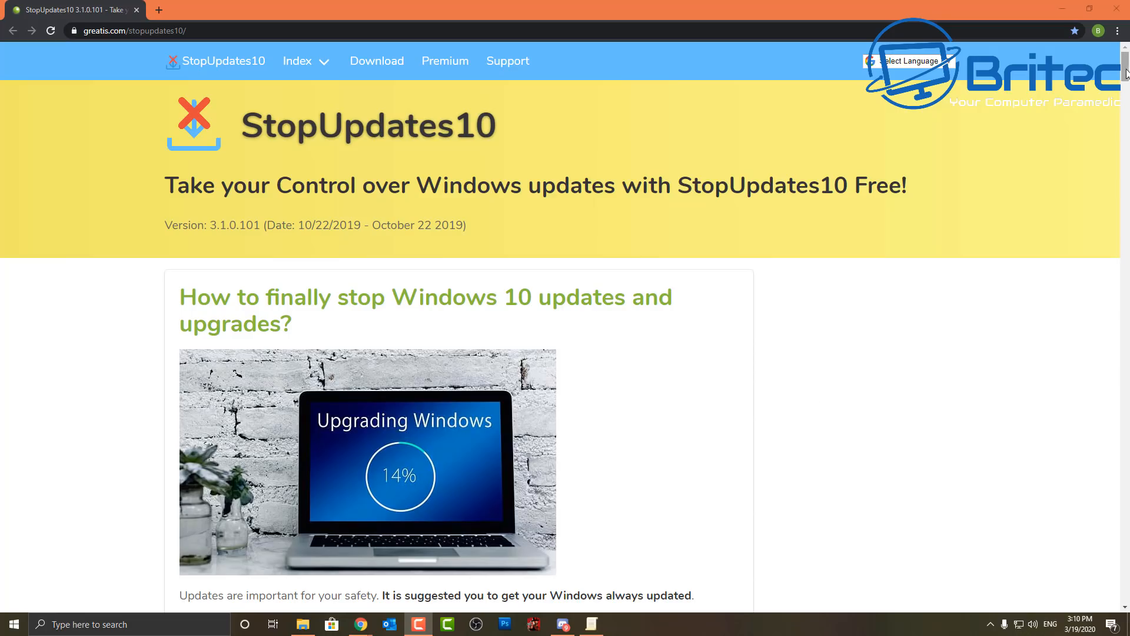
# Step: Scroll through the StopUpdates10 features toward the download section
pyautogui.scroll(-3)
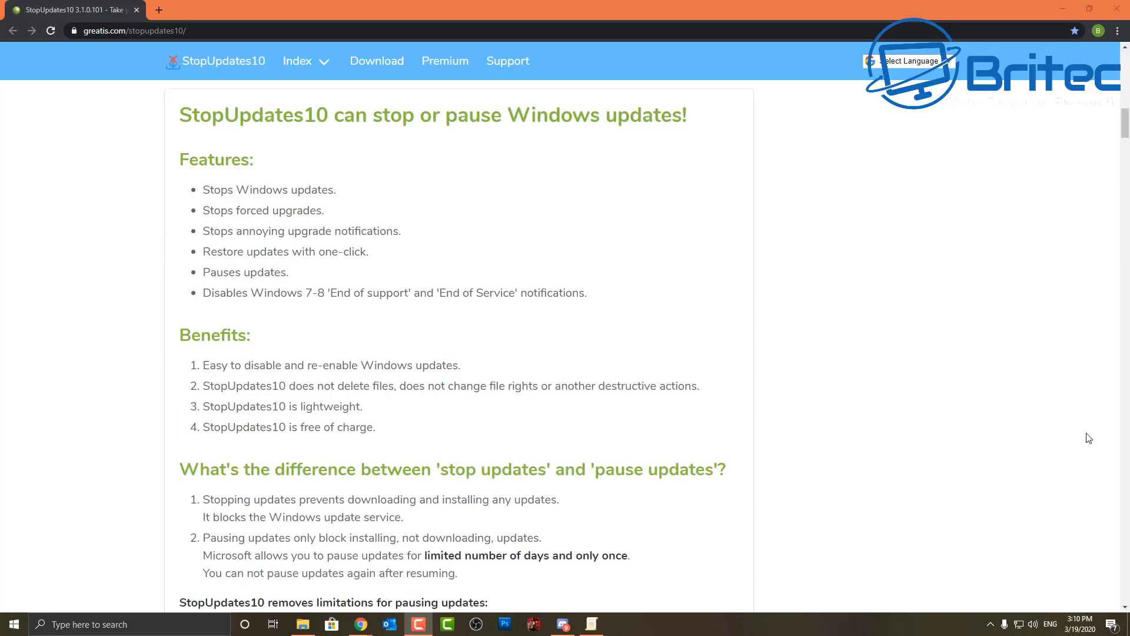
pyautogui.moveTo(869, 368)
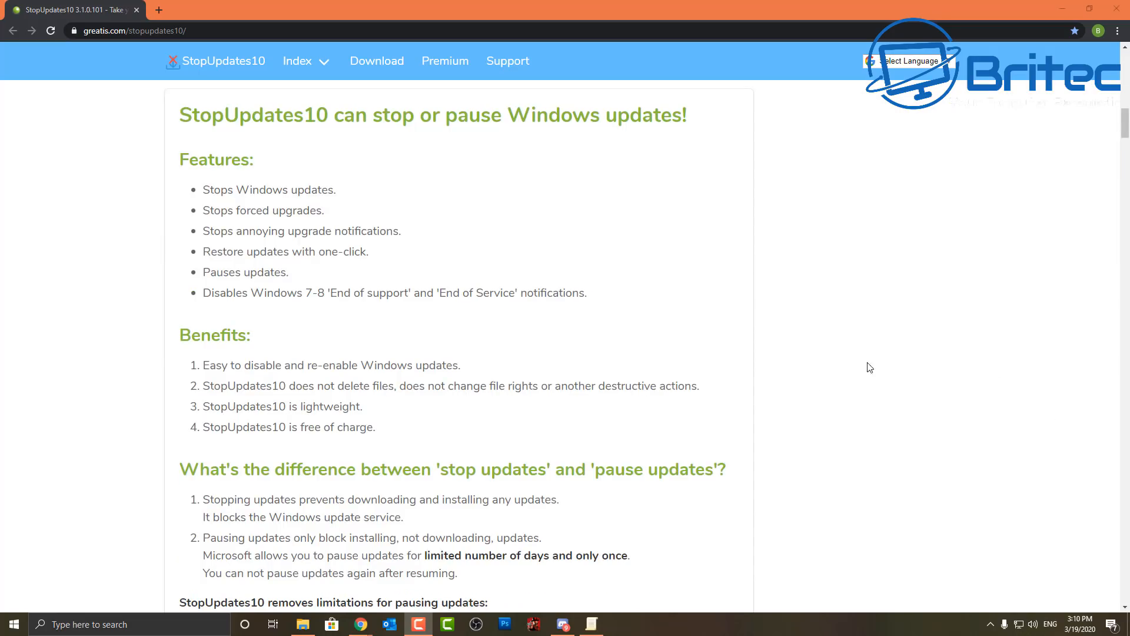
pyautogui.moveTo(234, 185)
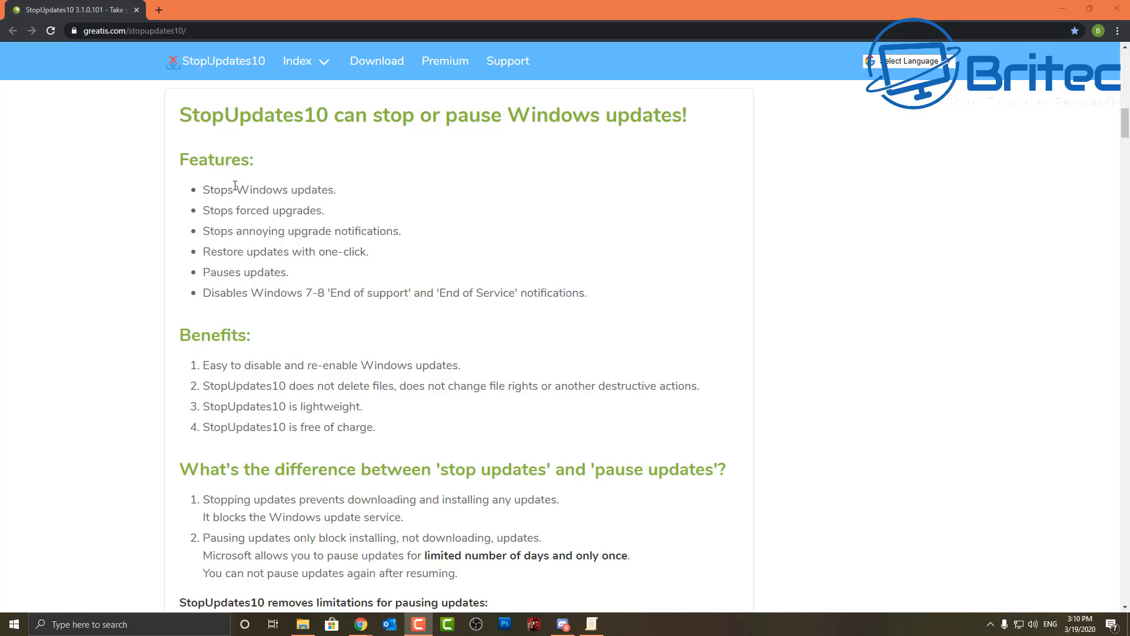
pyautogui.moveTo(307, 249)
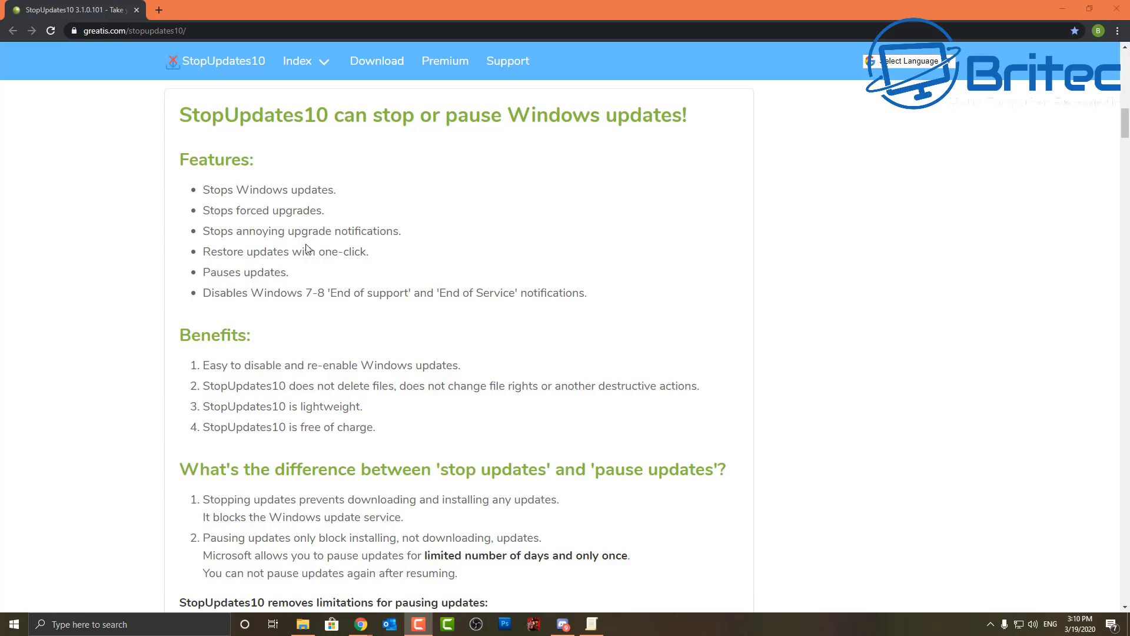
pyautogui.moveTo(272, 266)
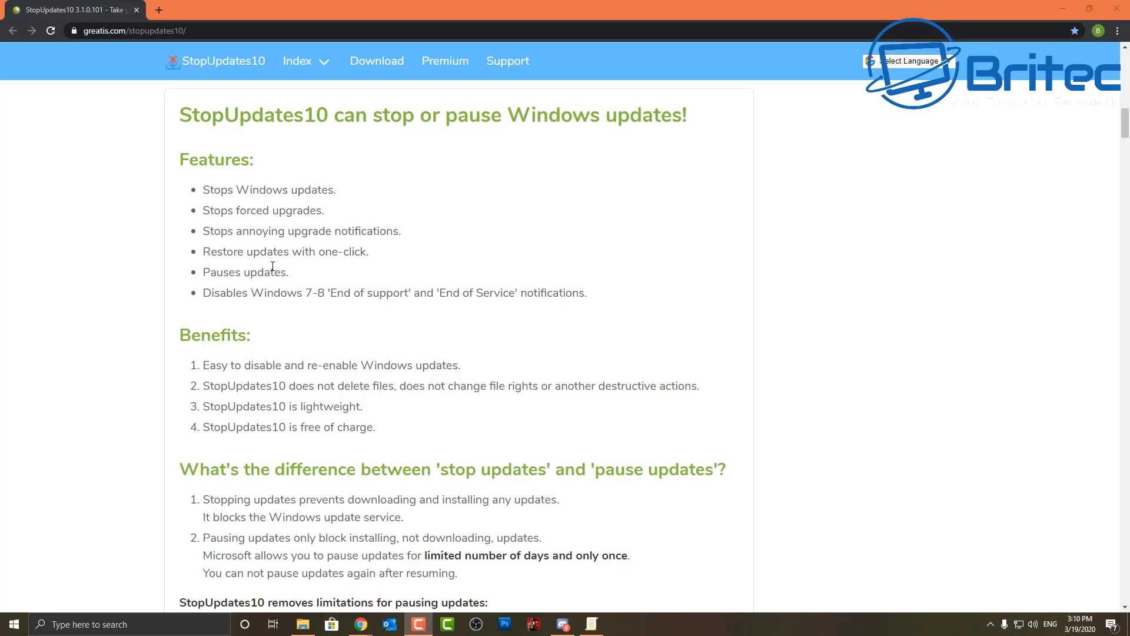
pyautogui.moveTo(261, 289)
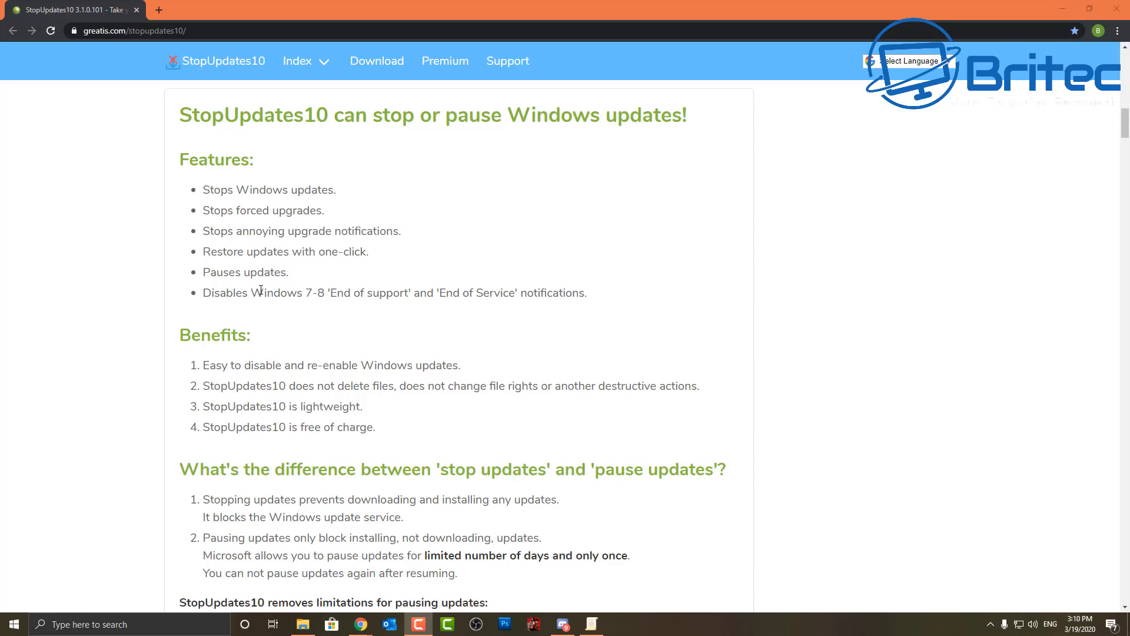
pyautogui.moveTo(564, 497)
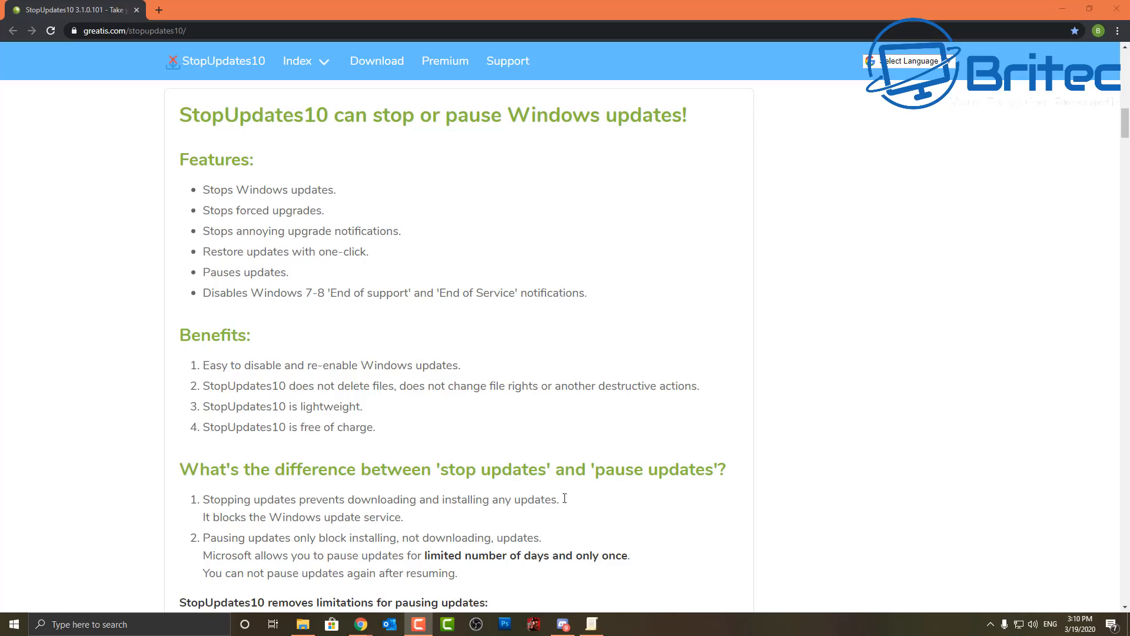
pyautogui.moveTo(492, 470)
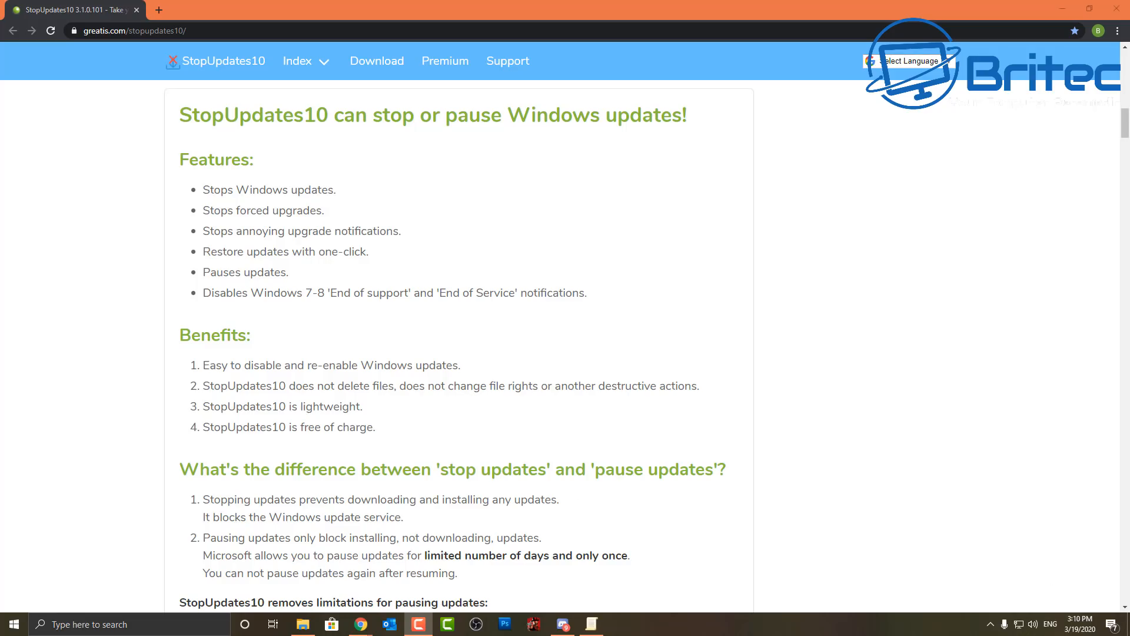
pyautogui.scroll(-3)
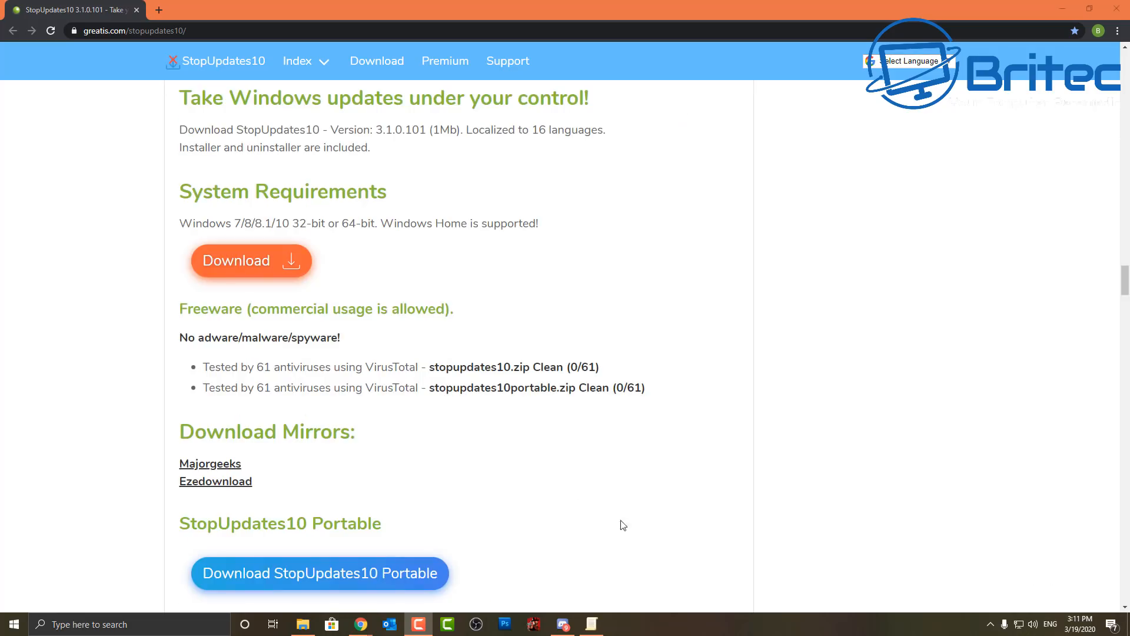
pyautogui.moveTo(313, 576)
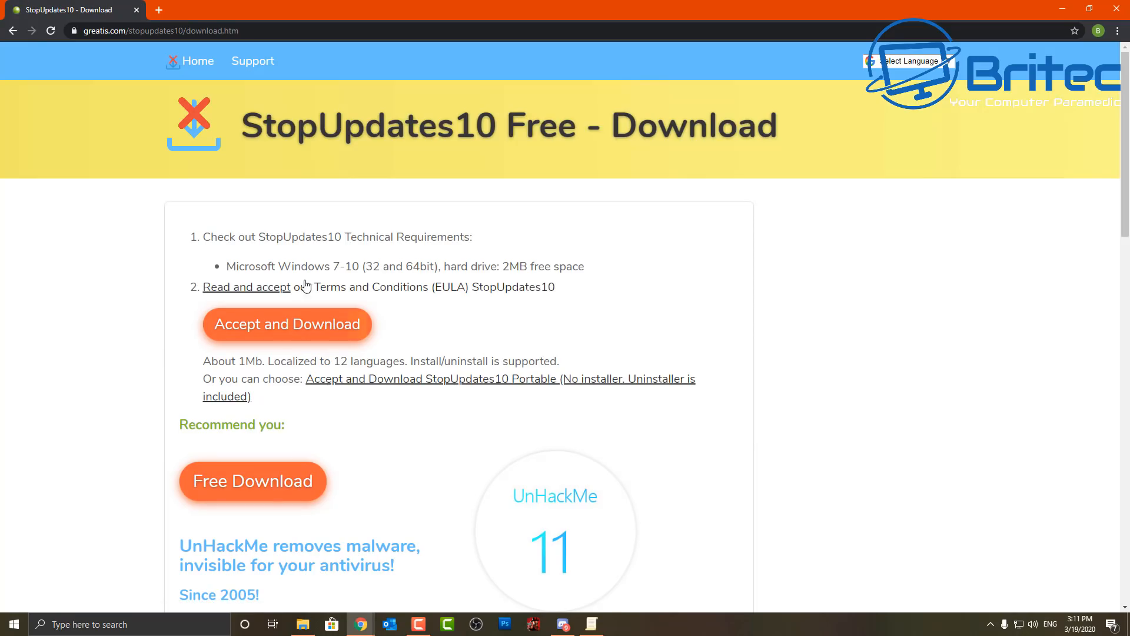
pyautogui.moveTo(298, 317)
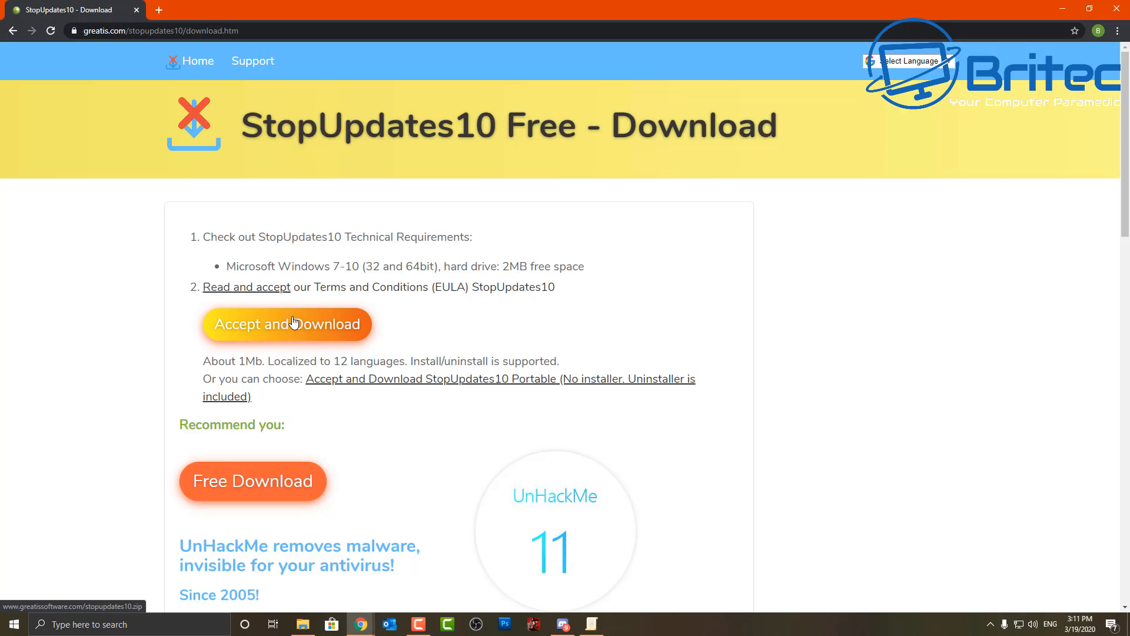
# Step: Accept the terms and download stopupdates10setup.exe from the StopUpdates10 site
pyautogui.click(286, 324)
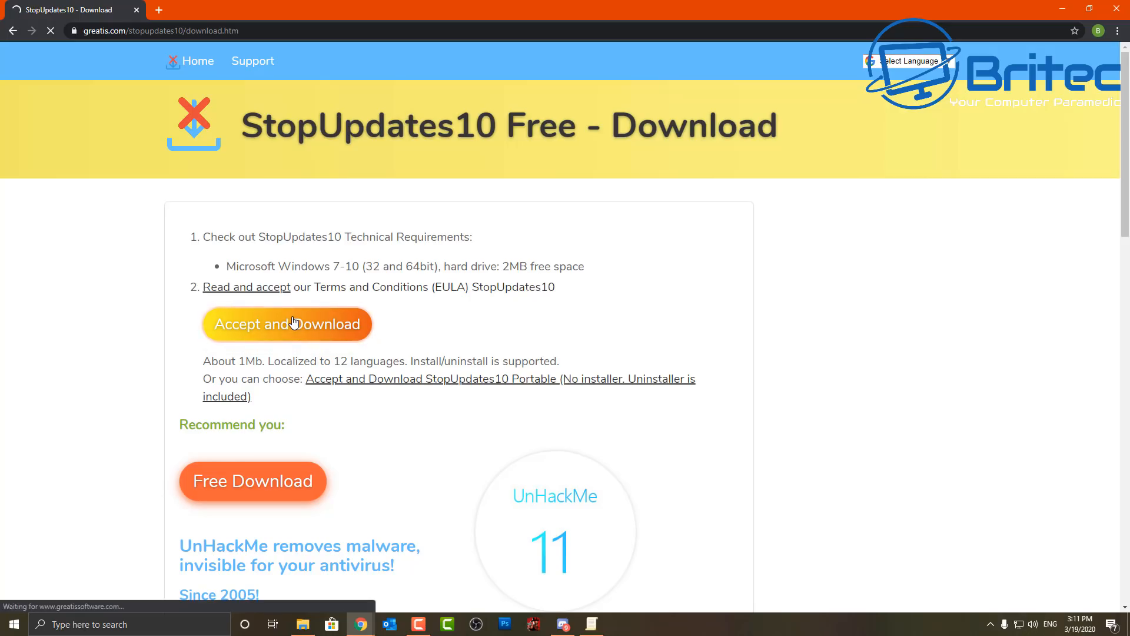
pyautogui.click(287, 324)
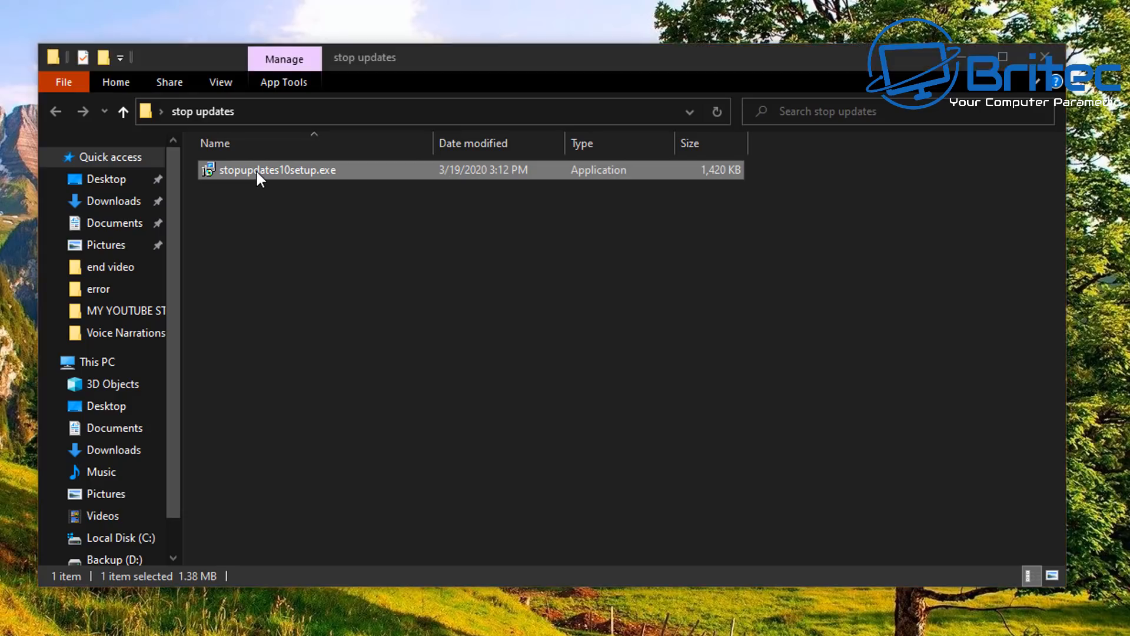
# Step: Launch stopupdates10setup.exe in English and advance to the License Agreement page
pyautogui.doubleClick(275, 169)
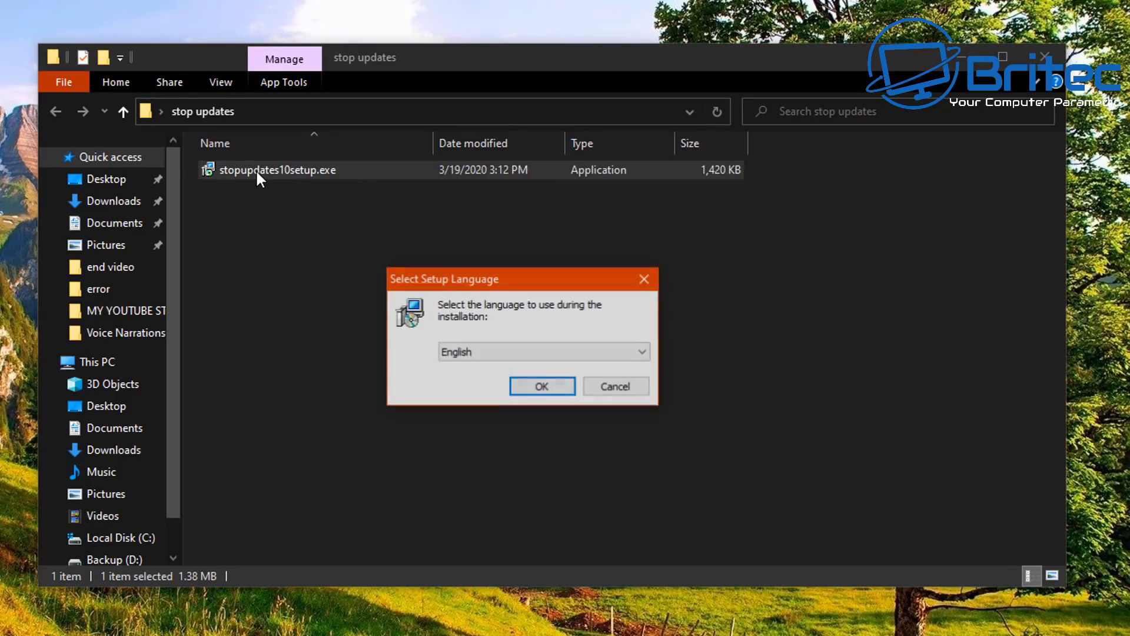
pyautogui.click(542, 386)
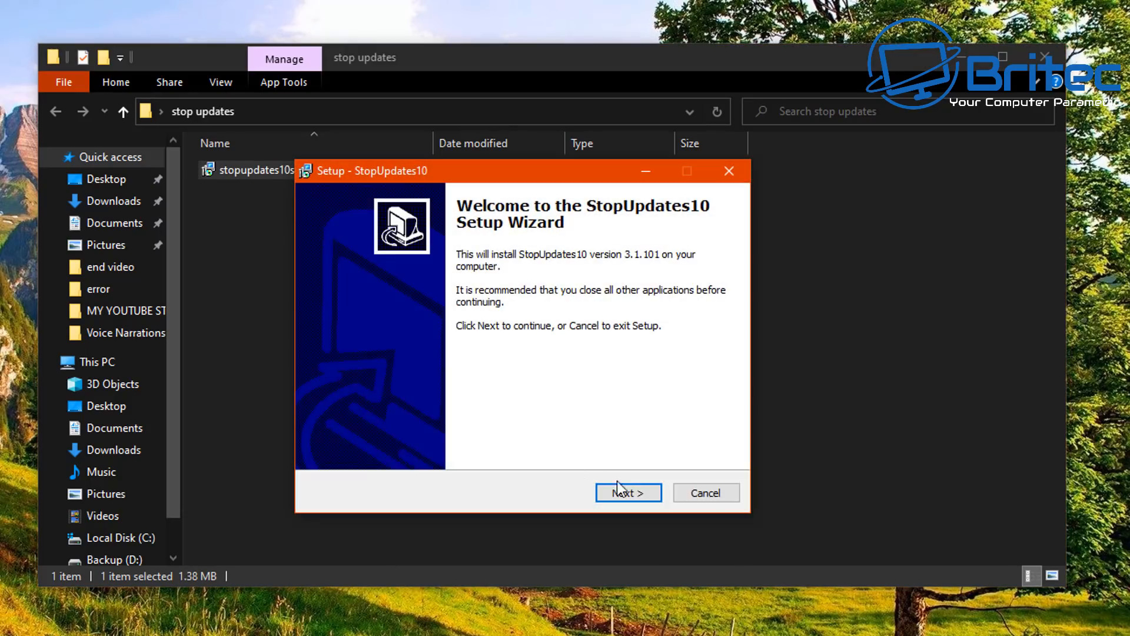
pyautogui.click(627, 492)
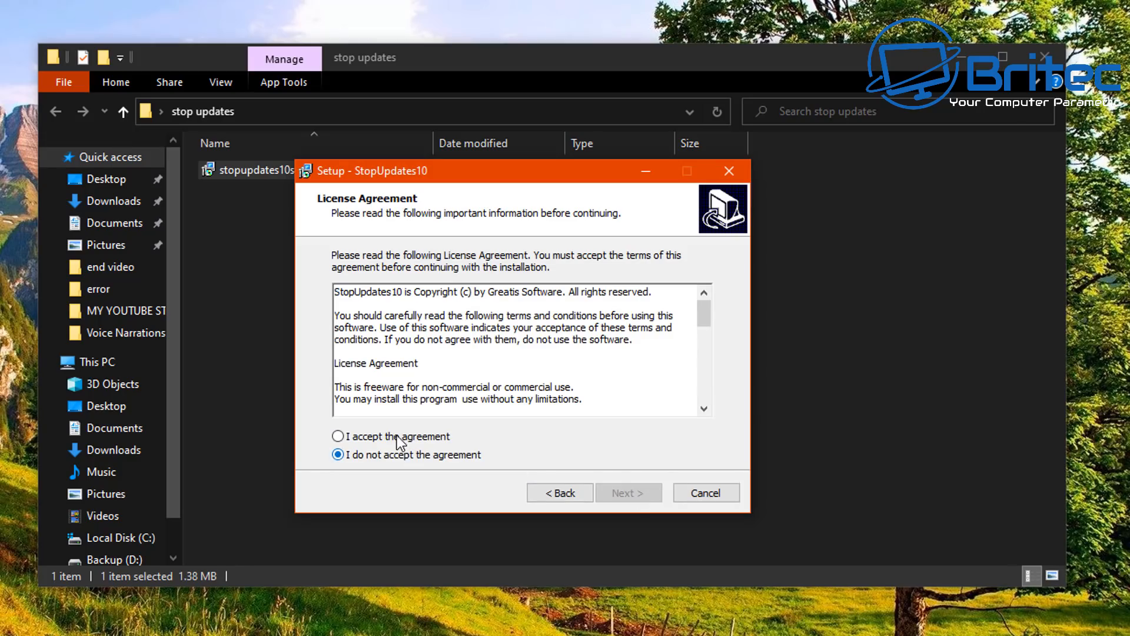
# Step: Accept the license, install with default folders, skip 'StopUpdates10 on the Web', and launch the app
pyautogui.click(338, 436)
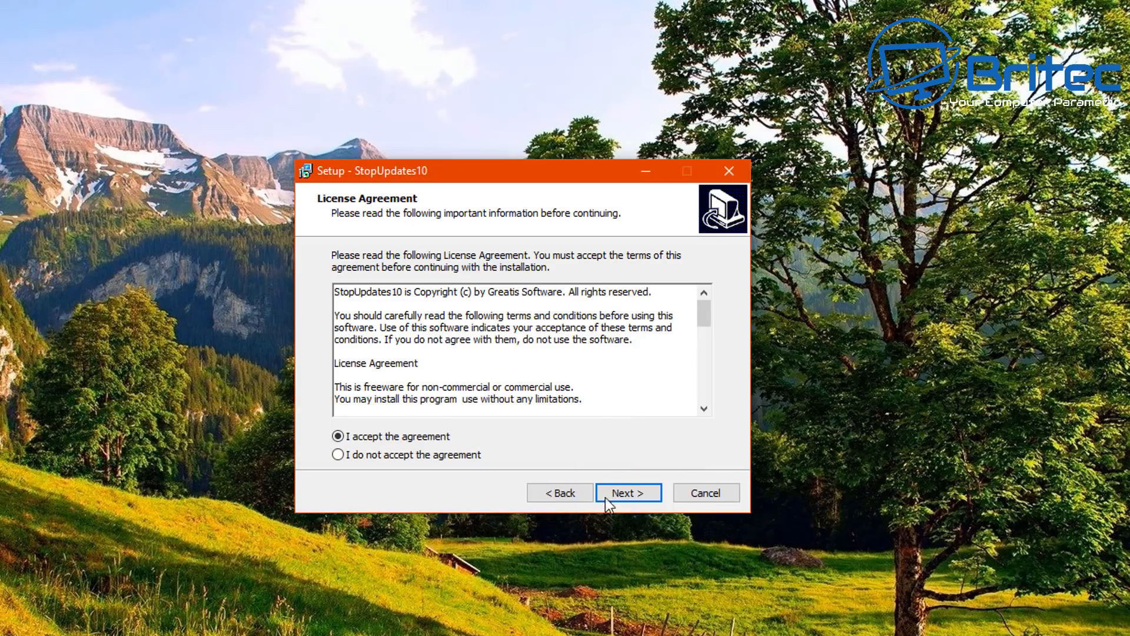
pyautogui.click(628, 493)
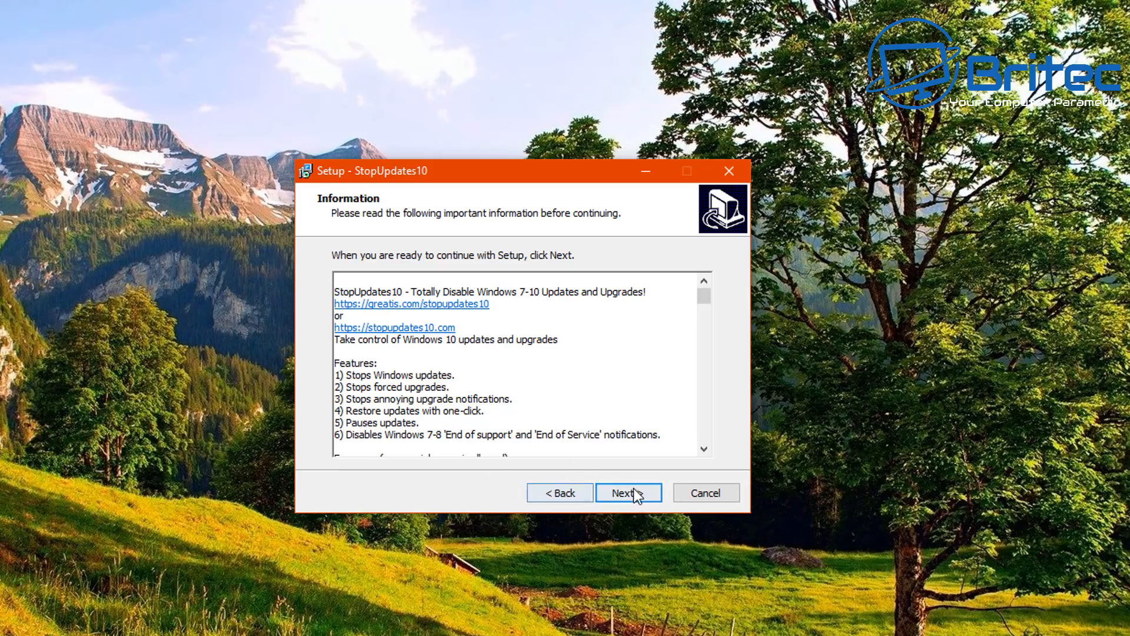
pyautogui.click(628, 492)
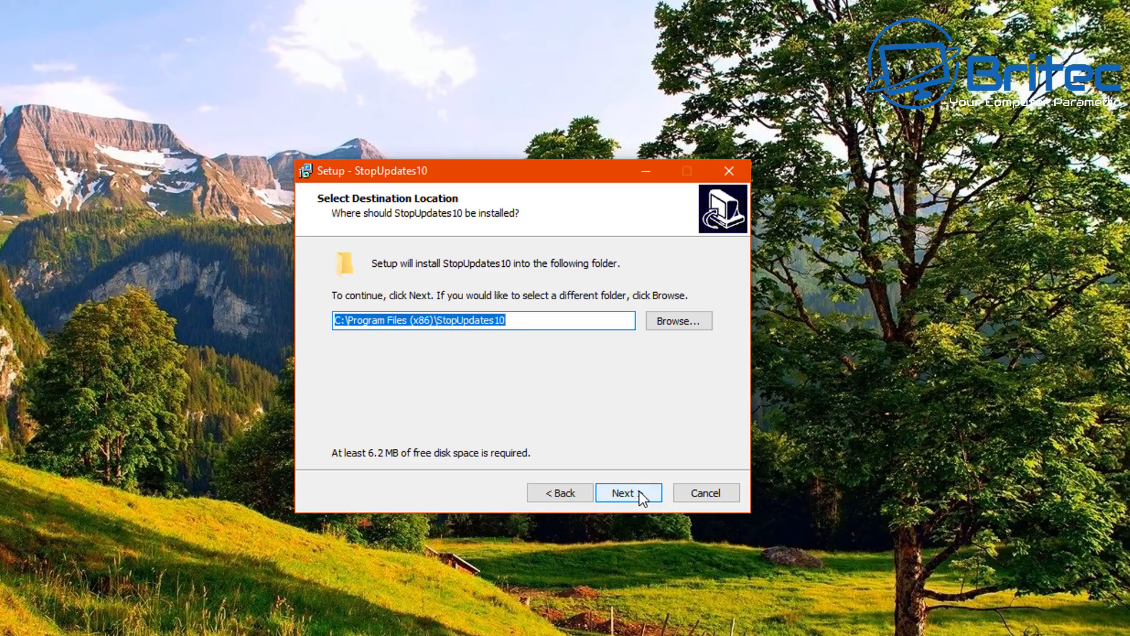
pyautogui.click(628, 492)
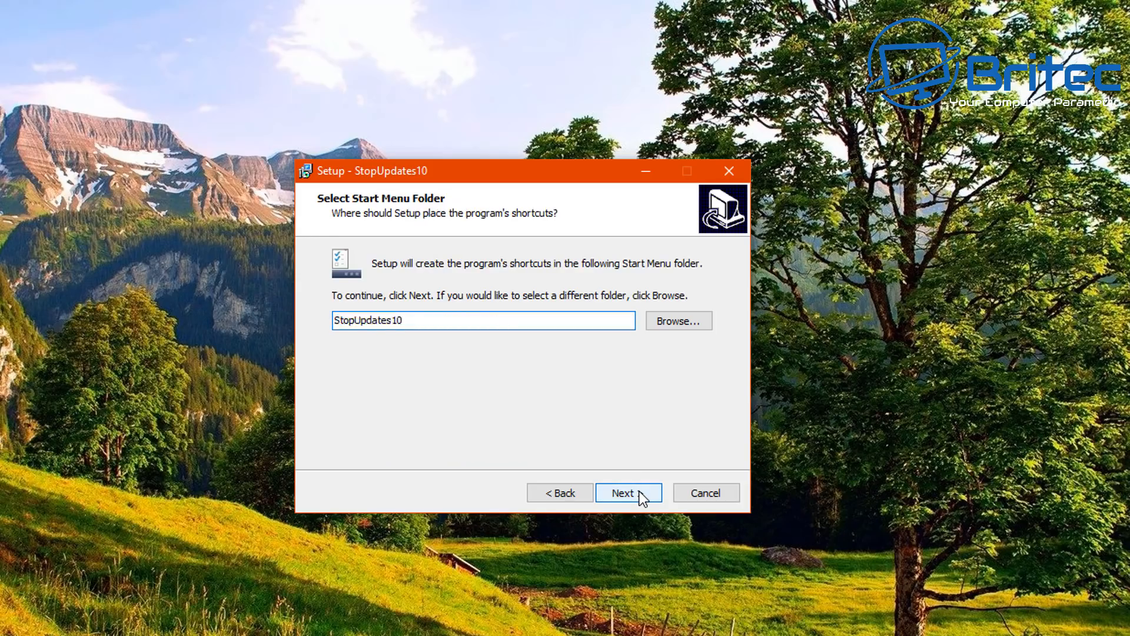
pyautogui.click(627, 492)
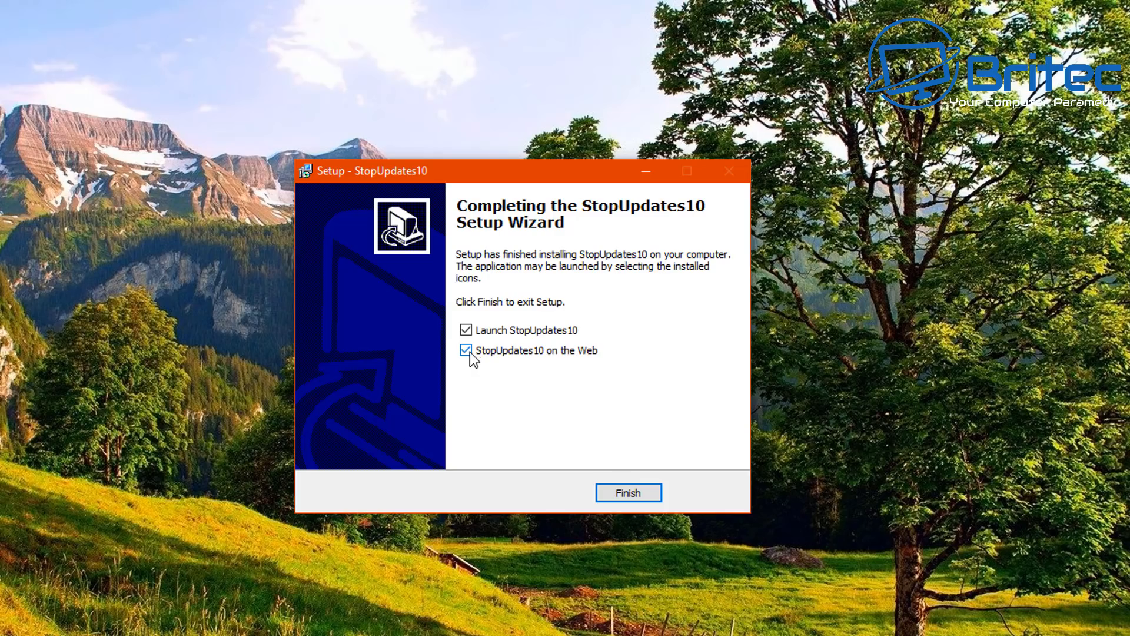
pyautogui.click(467, 351)
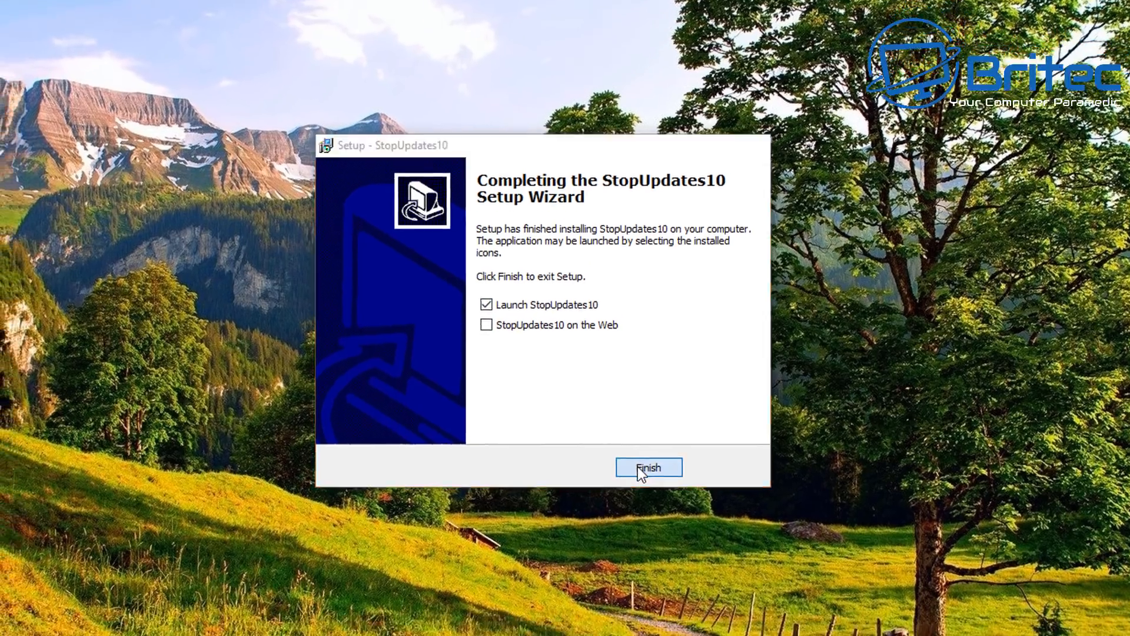
pyautogui.click(648, 467)
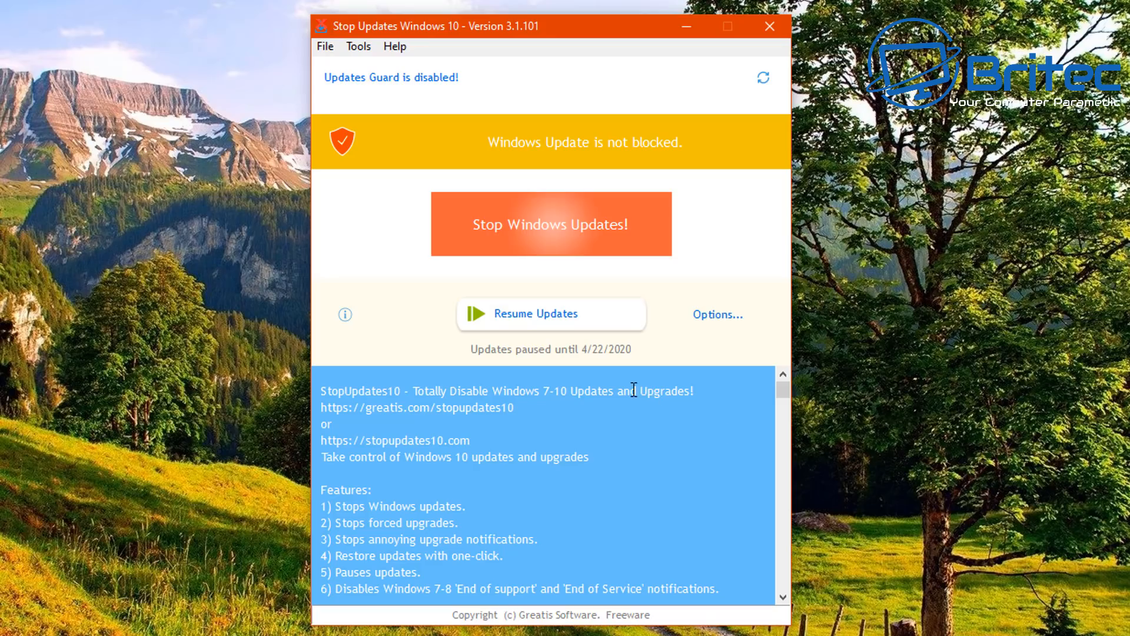
pyautogui.moveTo(532, 163)
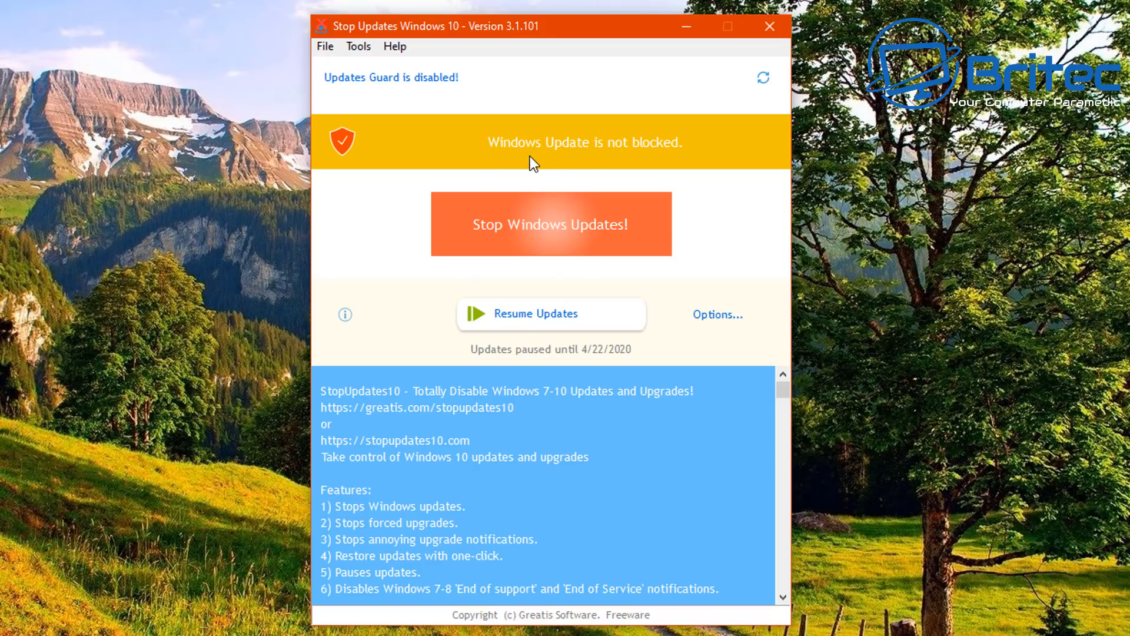
pyautogui.moveTo(554, 152)
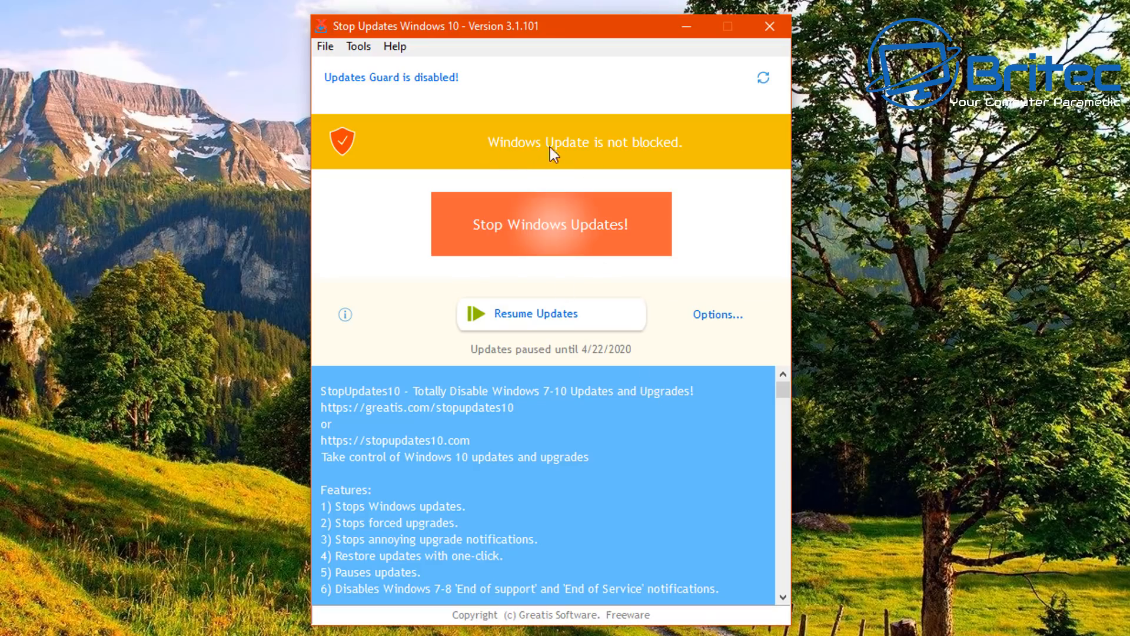
pyautogui.moveTo(541, 168)
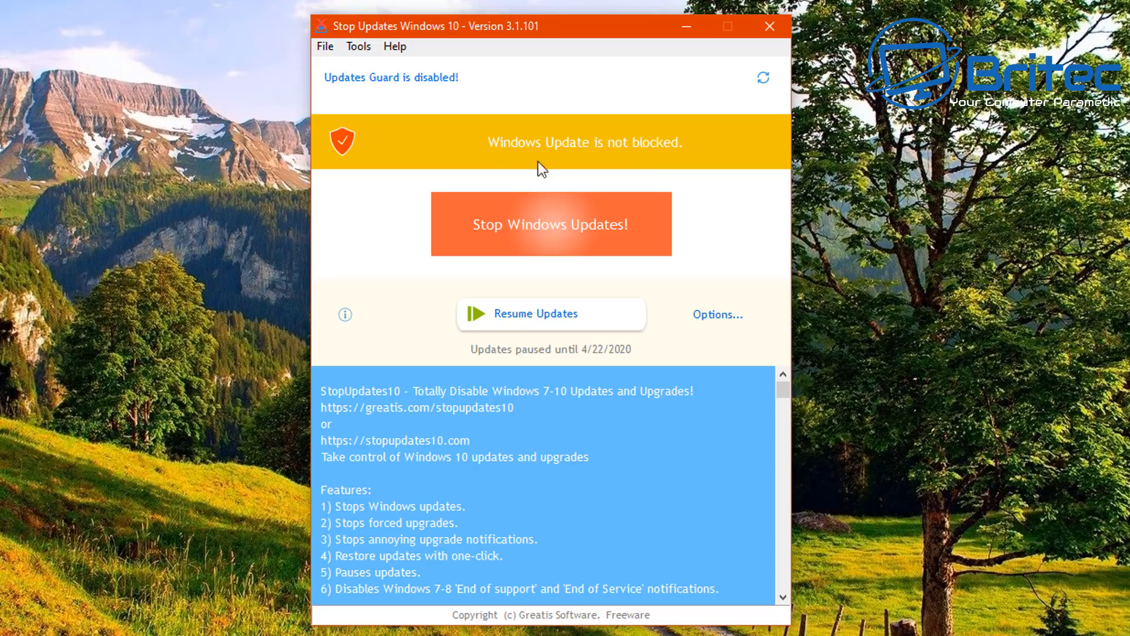
pyautogui.moveTo(506, 220)
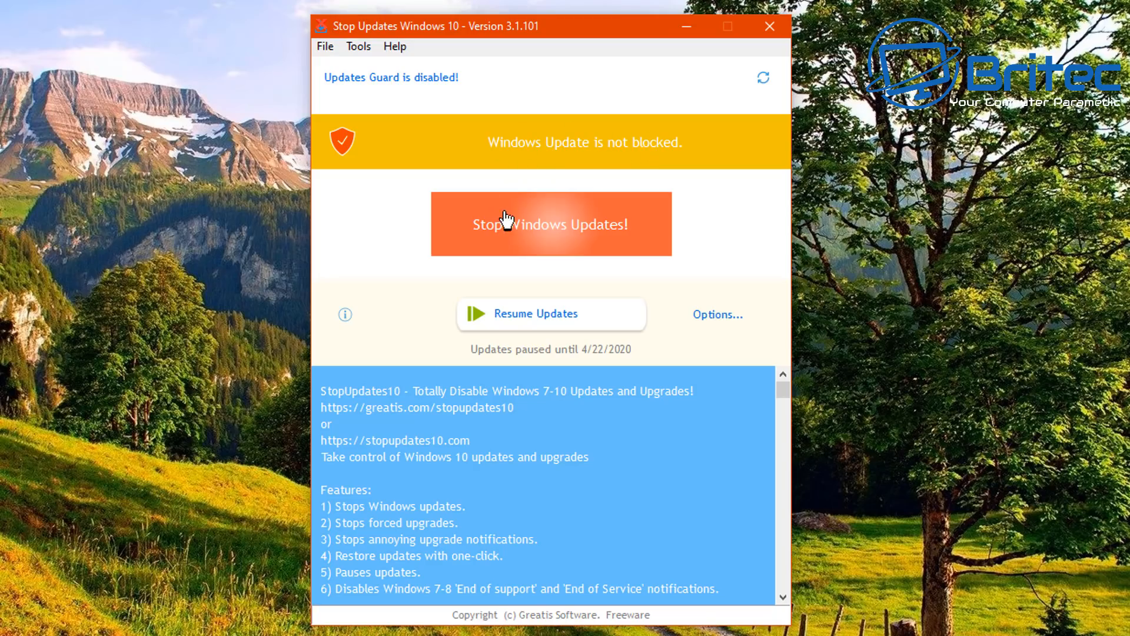
pyautogui.moveTo(509, 228)
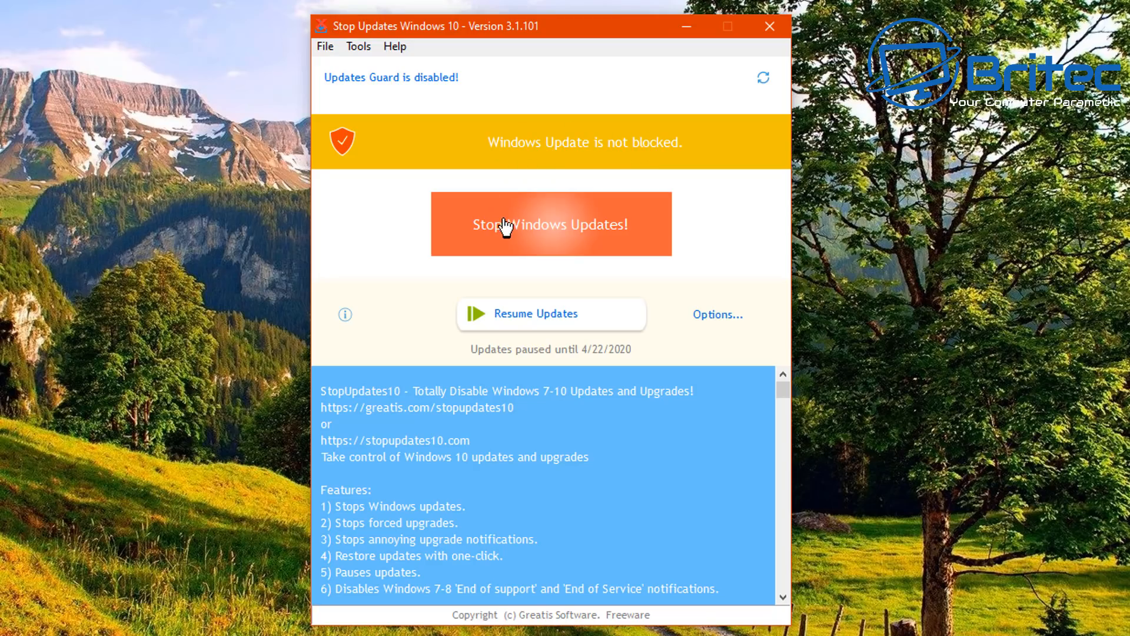
pyautogui.moveTo(506, 234)
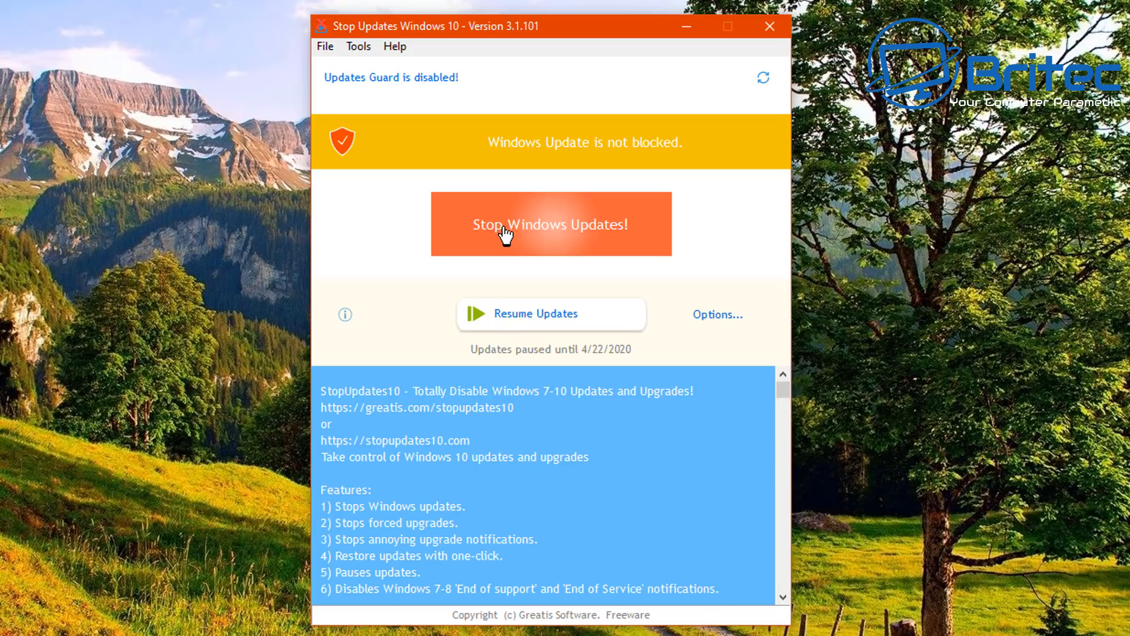
# Step: Stop Windows Updates so the status reads partially blocked with Updates Guard active
pyautogui.click(550, 224)
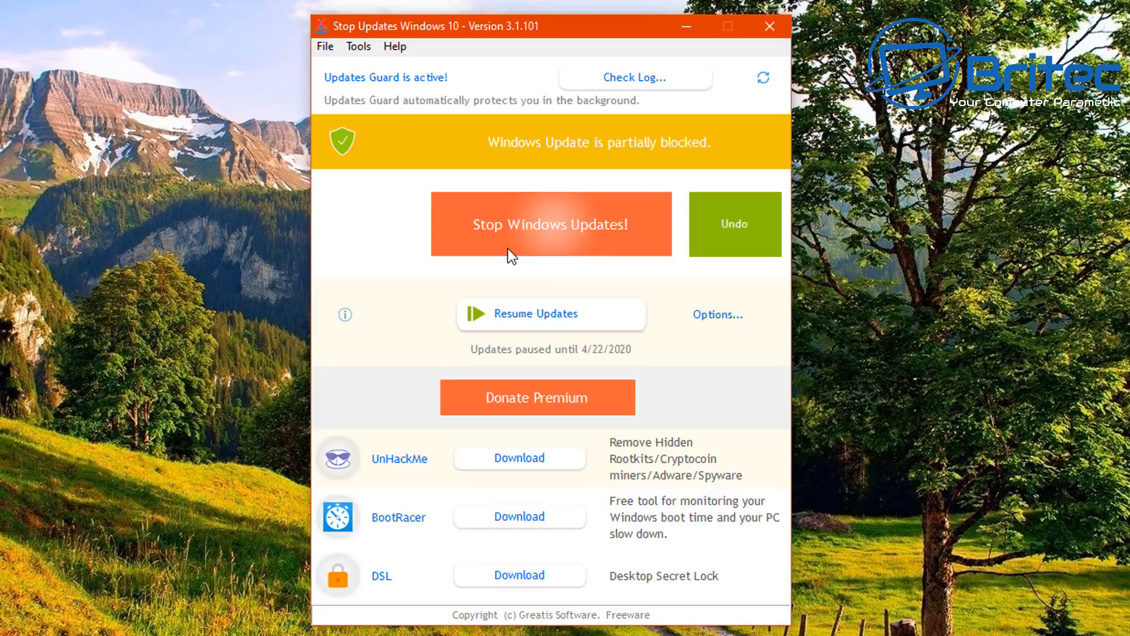
pyautogui.moveTo(523, 161)
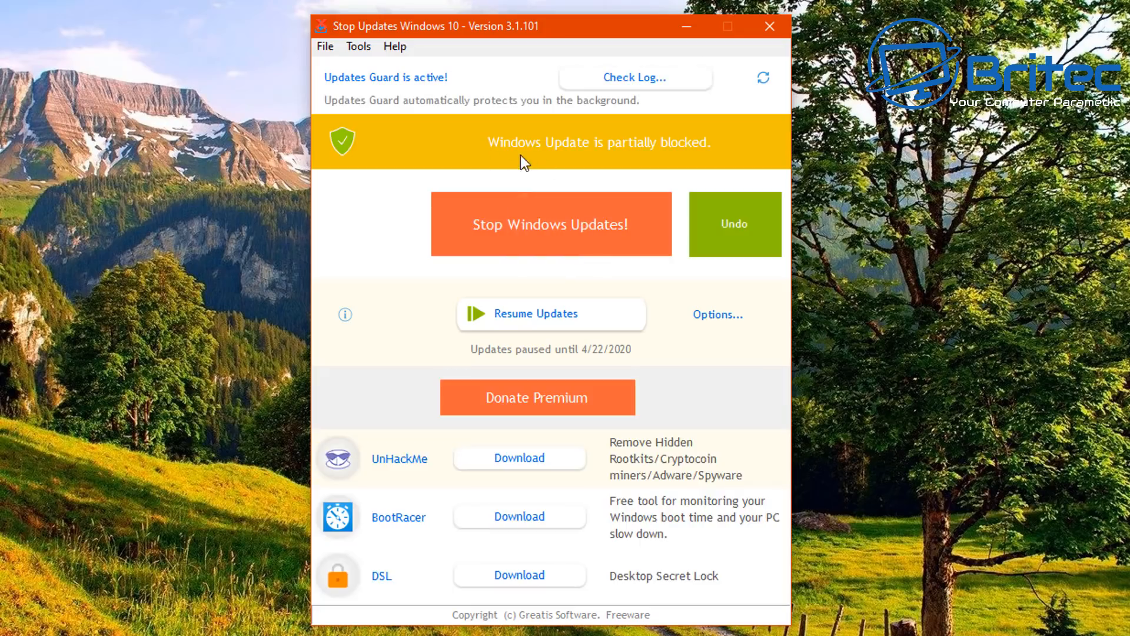
pyautogui.moveTo(638, 155)
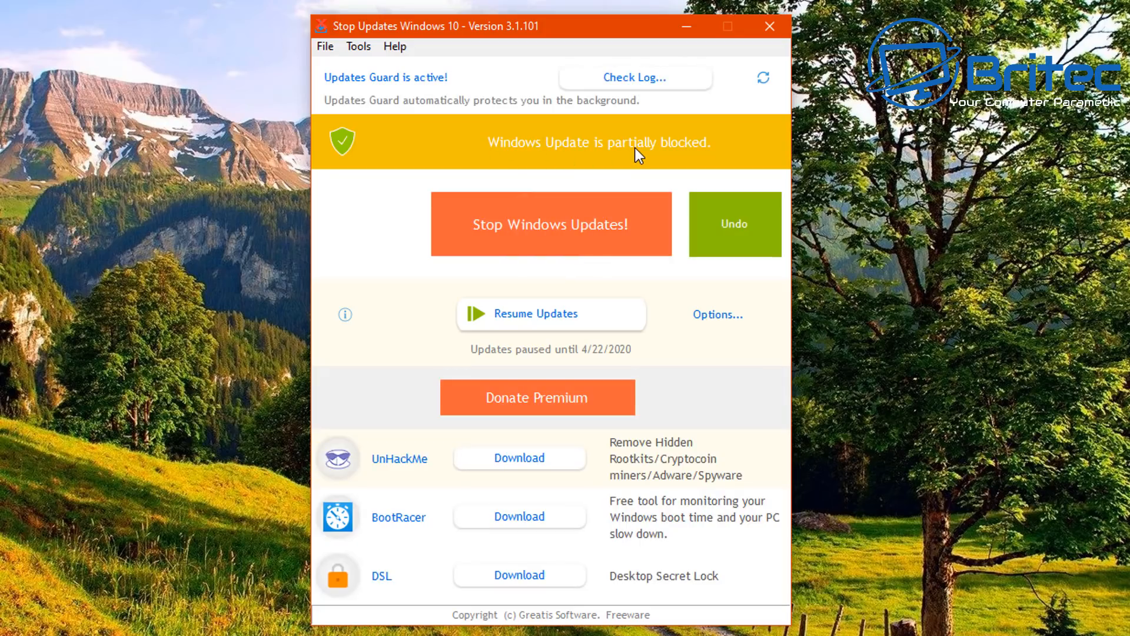
pyautogui.moveTo(628, 159)
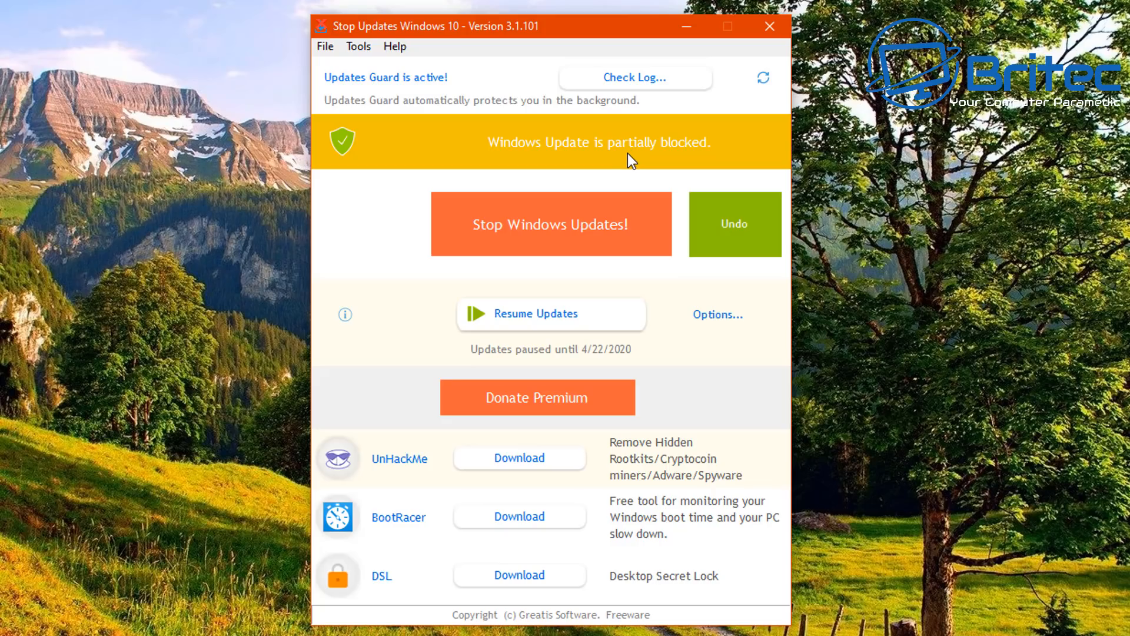
pyautogui.moveTo(330, 153)
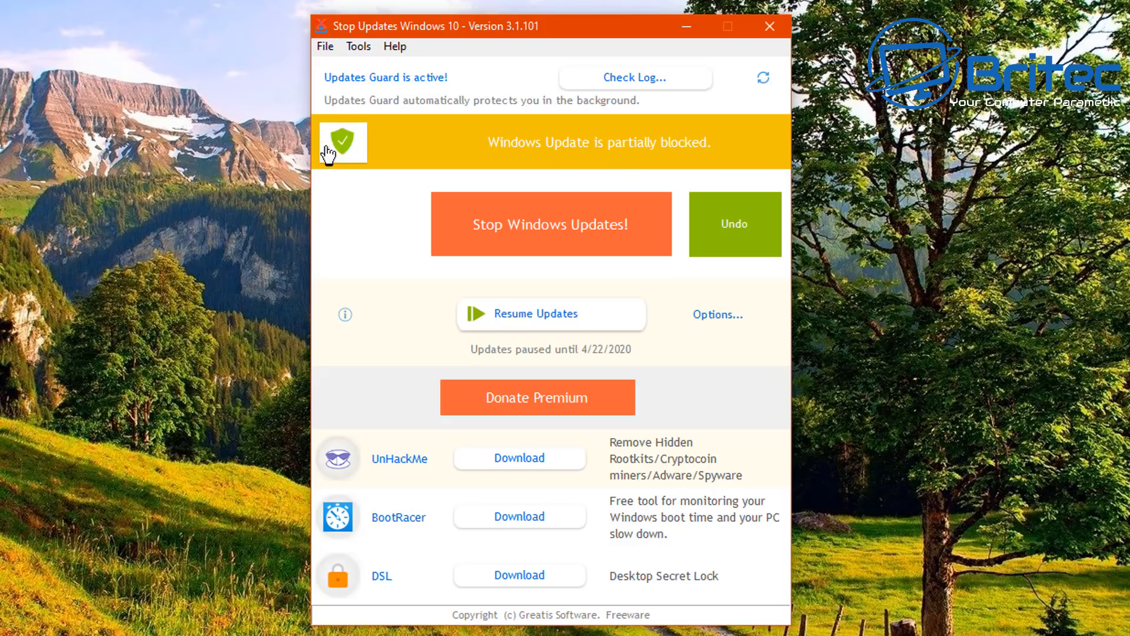
pyautogui.moveTo(418, 234)
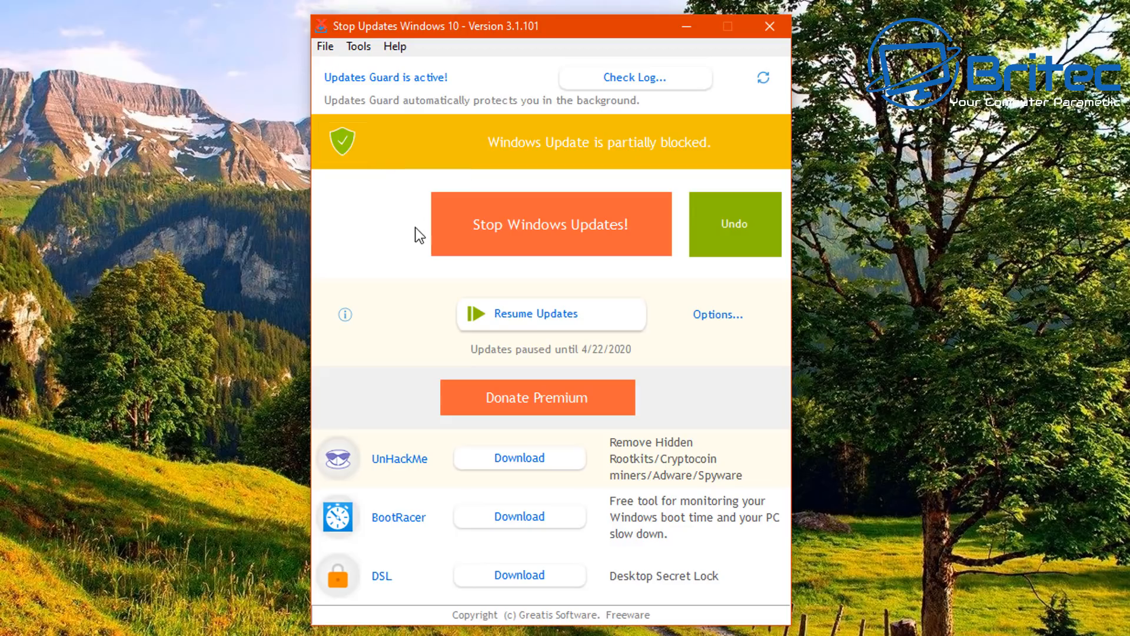
pyautogui.moveTo(479, 231)
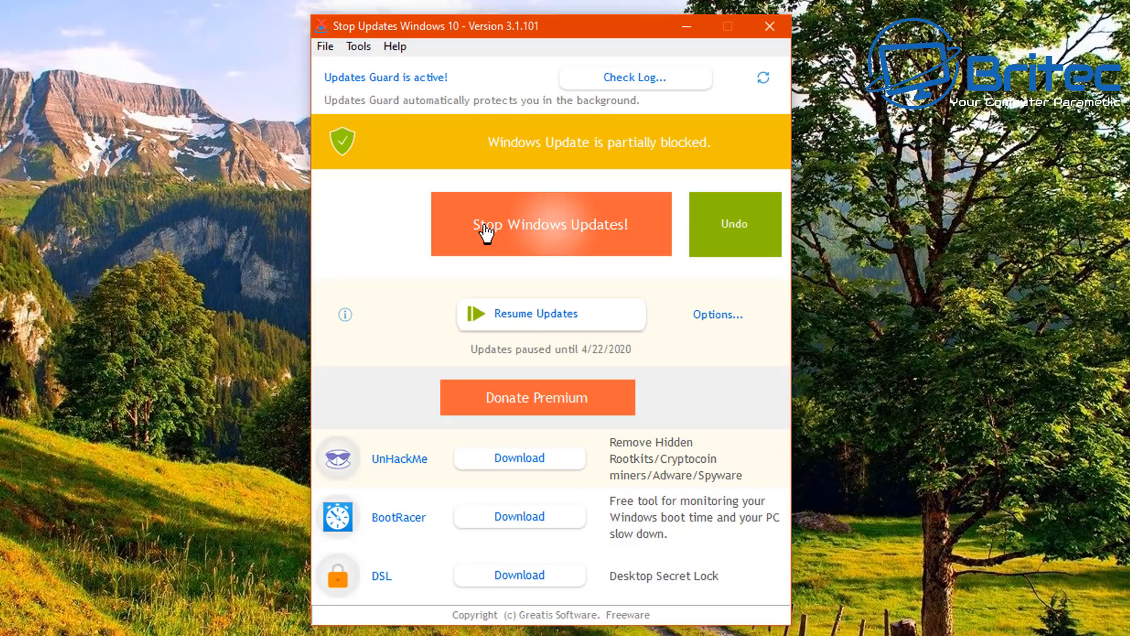
pyautogui.click(551, 224)
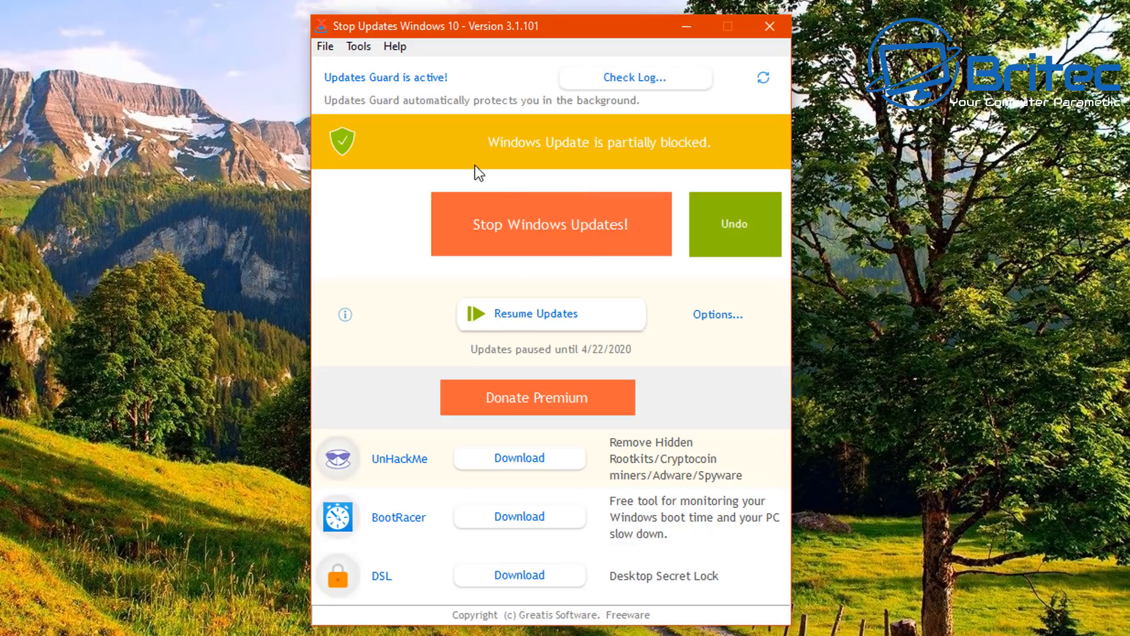
pyautogui.moveTo(502, 195)
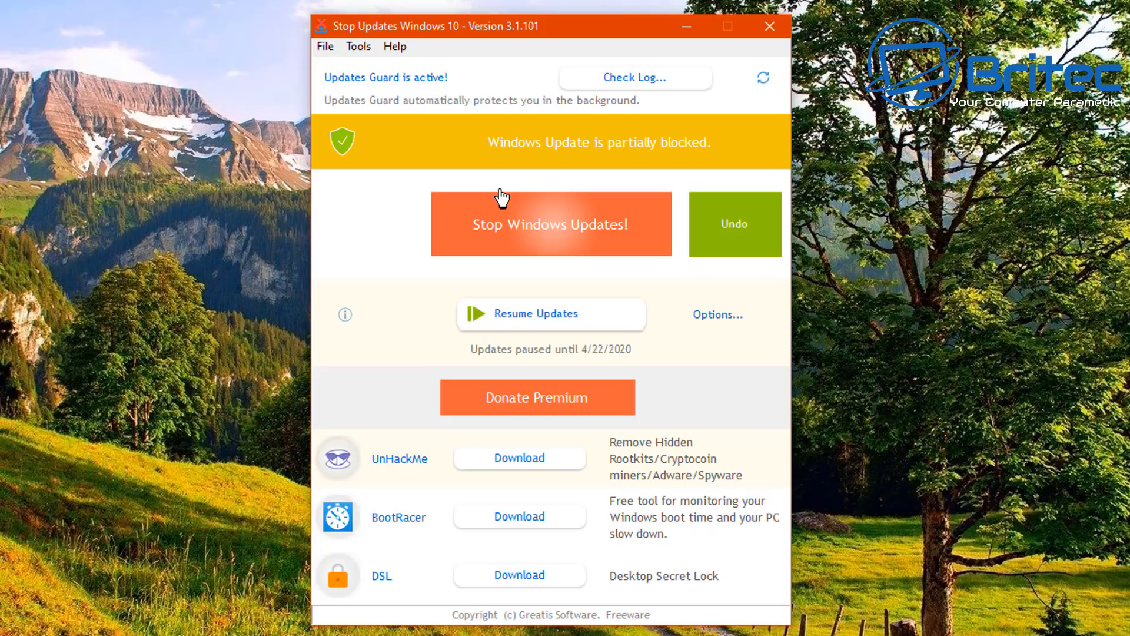
pyautogui.moveTo(510, 289)
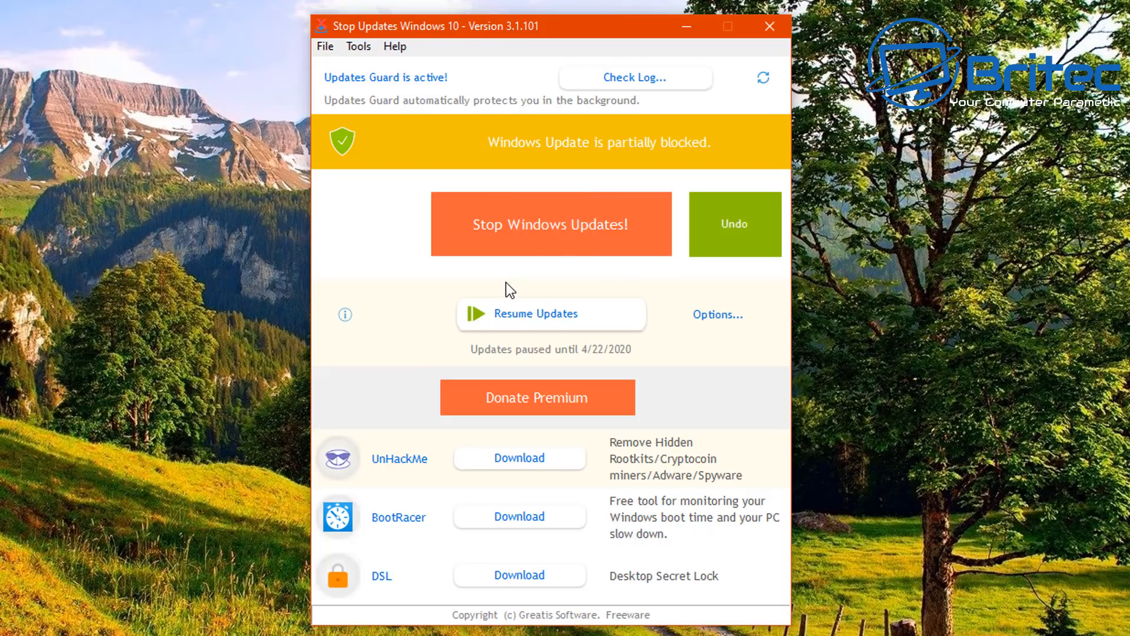
pyautogui.moveTo(489, 317)
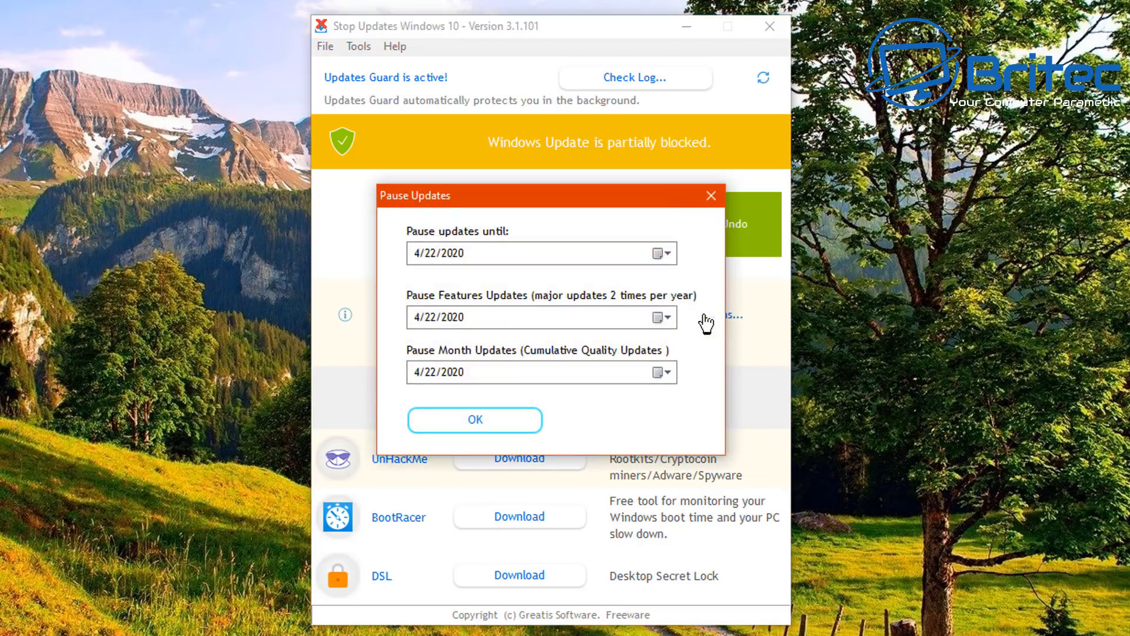
pyautogui.moveTo(419, 276)
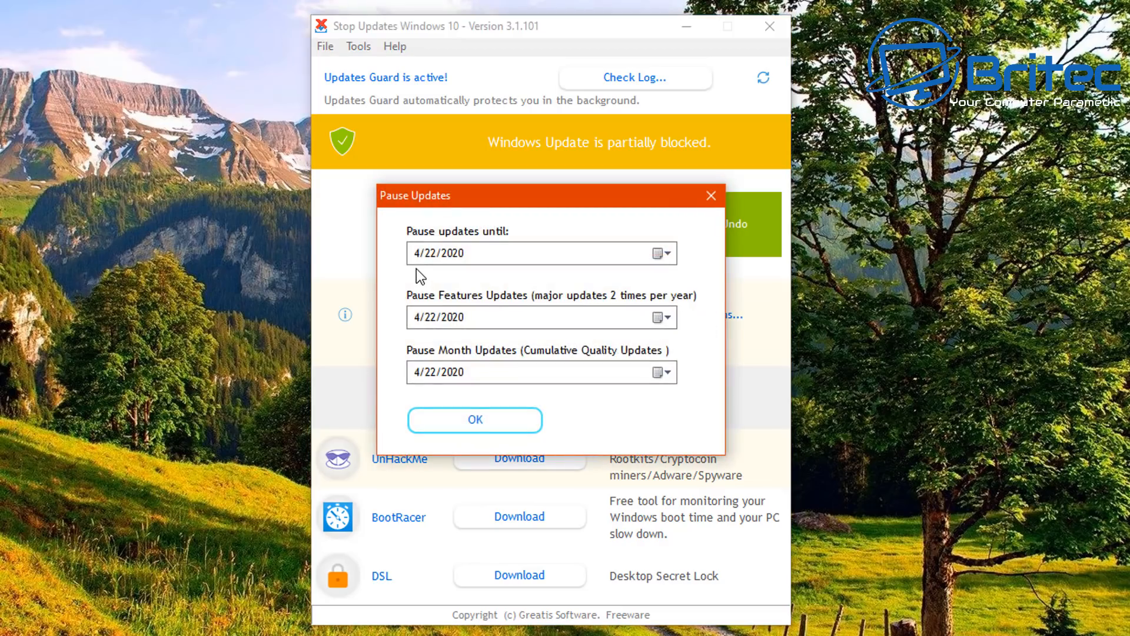
pyautogui.moveTo(436, 275)
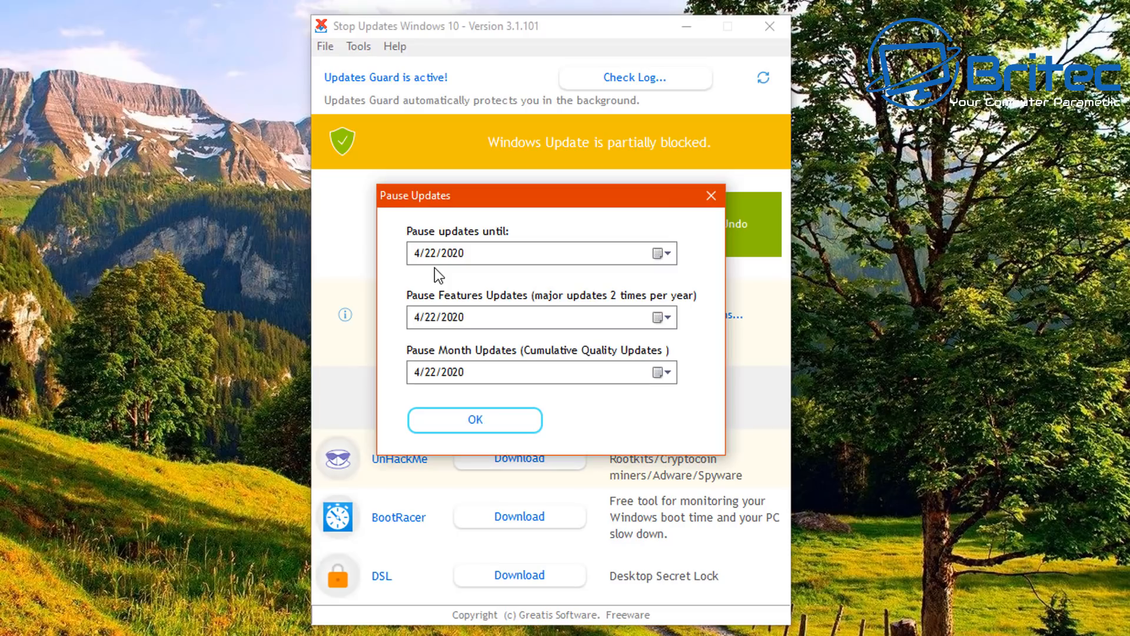
pyautogui.moveTo(442, 305)
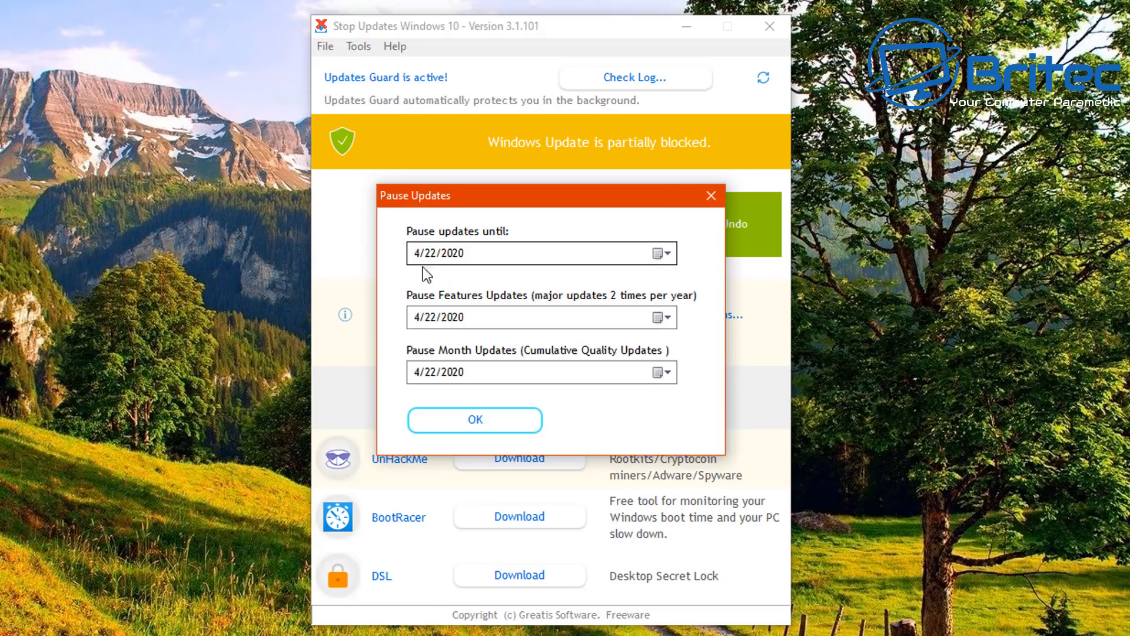
# Step: Set feature update pause to 11/1/2020, move monthly update pause a month later, and confirm
pyautogui.click(656, 317)
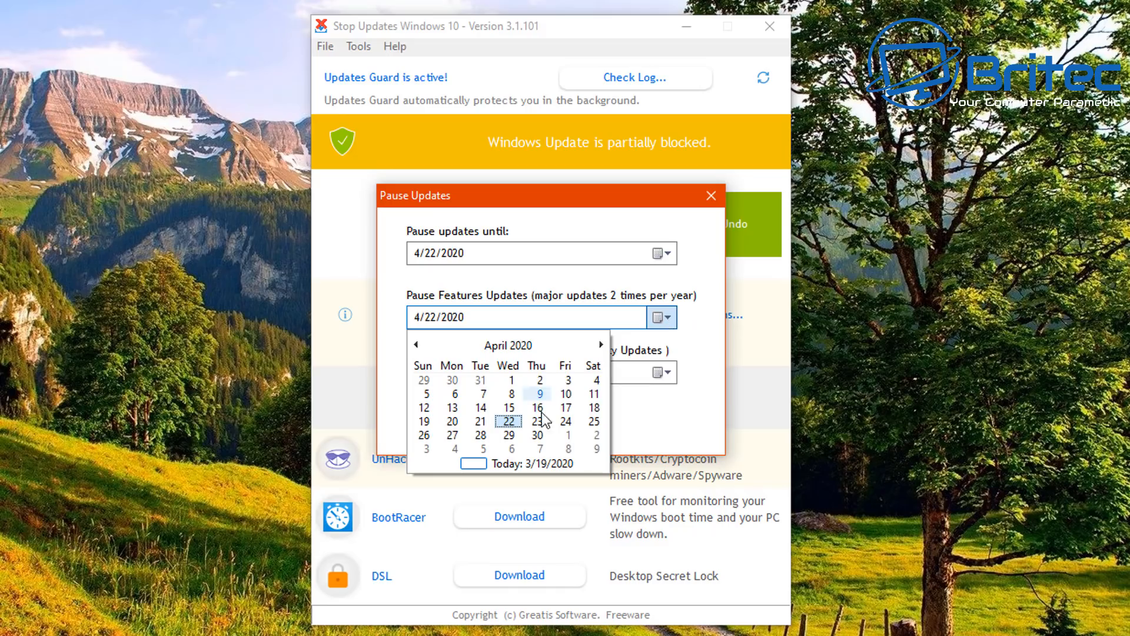
pyautogui.click(600, 344)
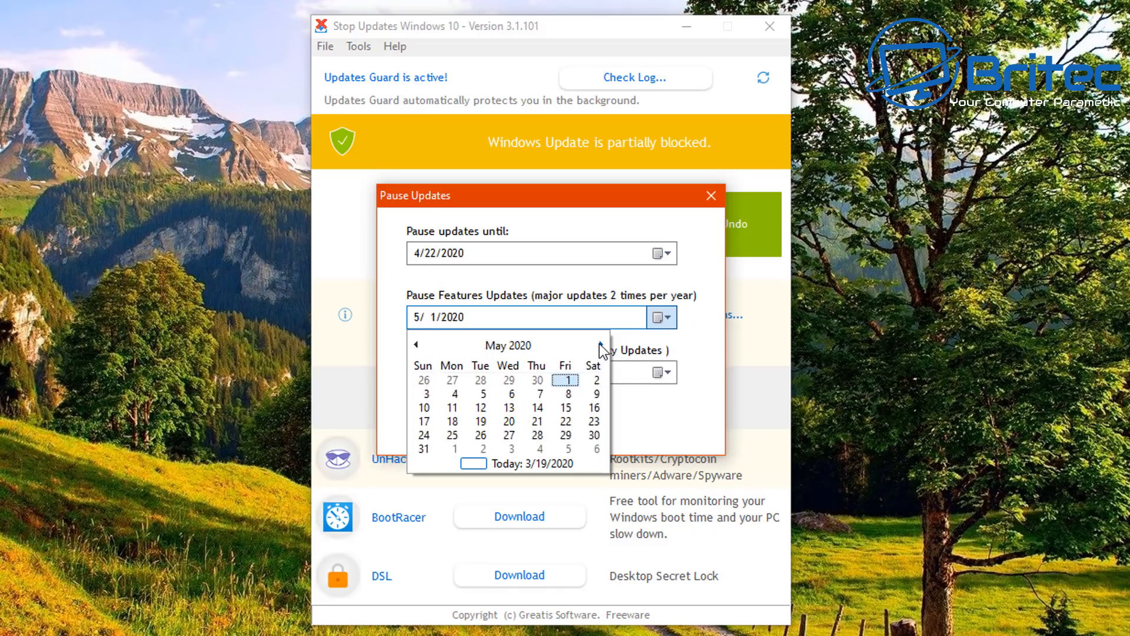
pyautogui.click(599, 345)
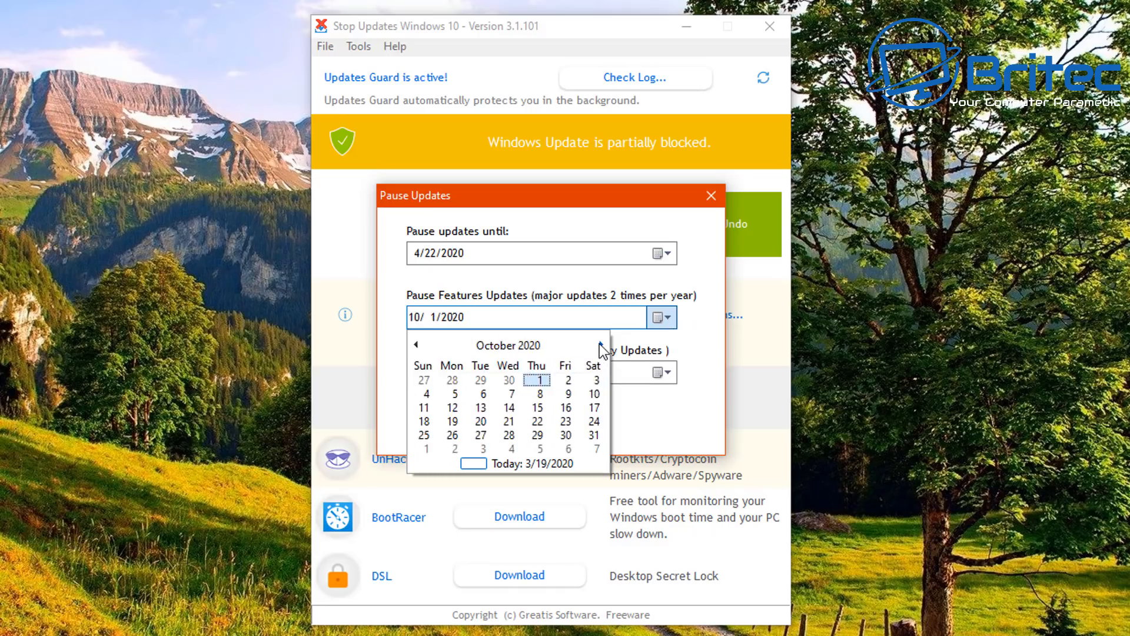
pyautogui.click(600, 346)
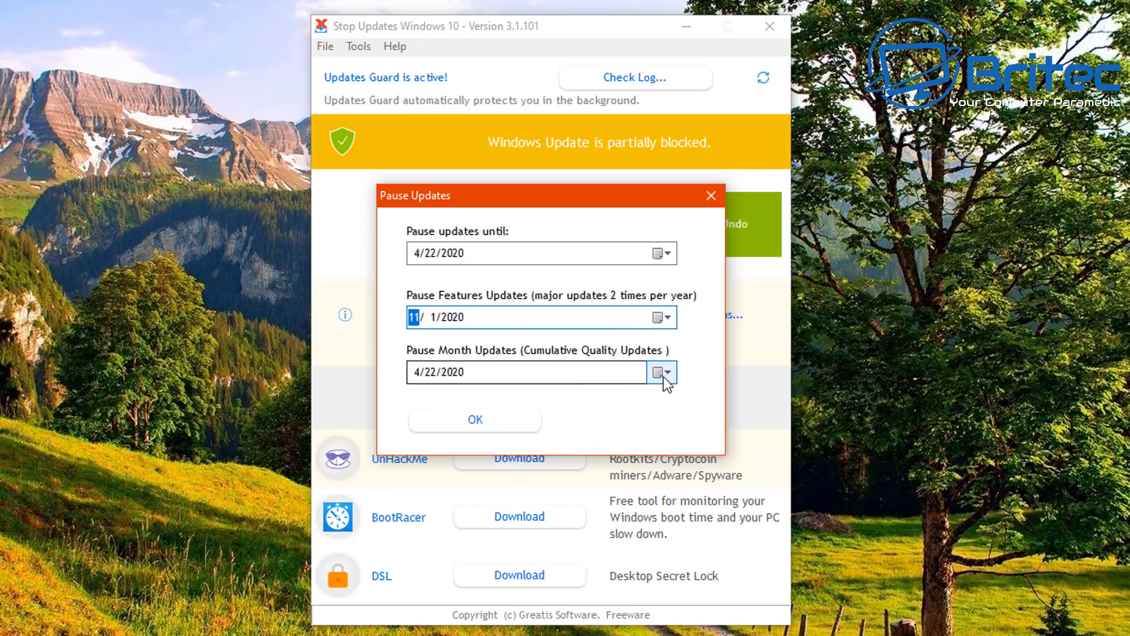
pyautogui.click(659, 373)
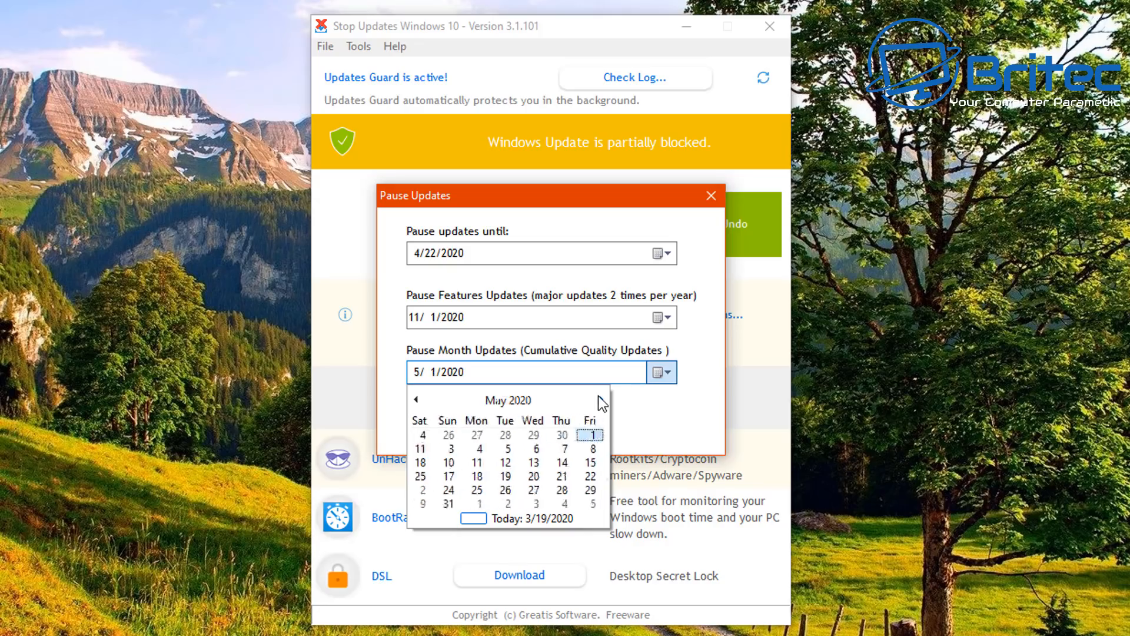
pyautogui.click(599, 399)
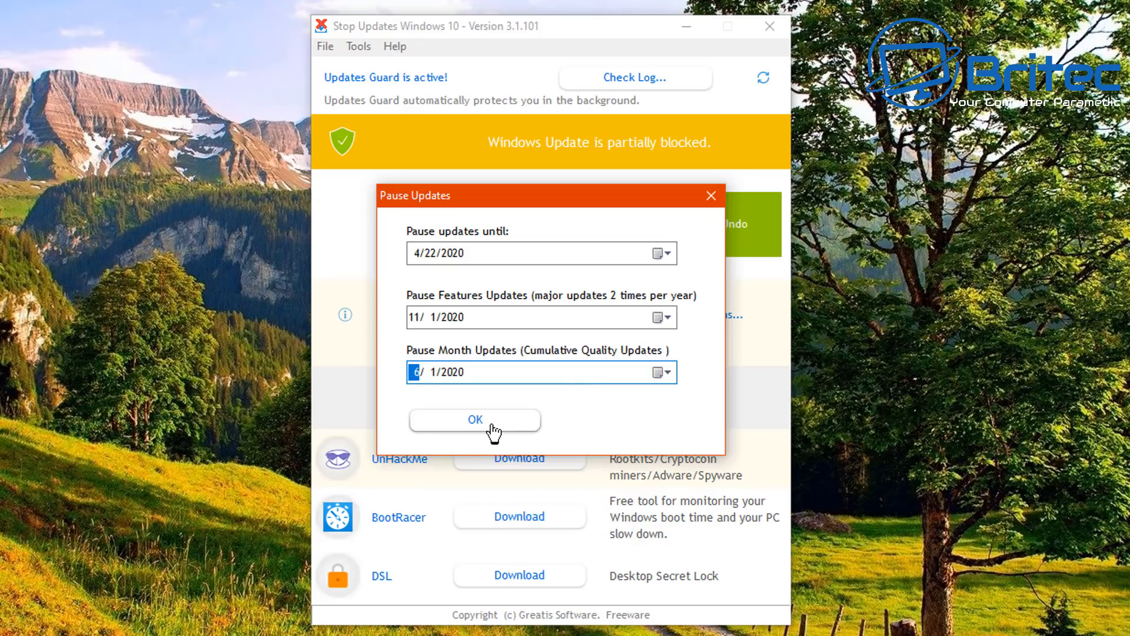
pyautogui.click(475, 419)
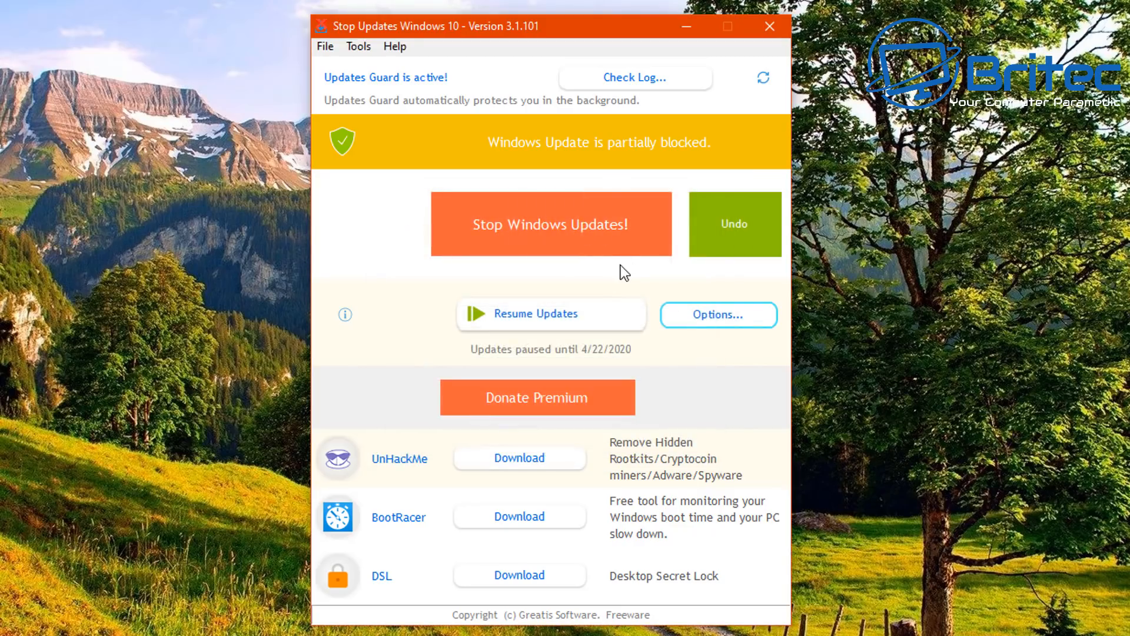
pyautogui.moveTo(461, 359)
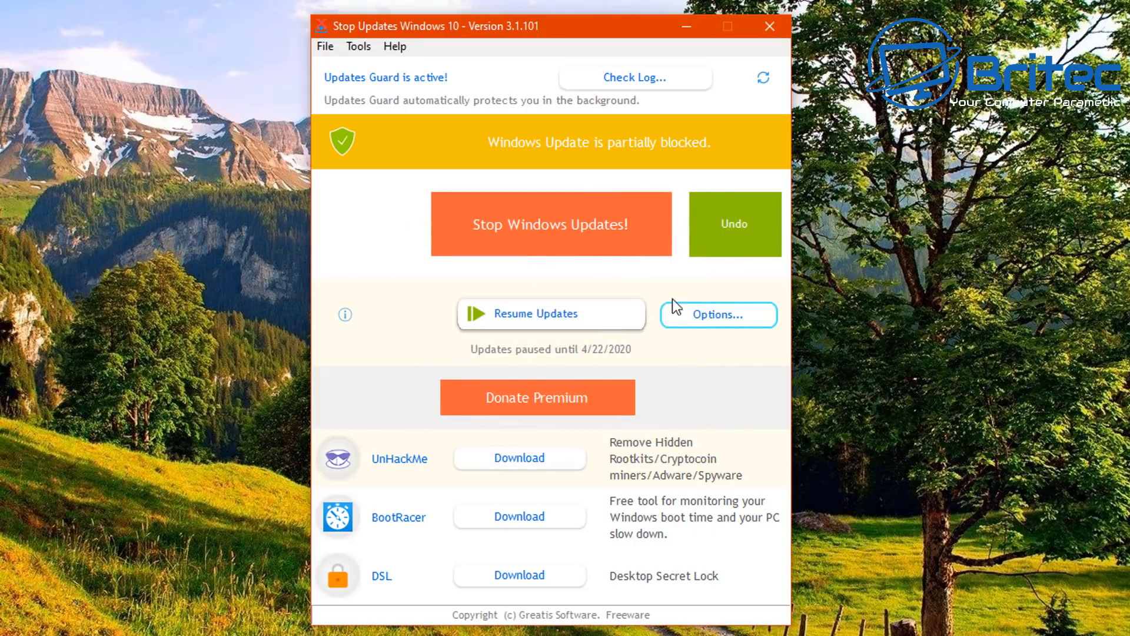
# Step: Resume updates, undo the blocking so Windows Update is not blocked, and close StopUpdates10
pyautogui.click(549, 314)
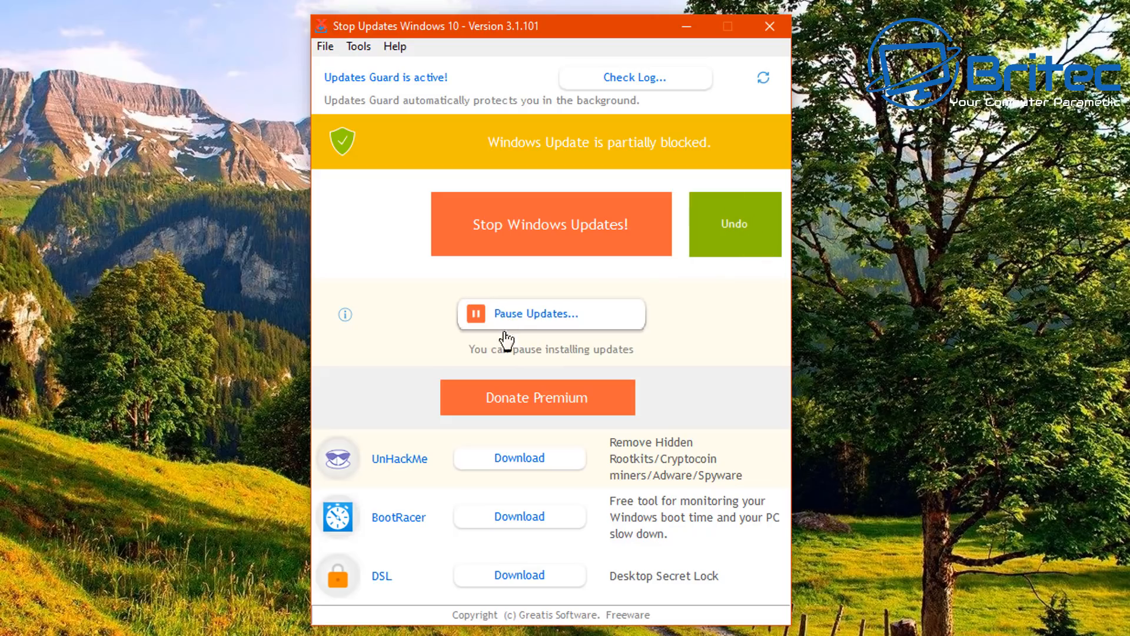
pyautogui.moveTo(669, 274)
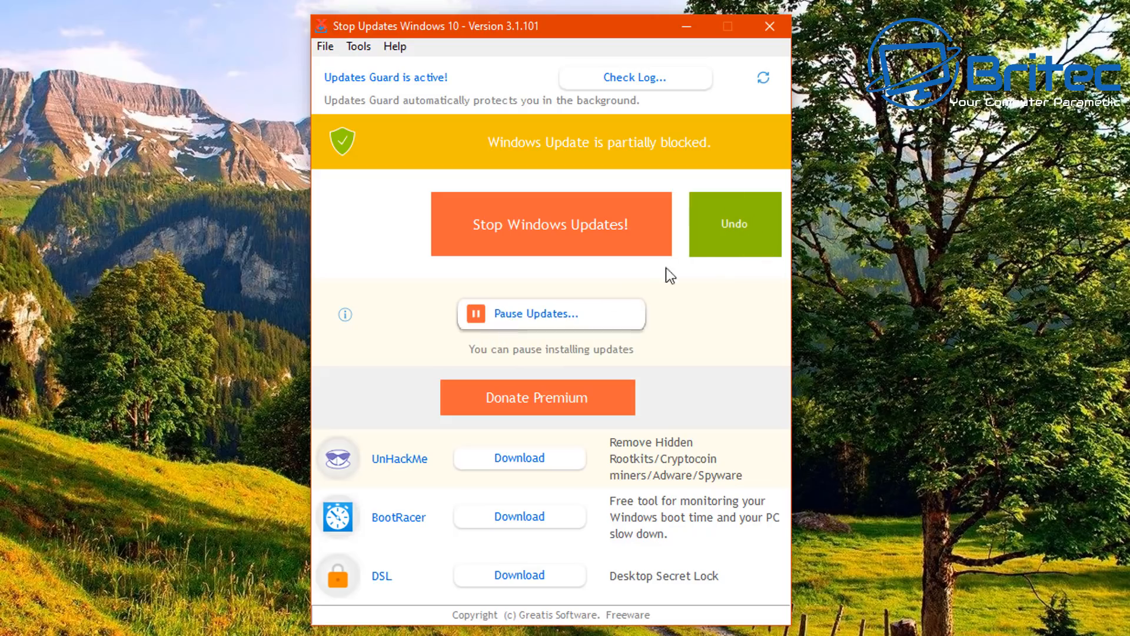
pyautogui.click(551, 224)
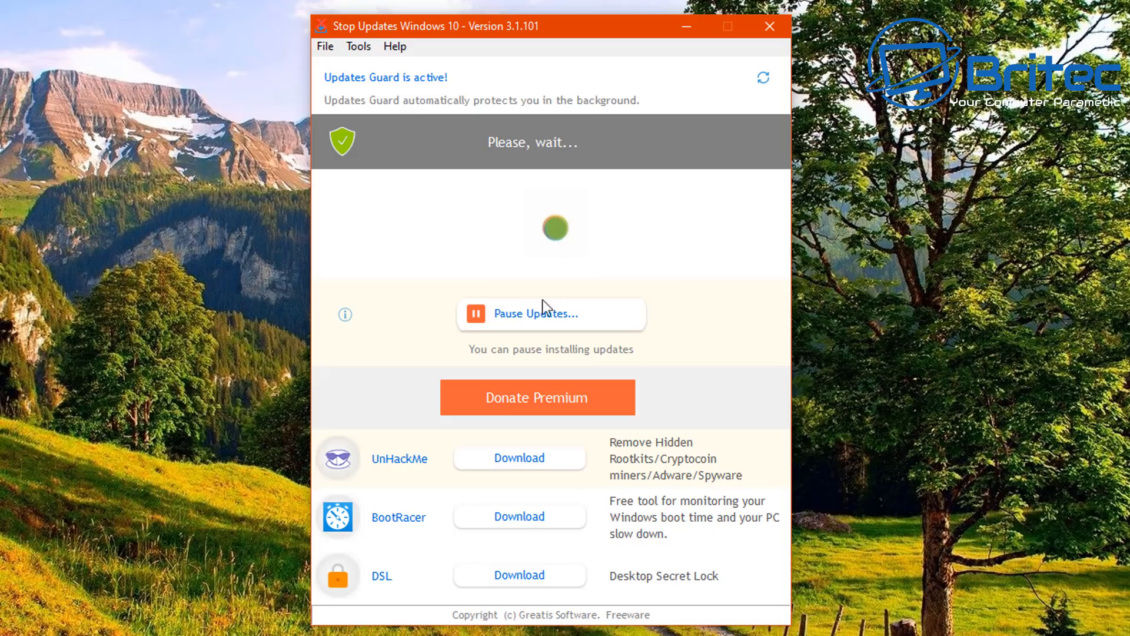
pyautogui.moveTo(531, 239)
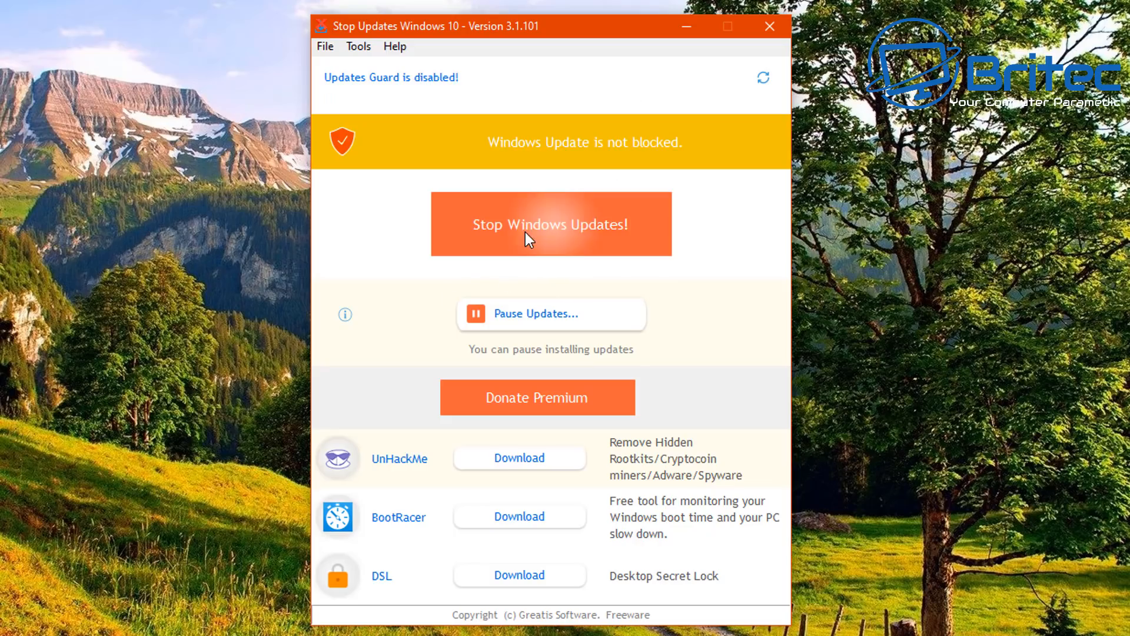
pyautogui.moveTo(684, 161)
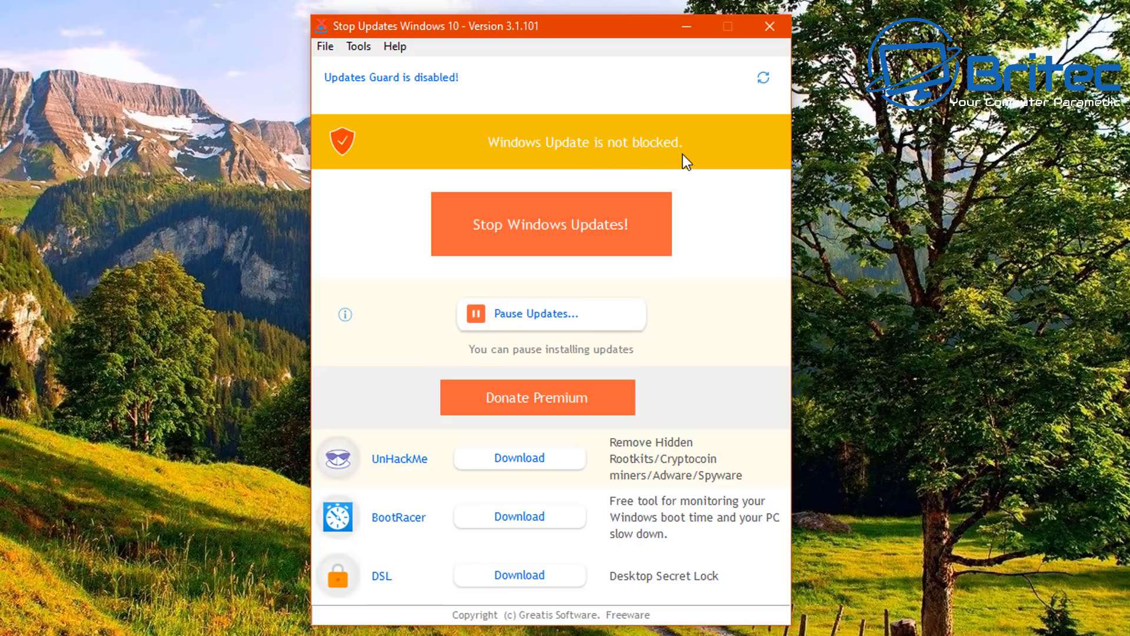
pyautogui.moveTo(382, 291)
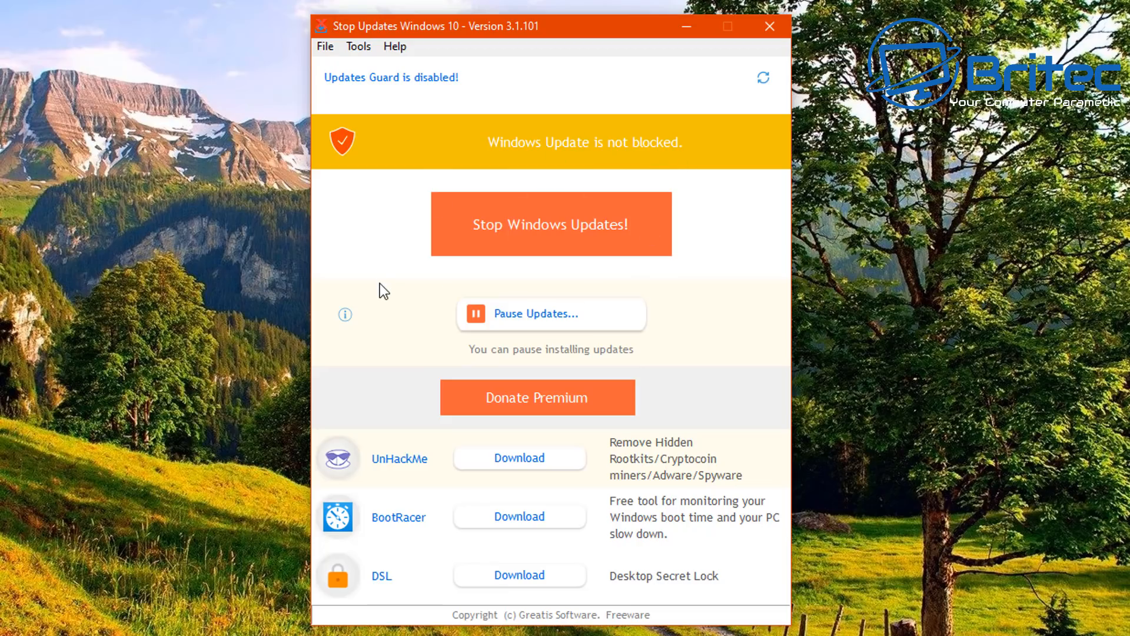
pyautogui.moveTo(426, 277)
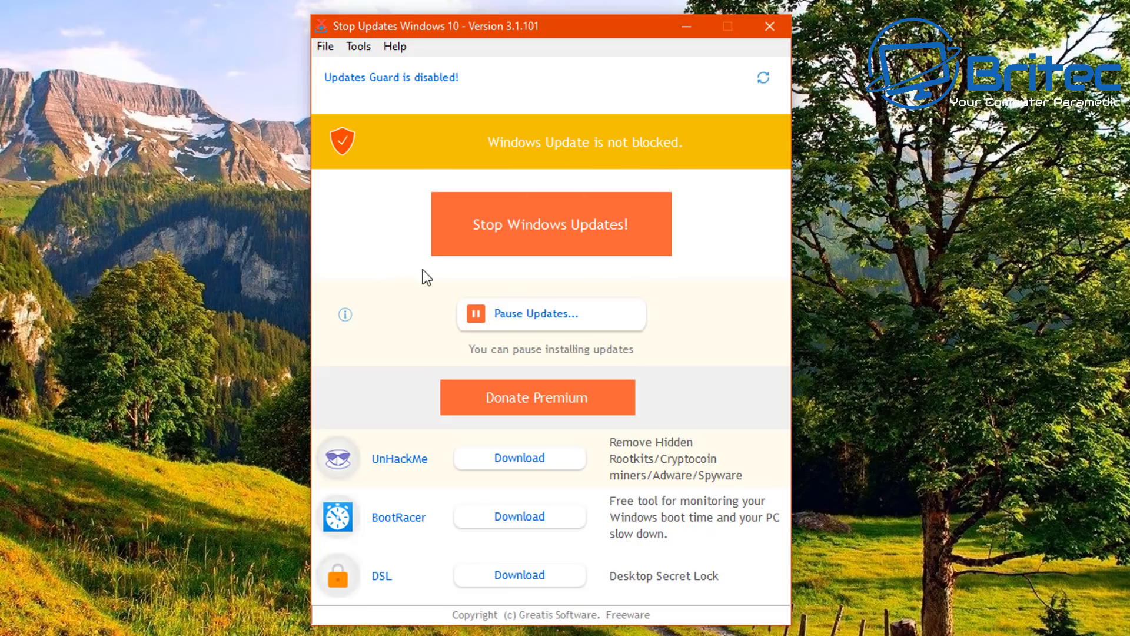
pyautogui.moveTo(769, 26)
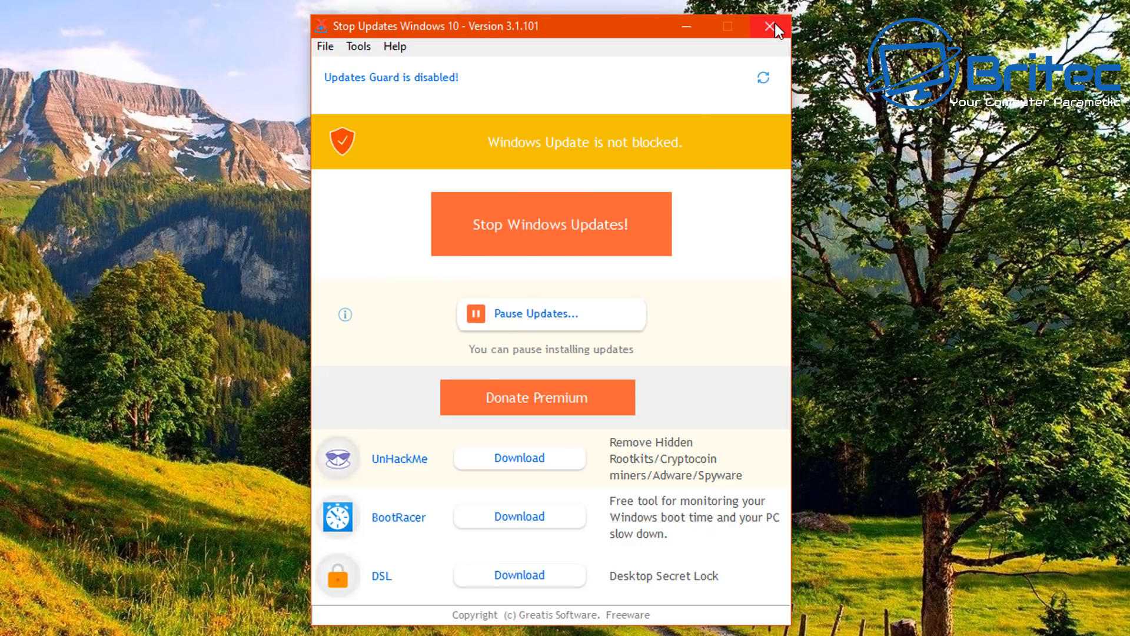
pyautogui.click(771, 26)
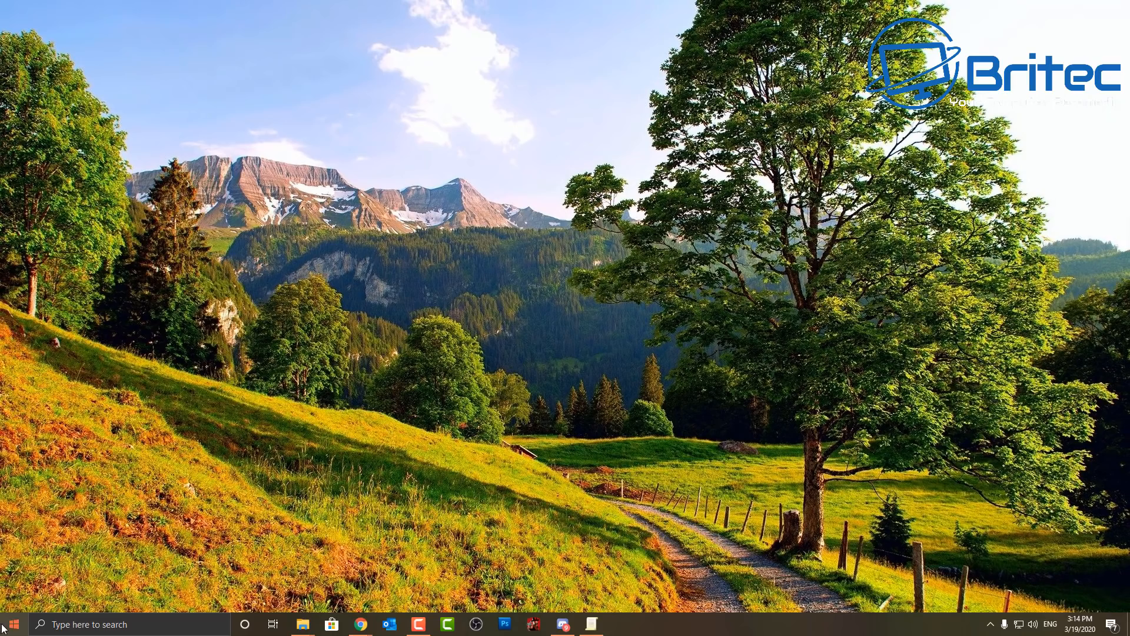
# Step: View Windows Update advanced options showing no pause date, then close Settings
pyautogui.click(619, 624)
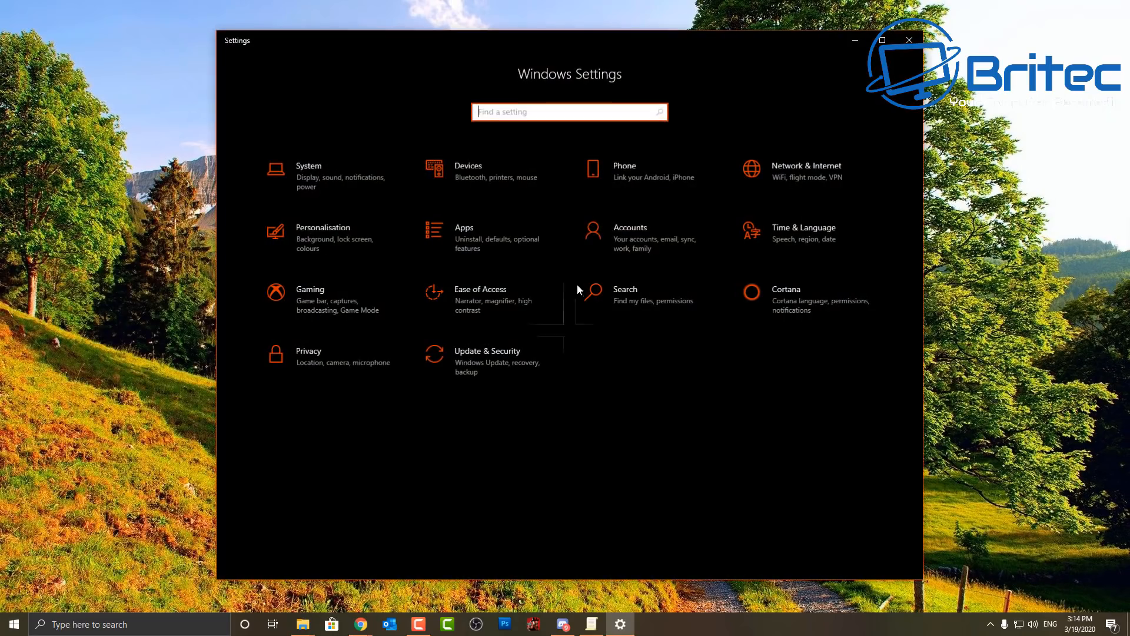
pyautogui.click(487, 351)
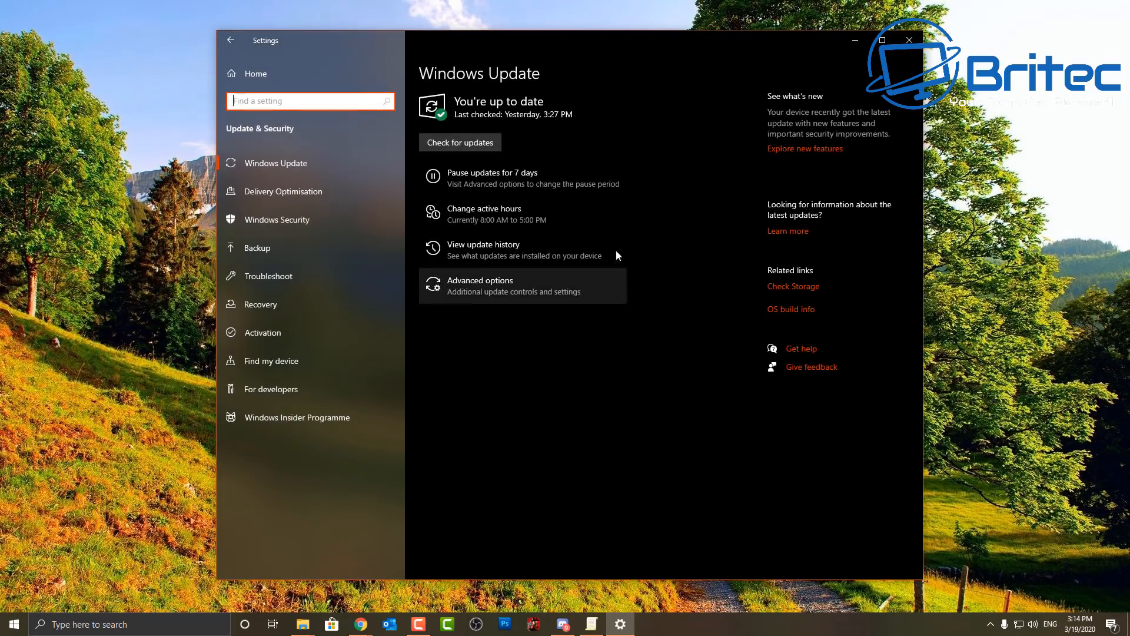
pyautogui.moveTo(496, 264)
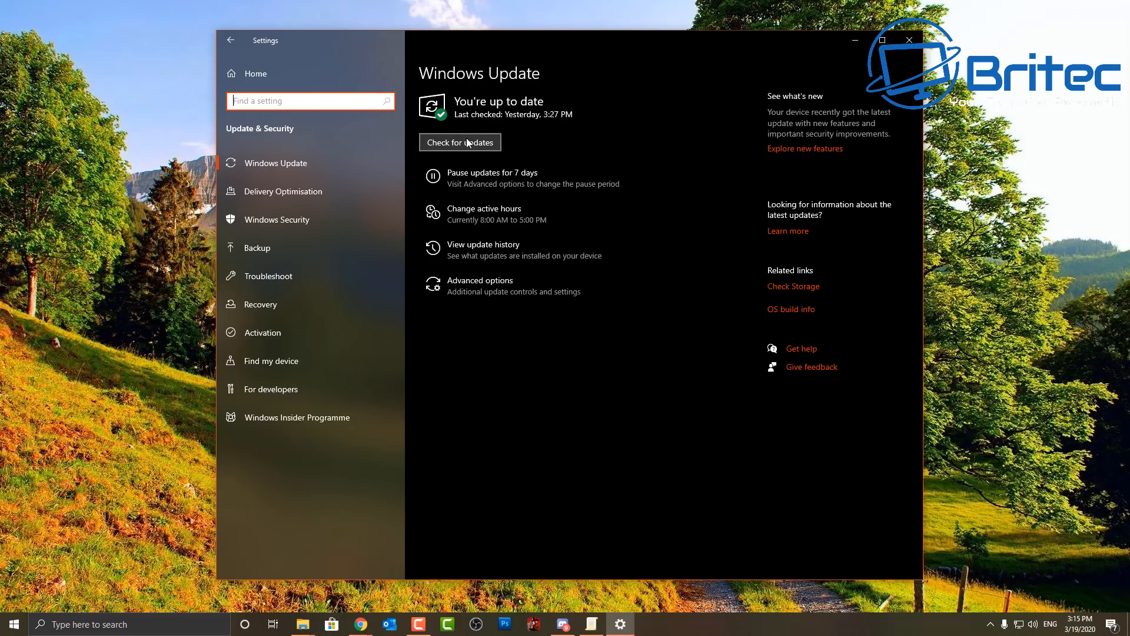
pyautogui.moveTo(492, 297)
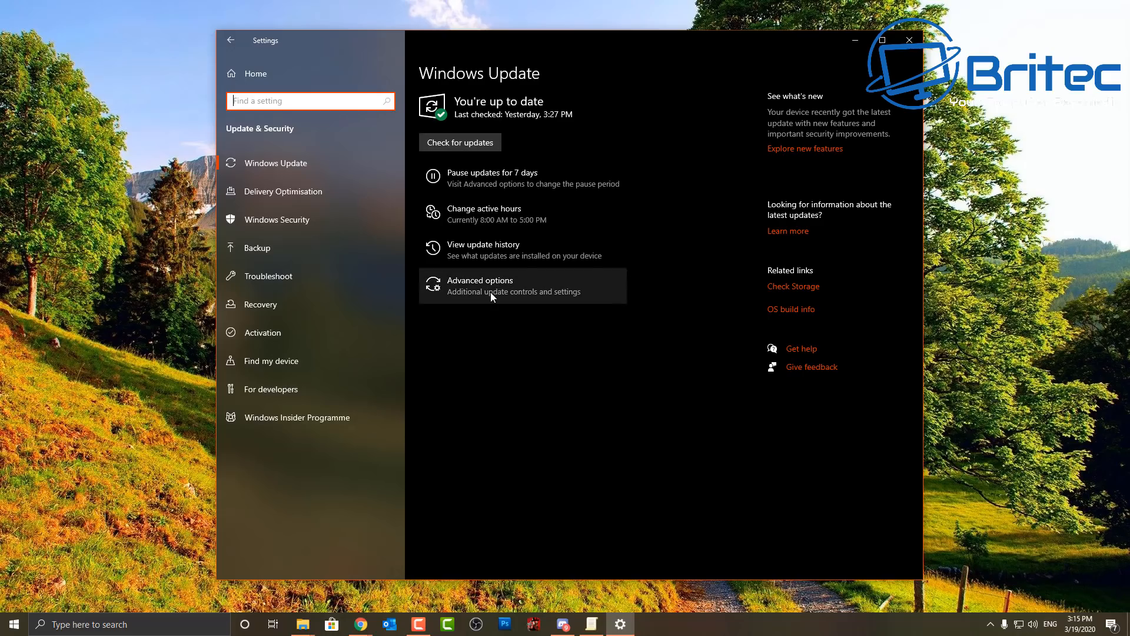
pyautogui.click(479, 285)
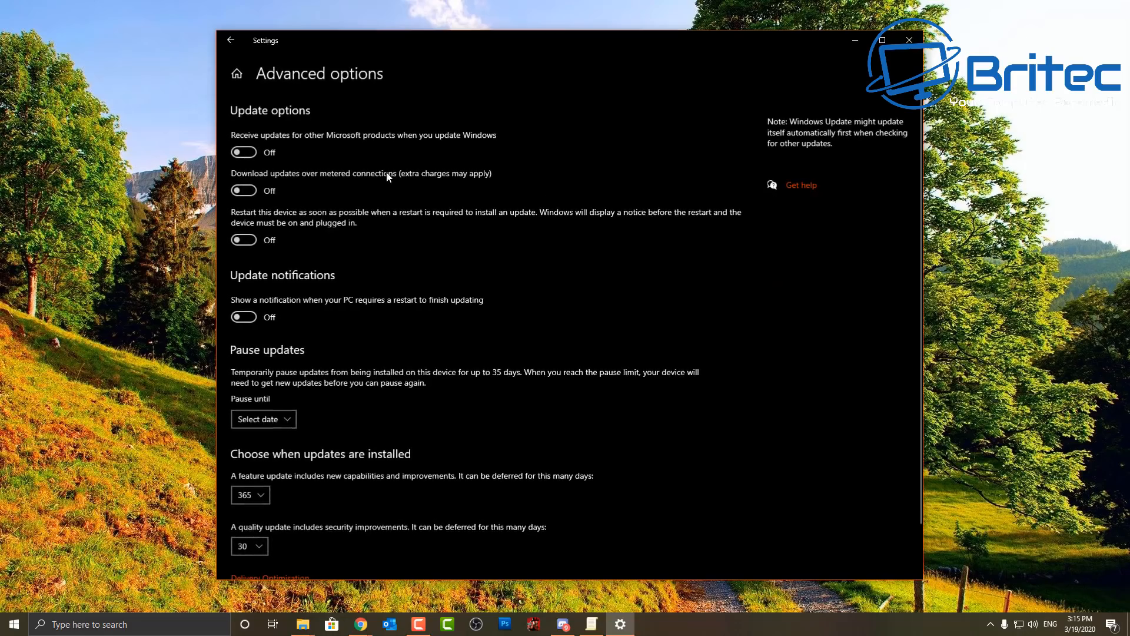
pyautogui.scroll(-3)
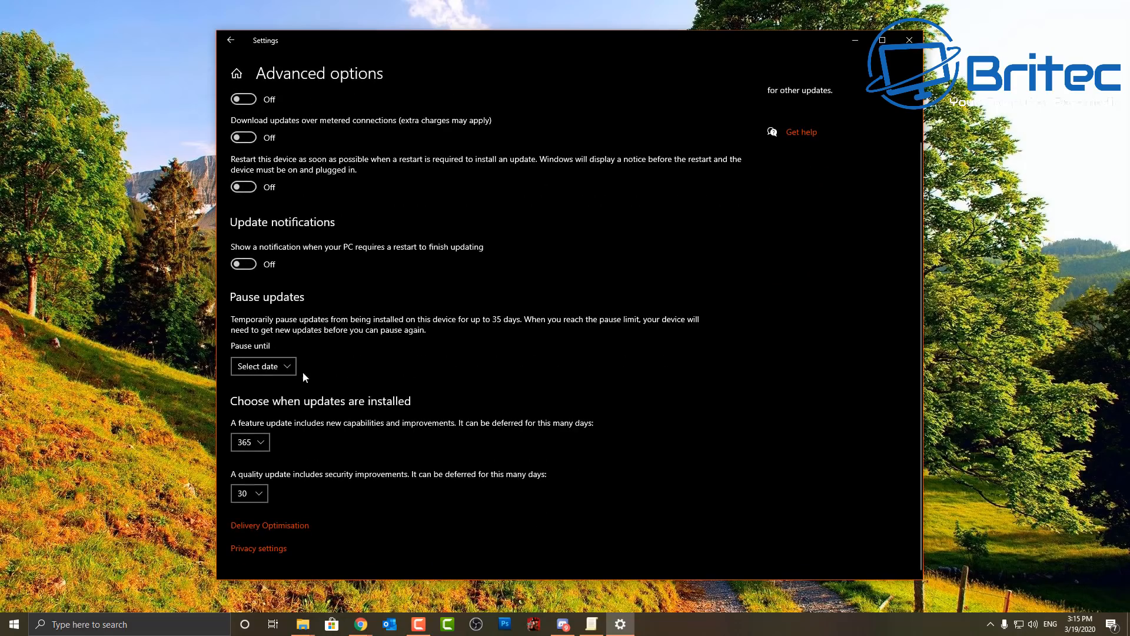
pyautogui.click(263, 366)
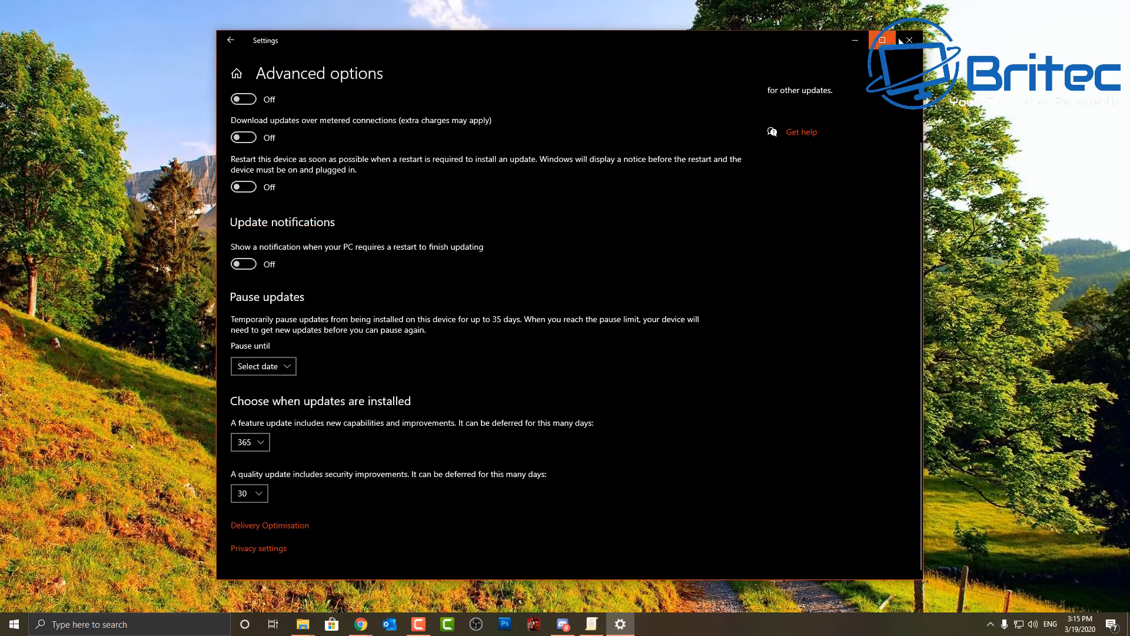
pyautogui.click(909, 40)
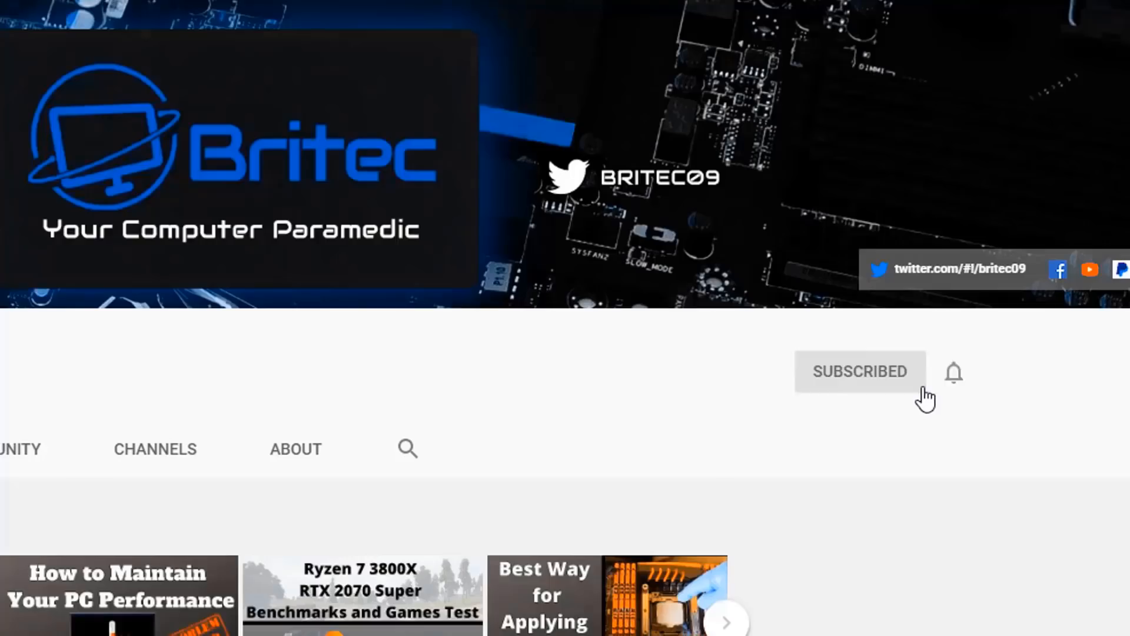
pyautogui.moveTo(954, 382)
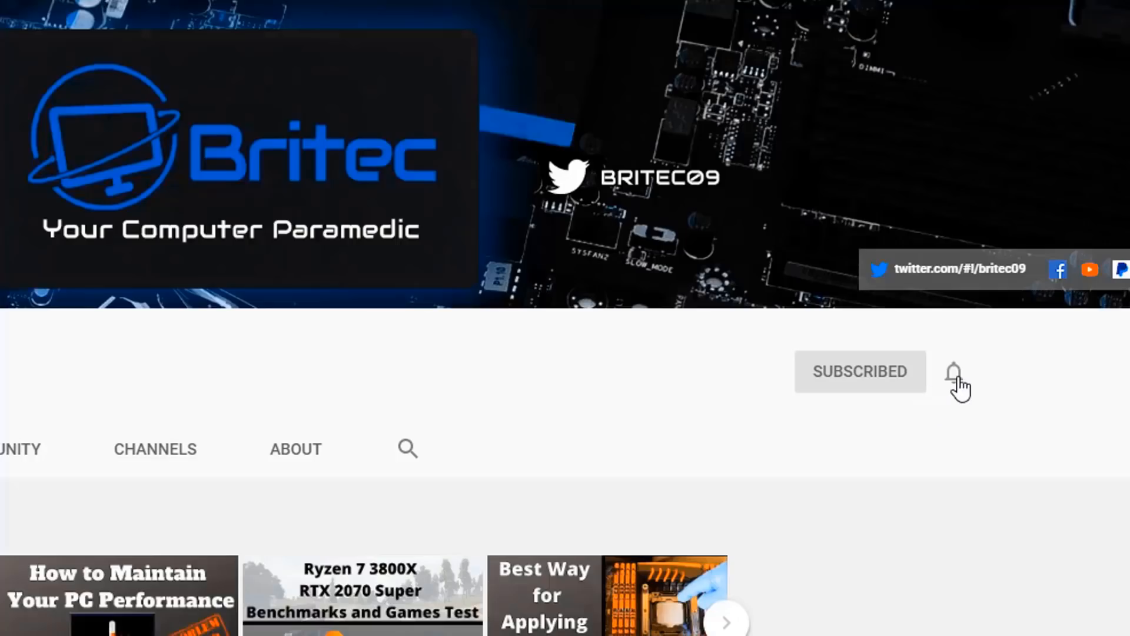
# Step: Set Britec channel notifications to All via the bell menu
pyautogui.click(954, 371)
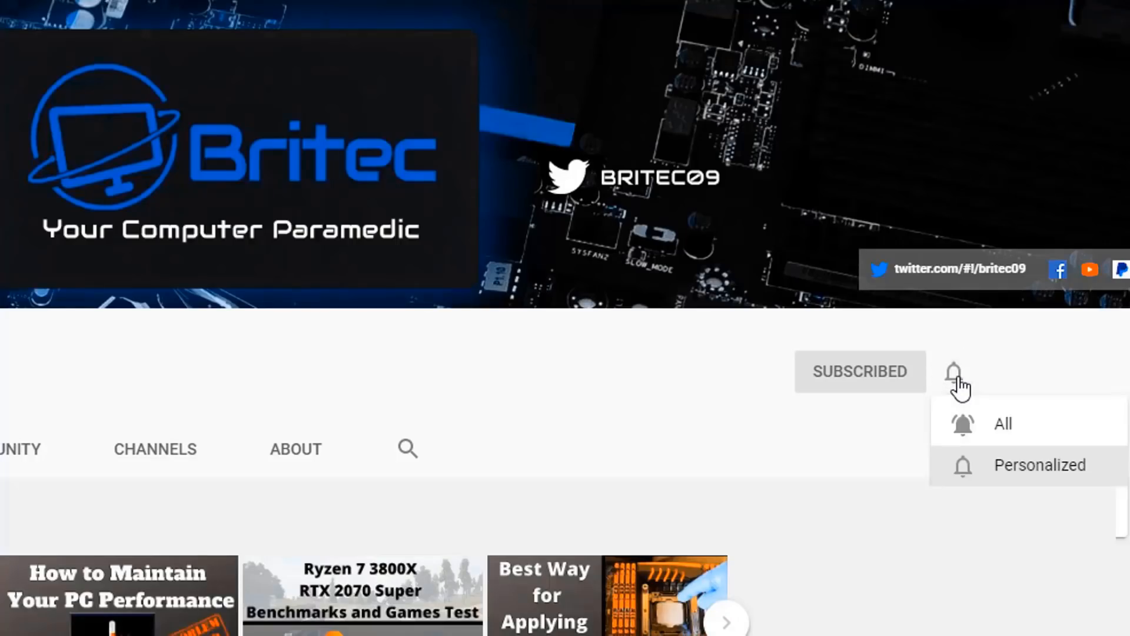
pyautogui.moveTo(1002, 426)
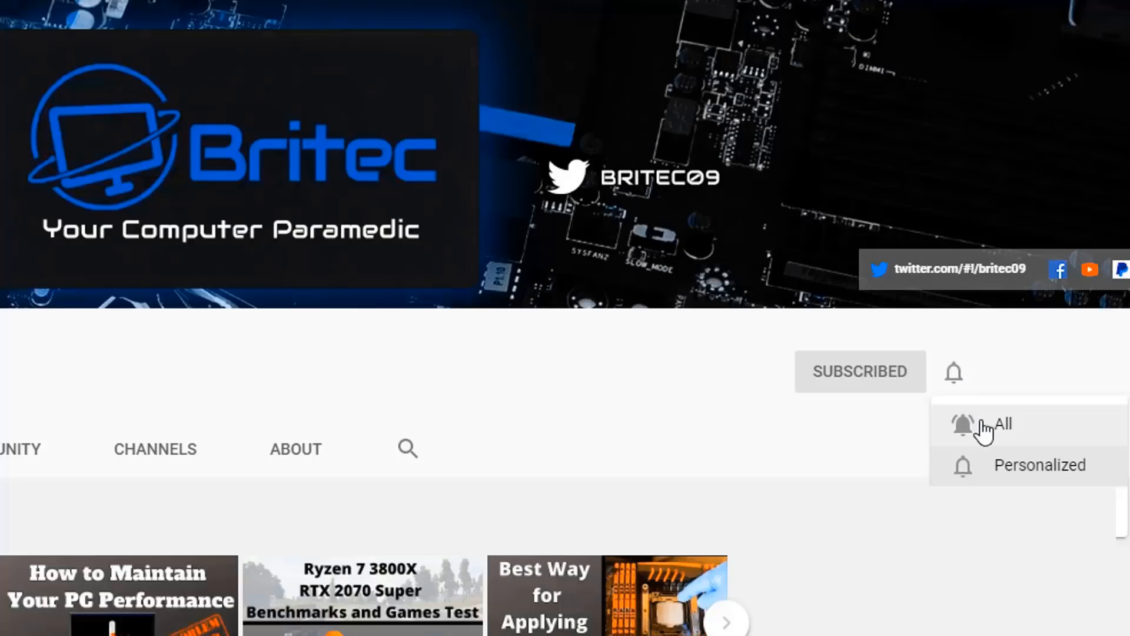
pyautogui.click(999, 424)
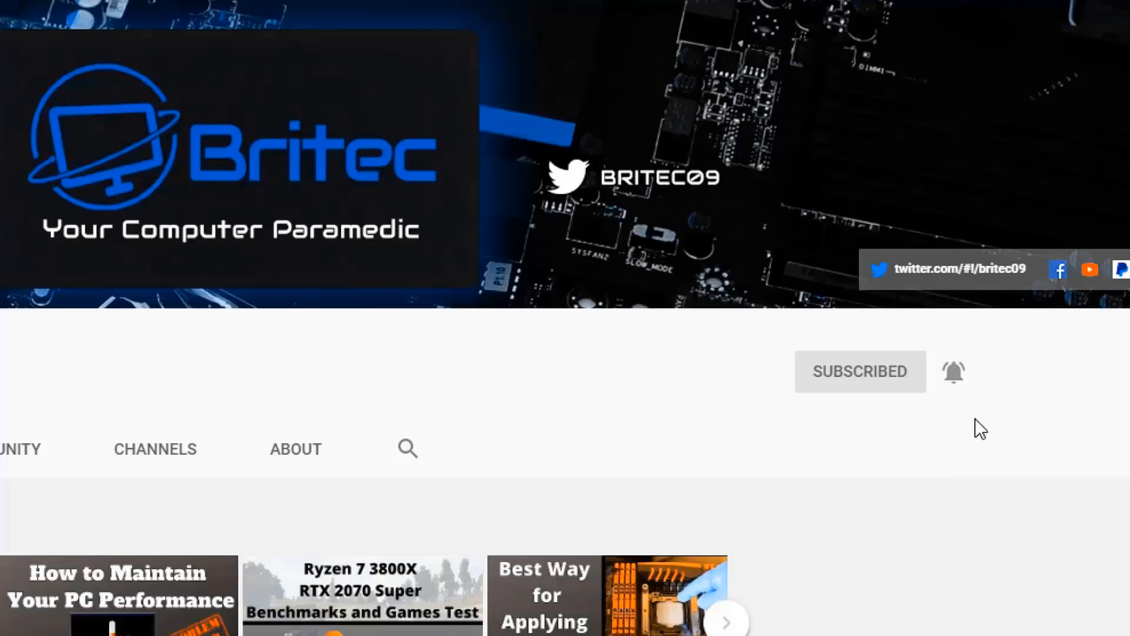